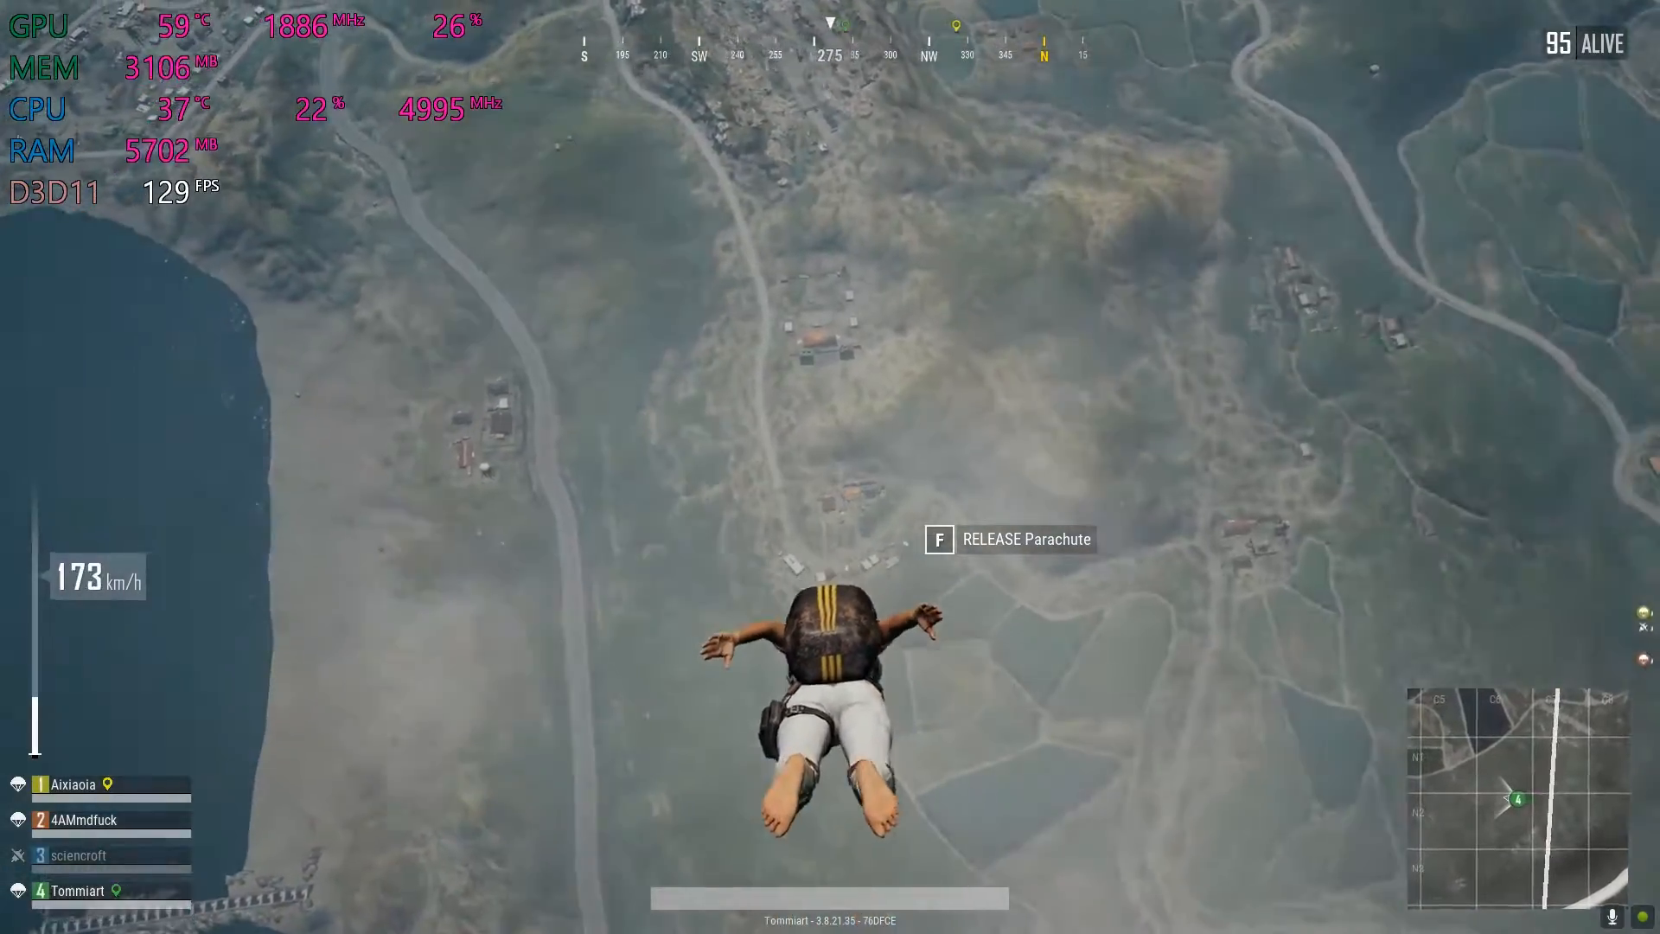
# - Run a Google search for 'msi afterburner' from the Chrome address bar
pyautogui.press('m')
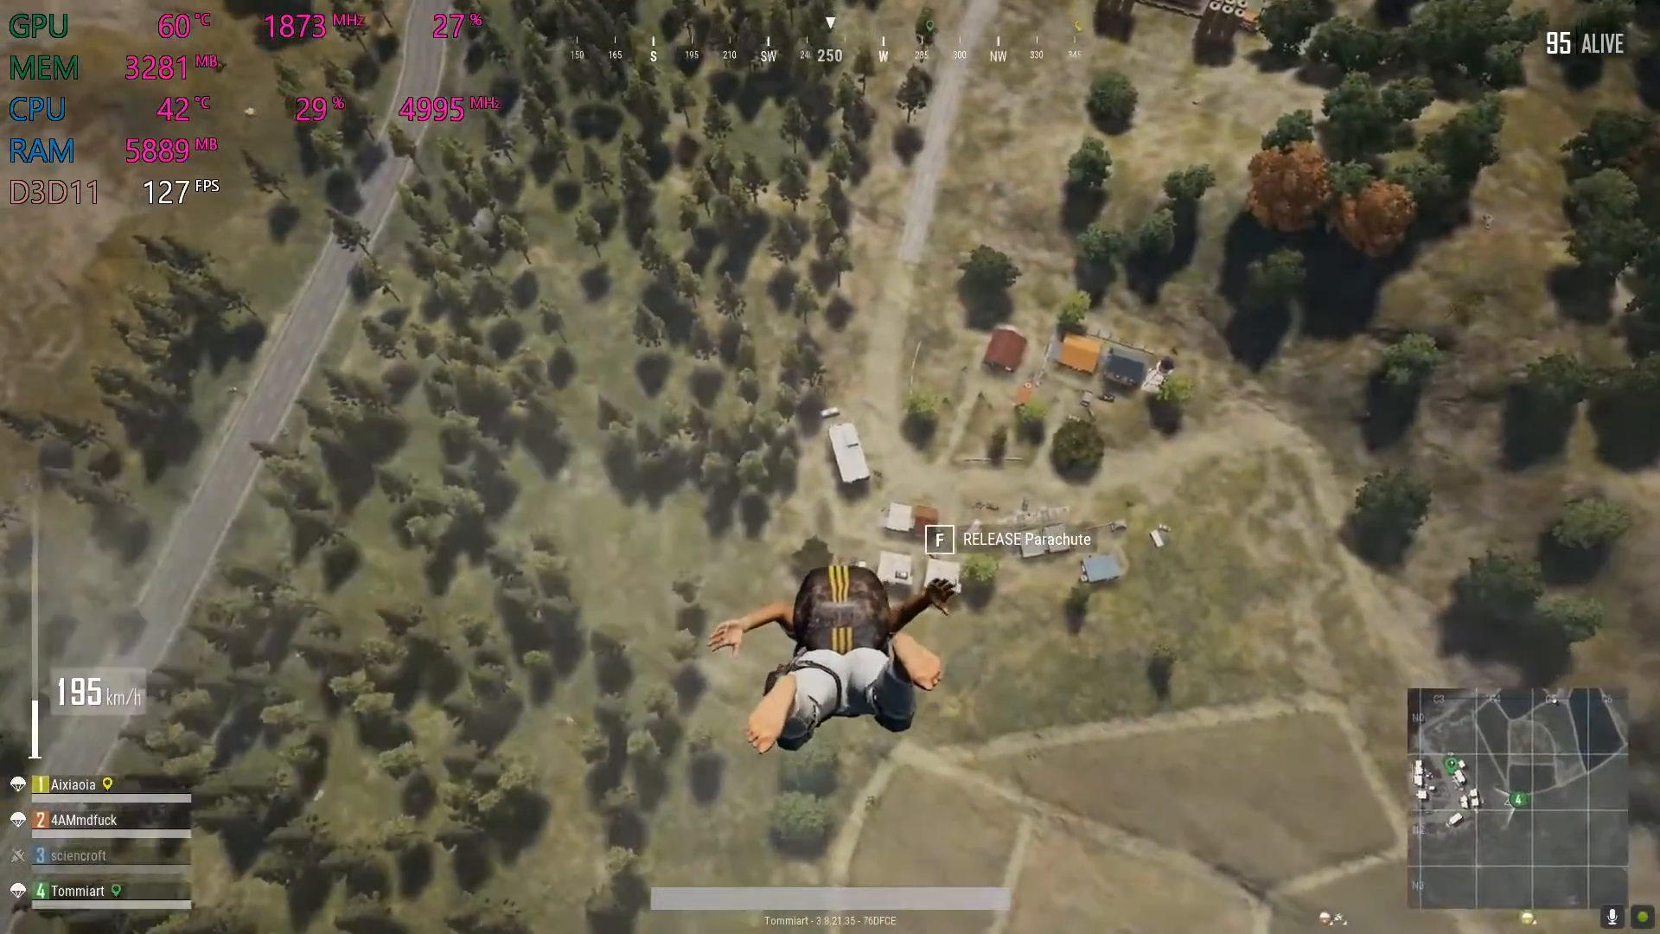
pyautogui.press('f')
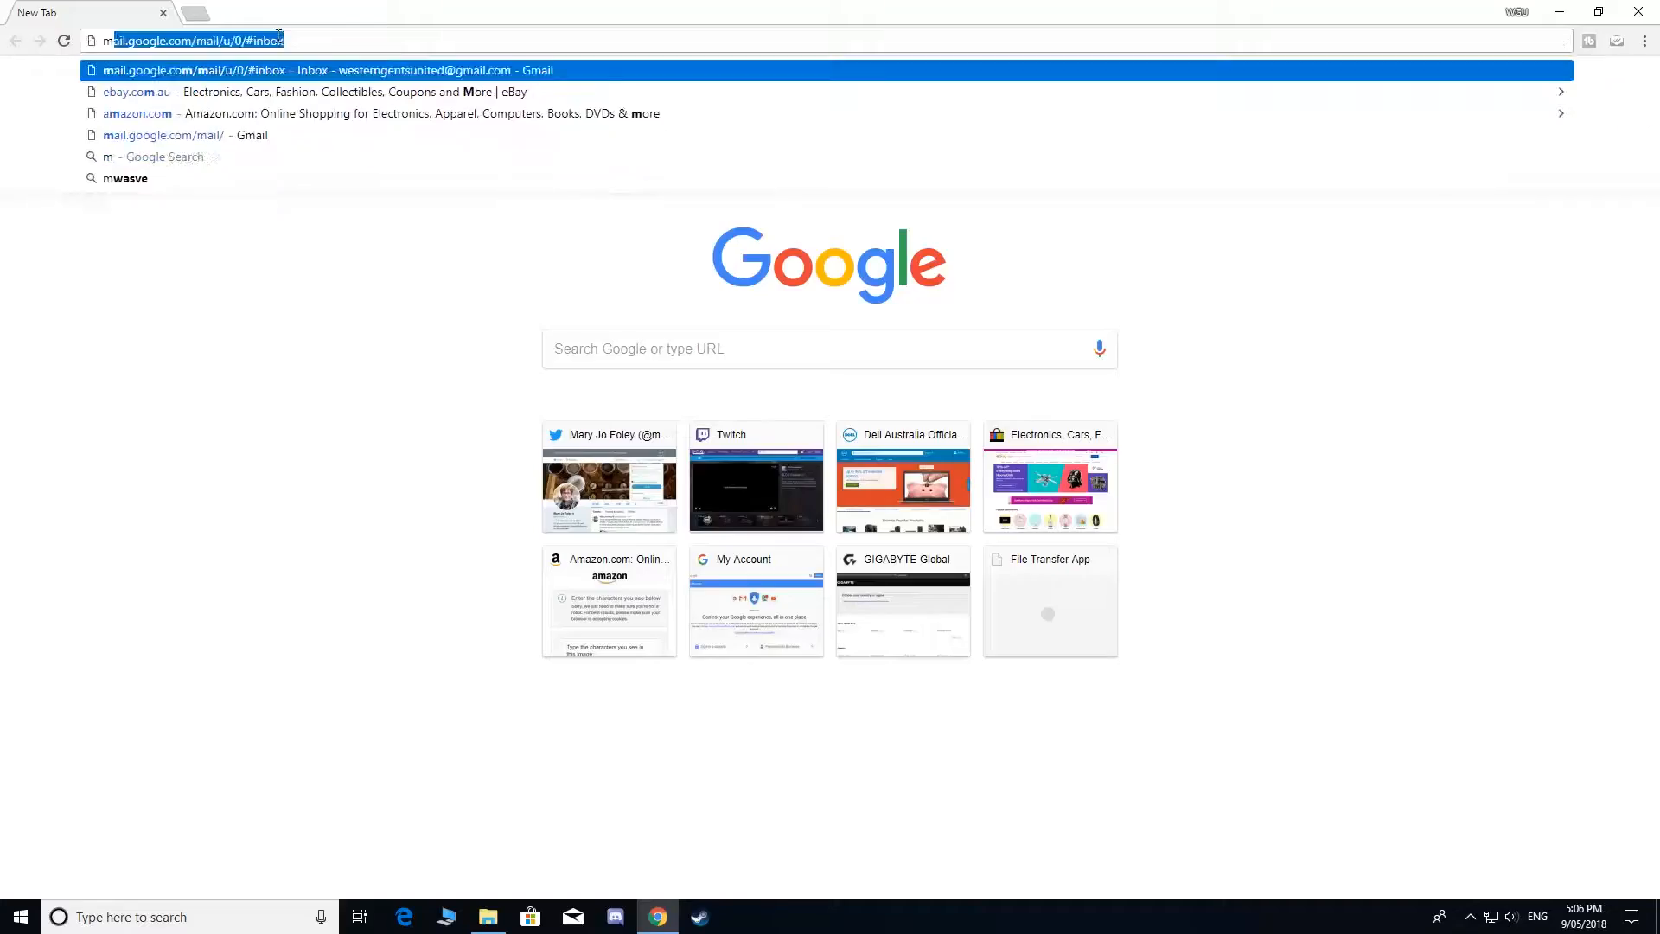
pyautogui.write('msi afterburner')
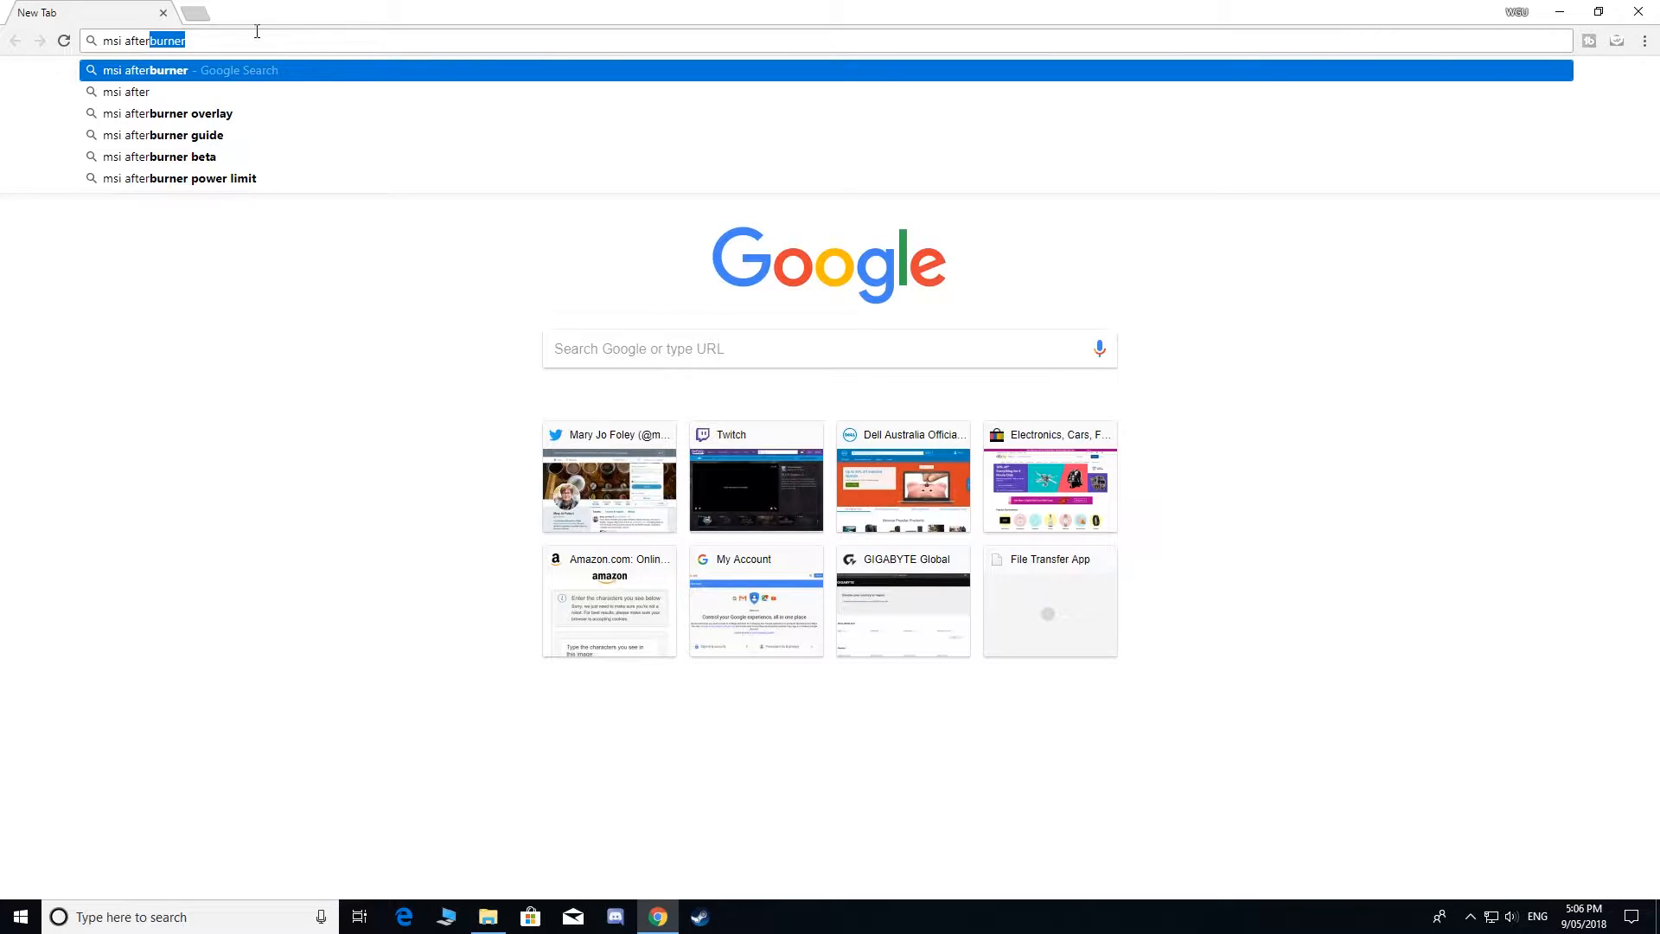
pyautogui.press('Return')
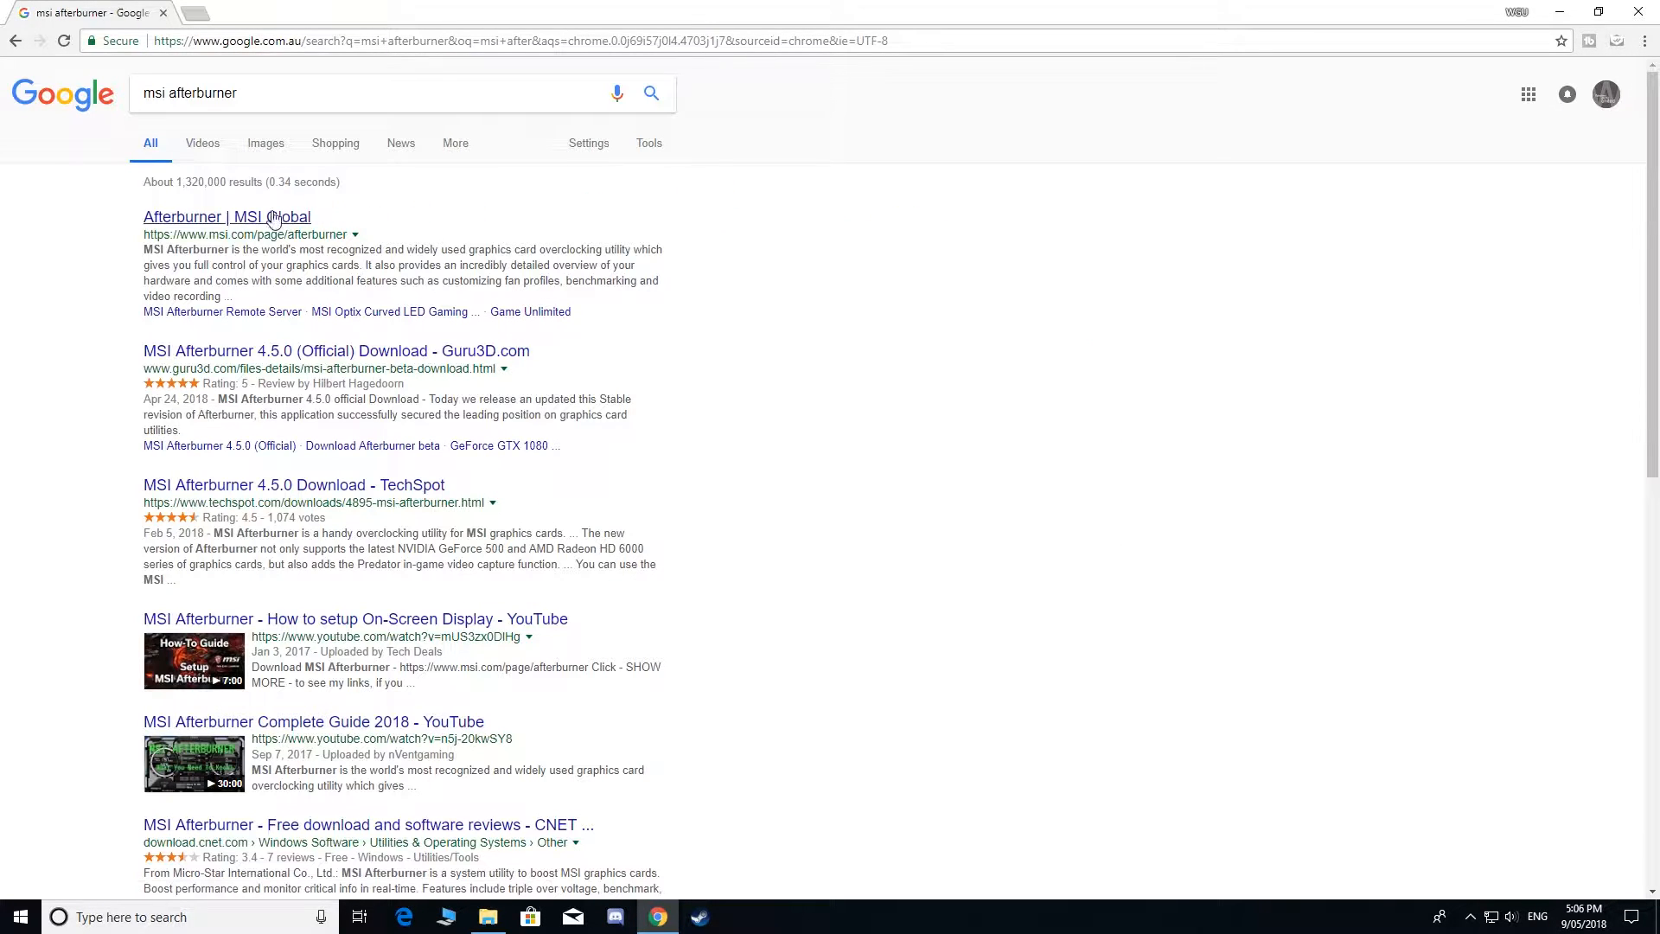
# - Open the official 'Afterburner | MSI Global' result and download the Afterburner zip
pyautogui.click(224, 218)
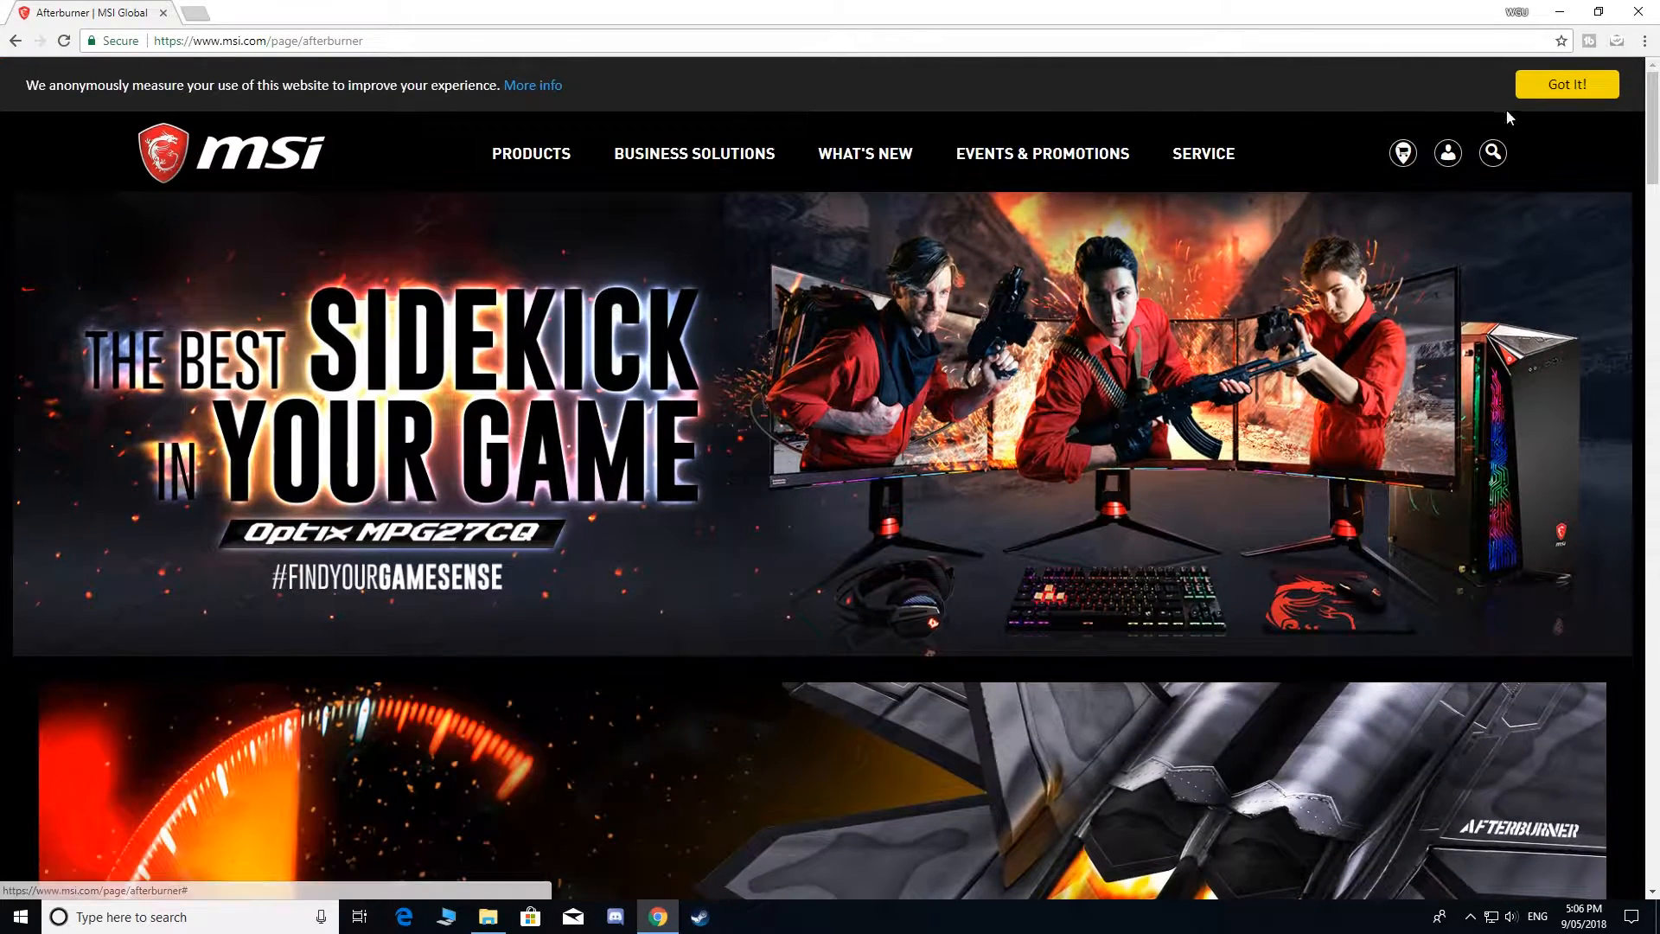
pyautogui.scroll(-3)
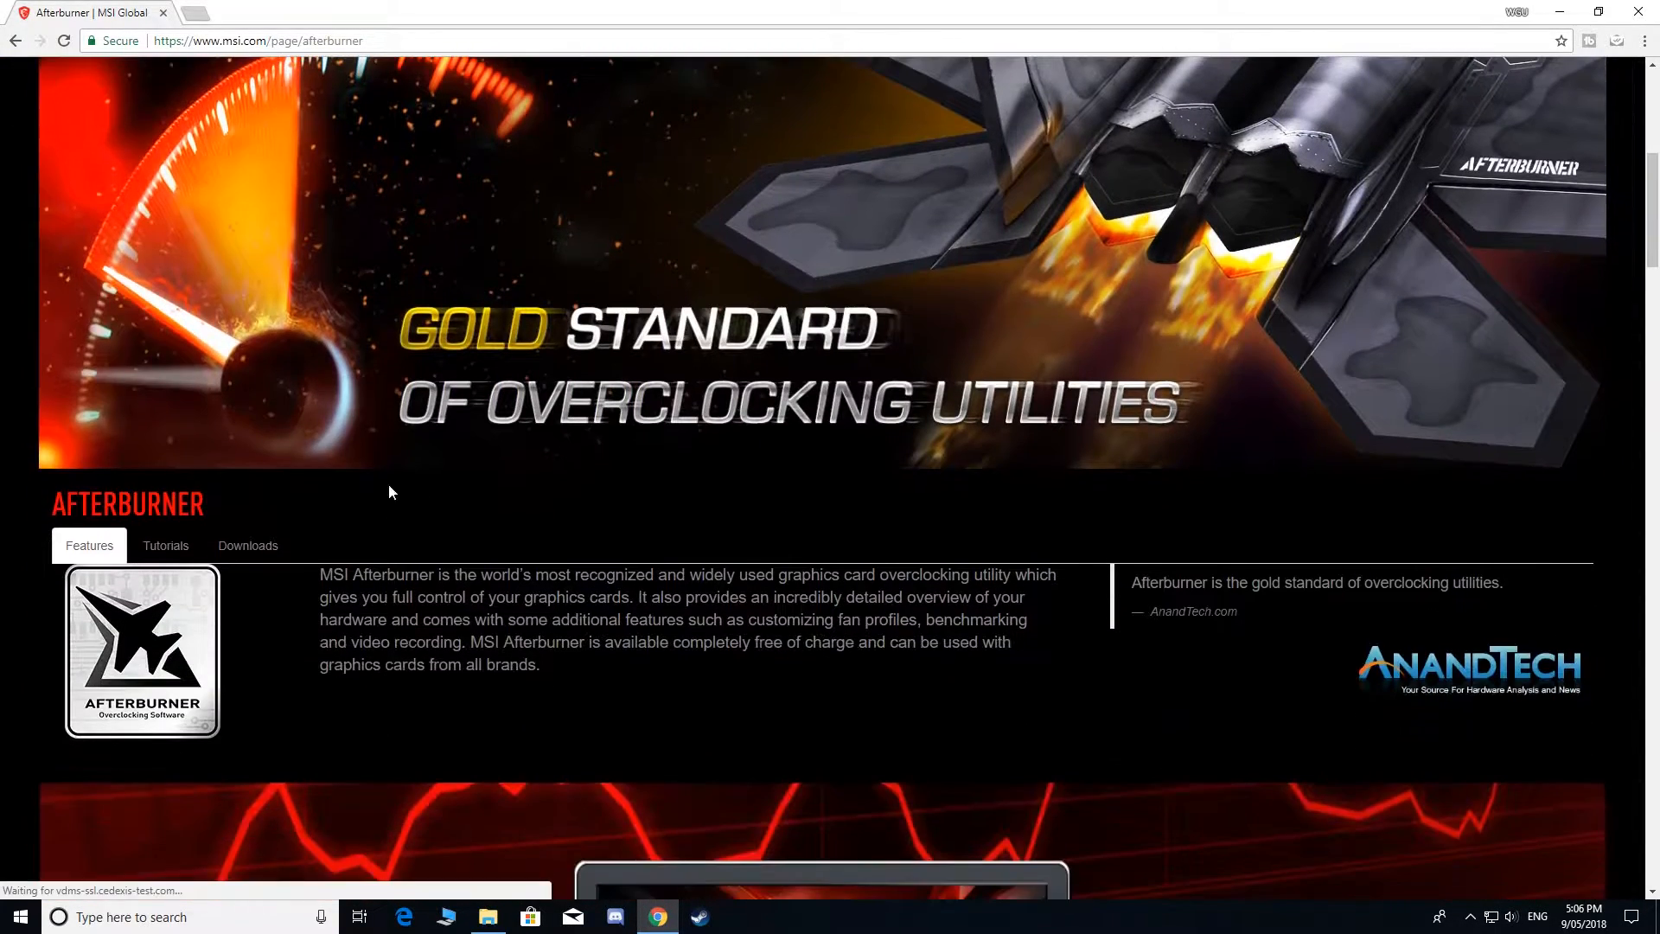
pyautogui.click(248, 545)
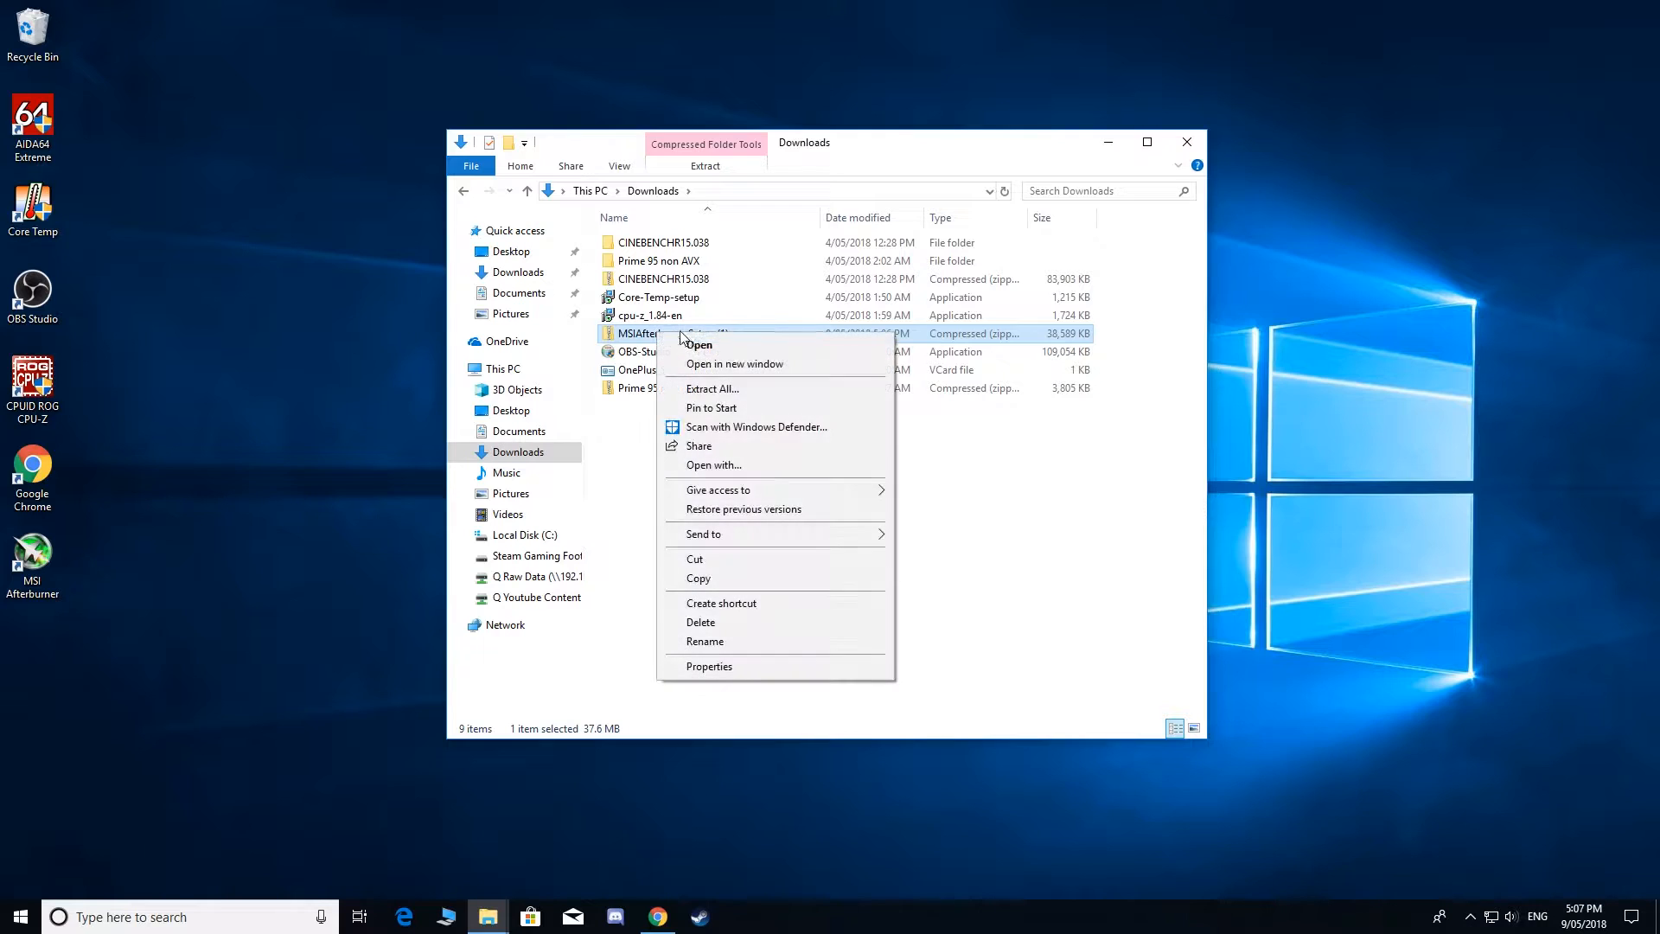
# - Extract the MSIAfterburnerSetup zip and launch the MSIAfterburnerSetup450 installer
pyautogui.click(713, 389)
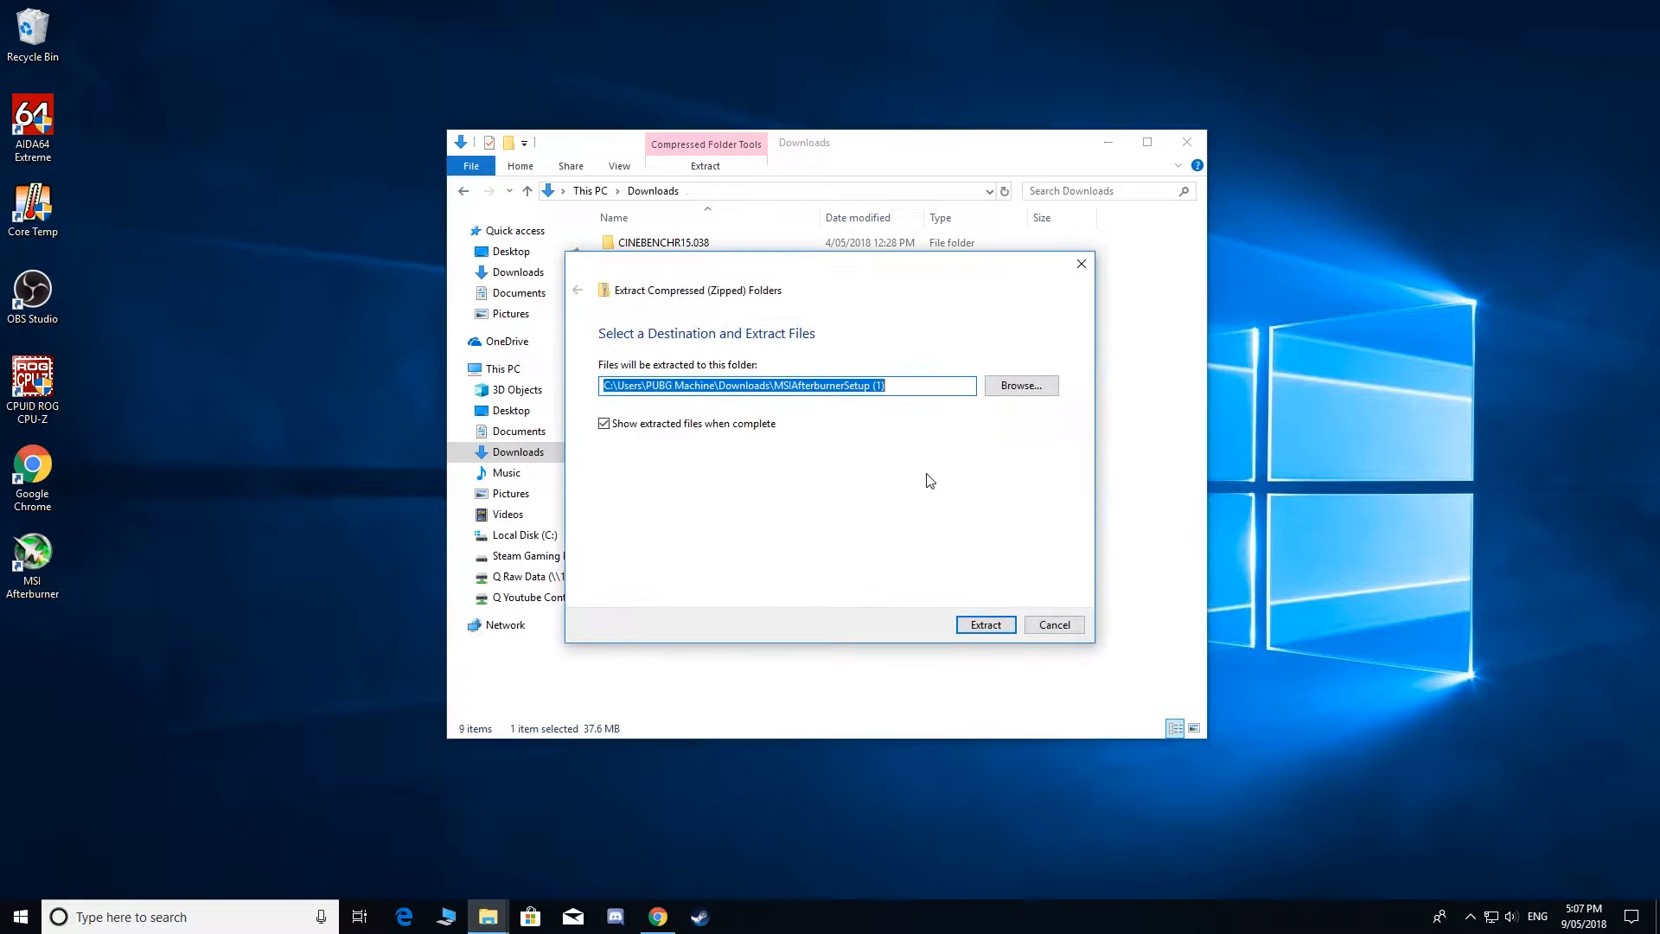
pyautogui.click(984, 624)
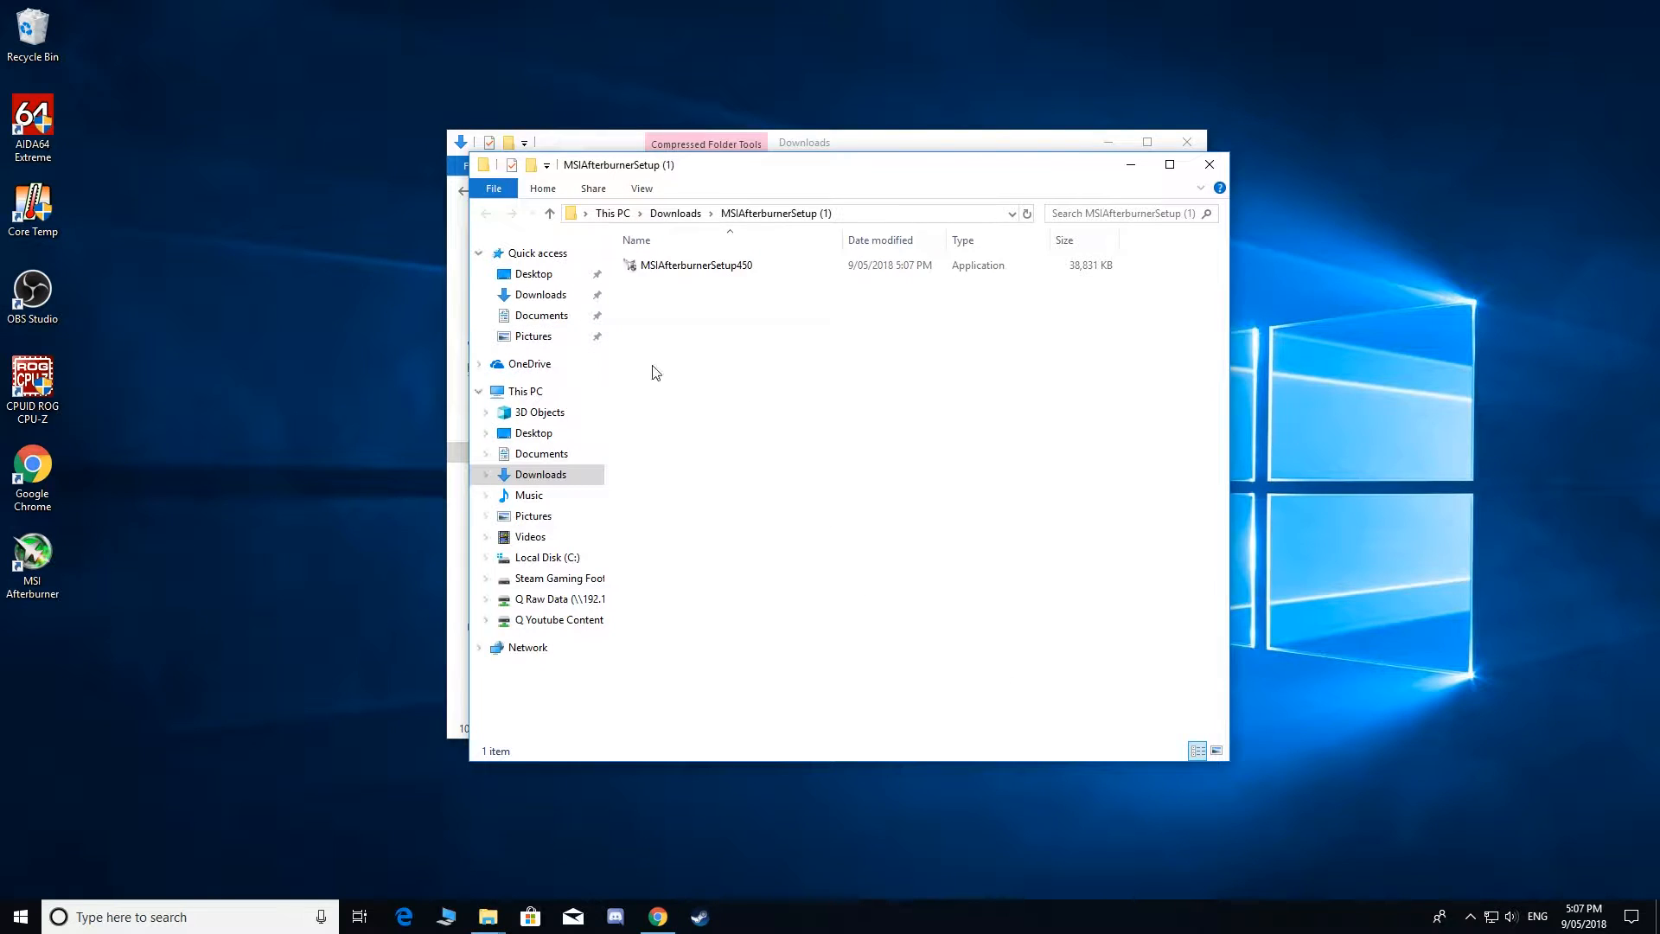
pyautogui.click(695, 264)
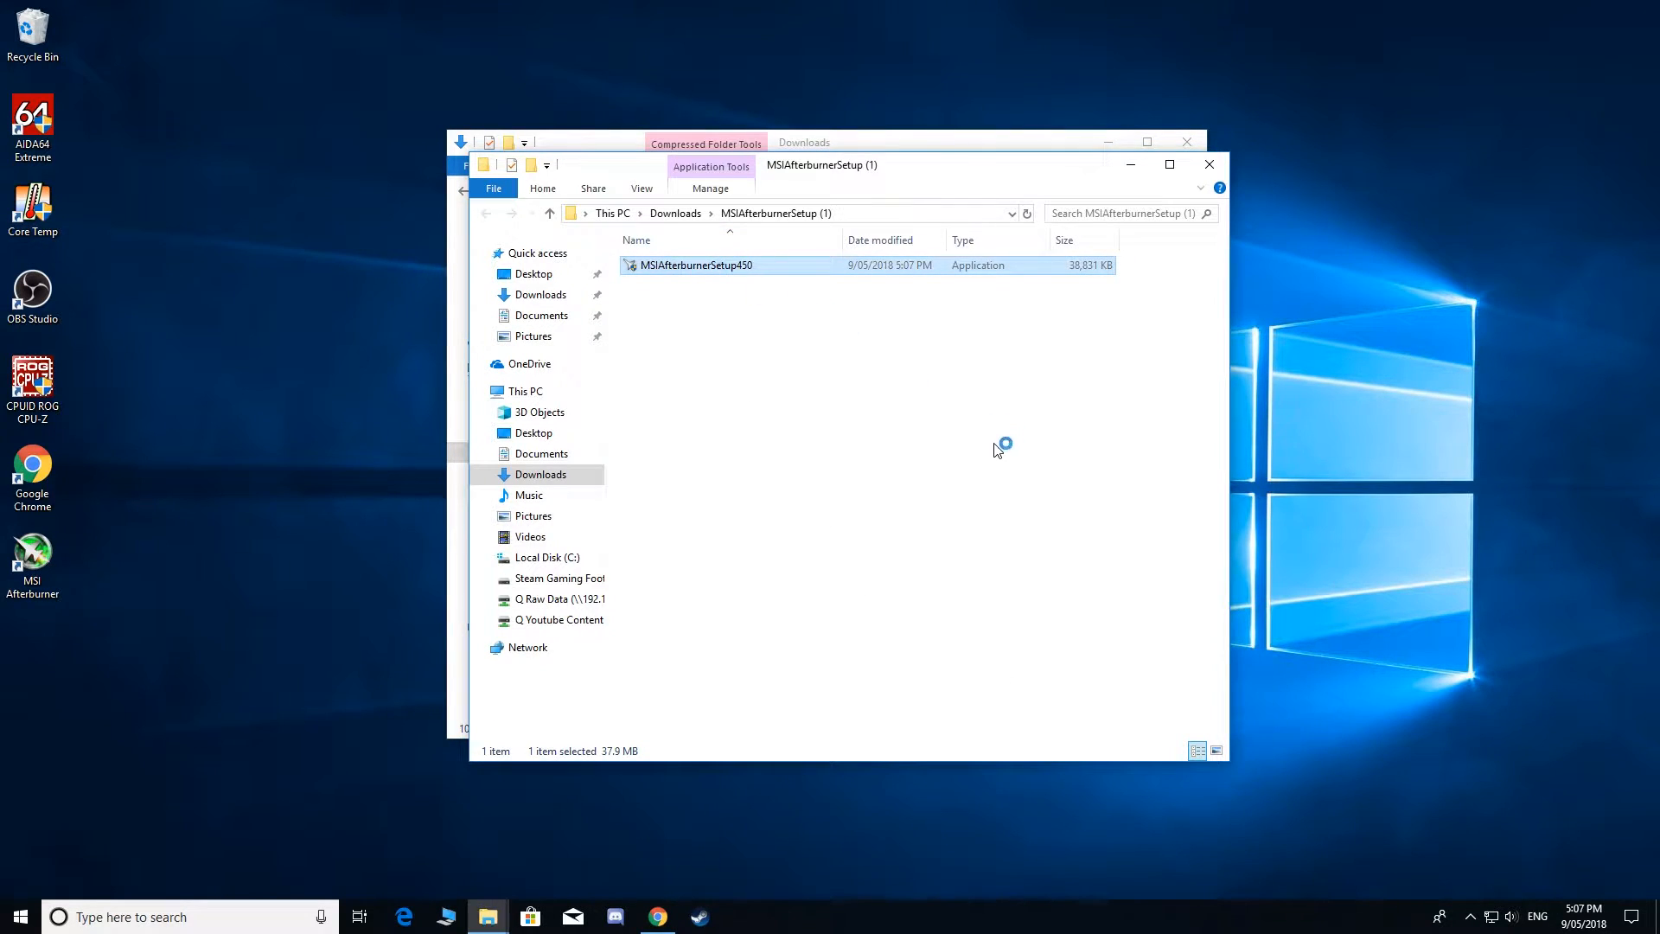
pyautogui.doubleClick(695, 264)
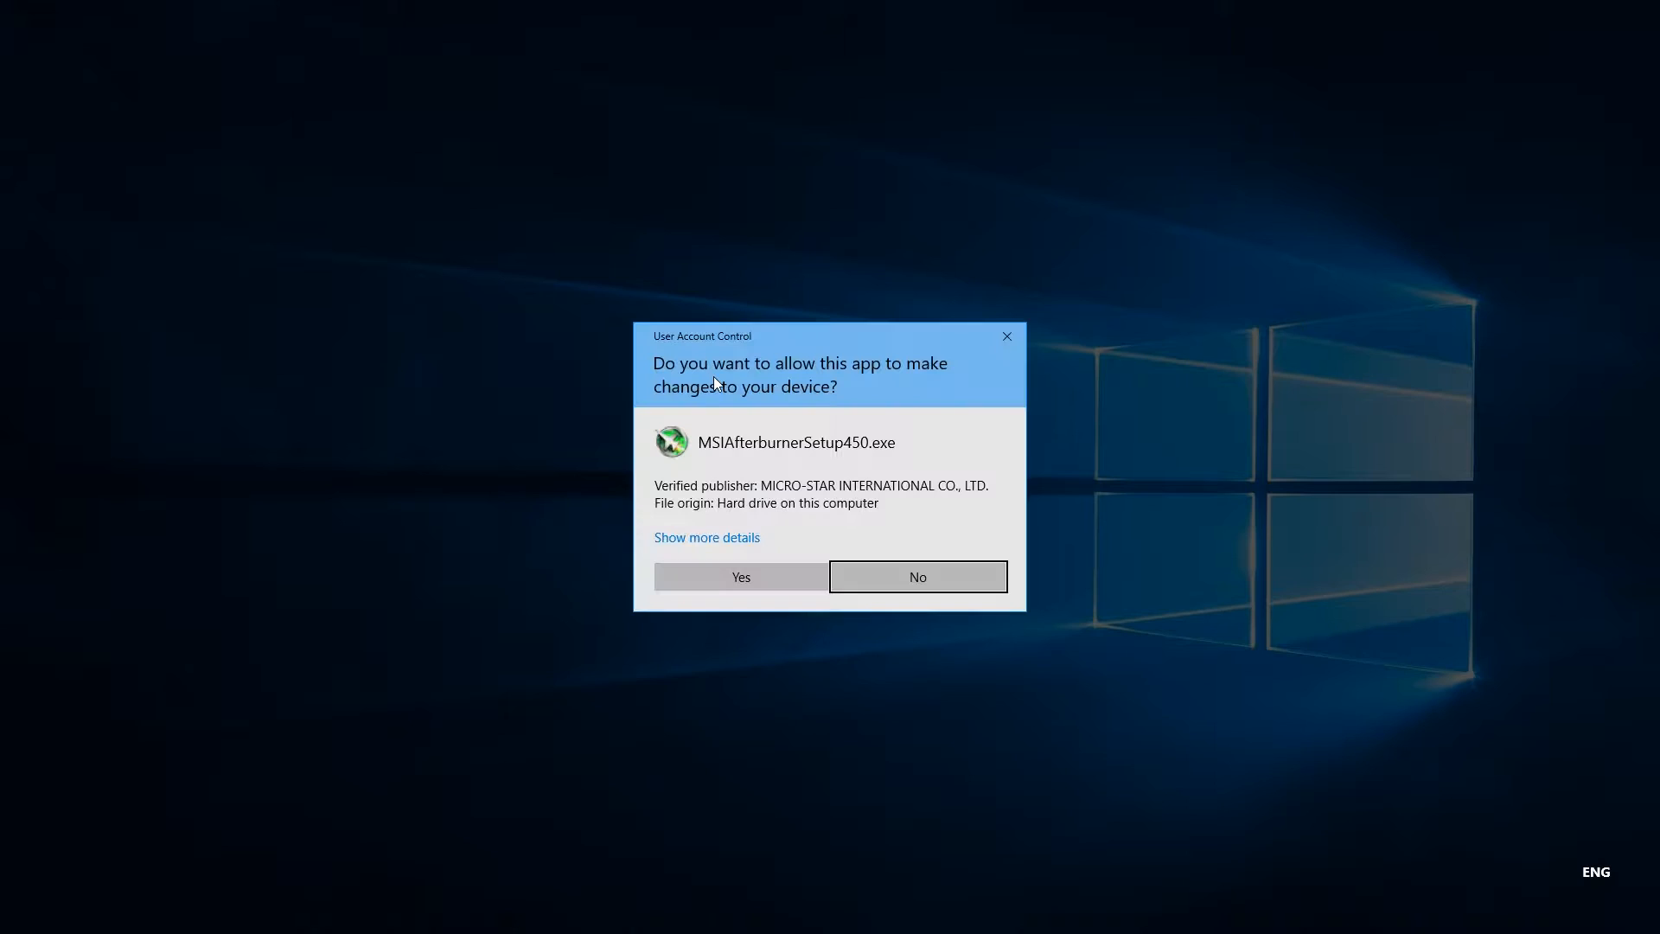
# - Allow Afterburner to run, reset the clock offsets to defaults and reopen its settings
pyautogui.click(739, 578)
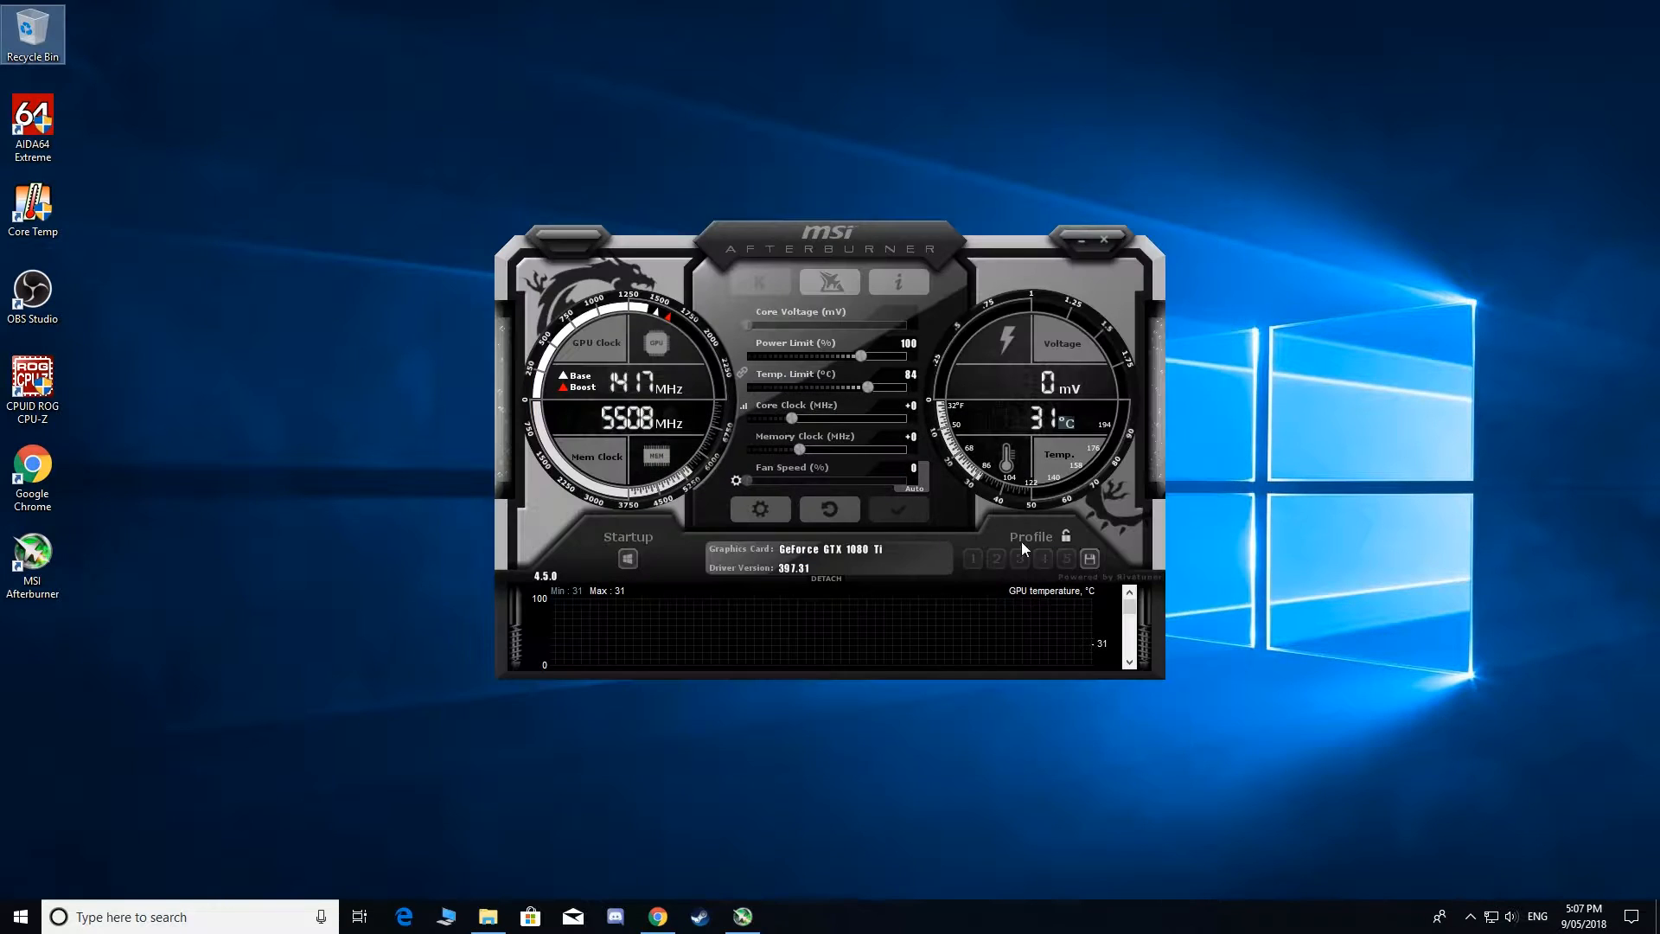
pyautogui.click(759, 509)
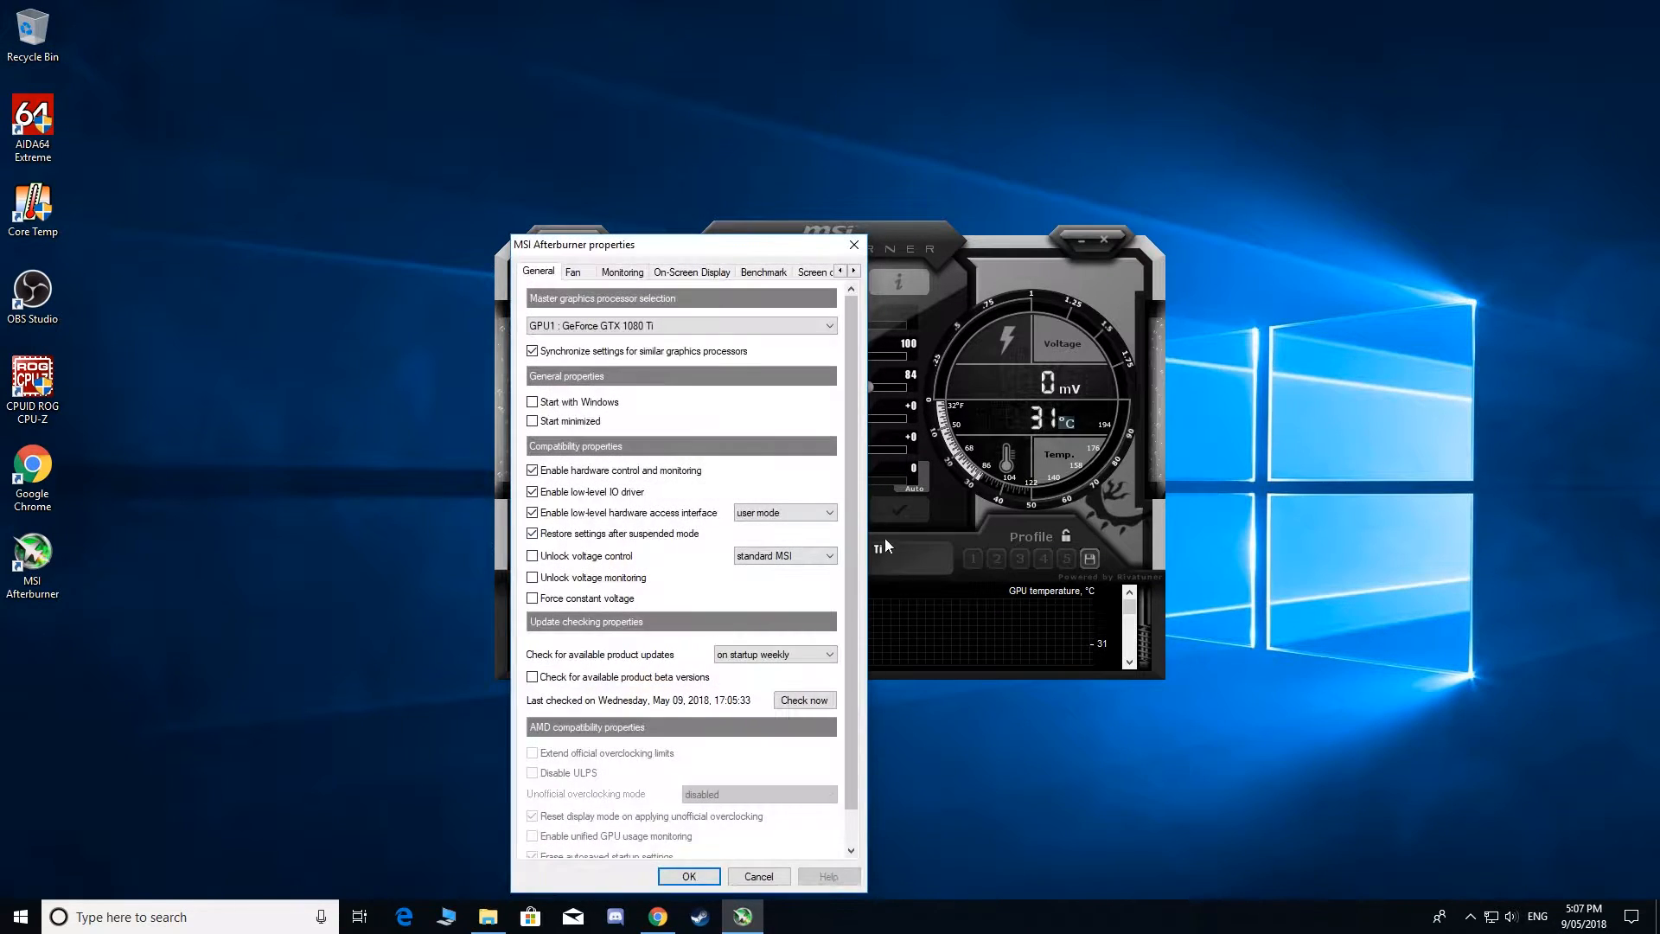
pyautogui.click(687, 875)
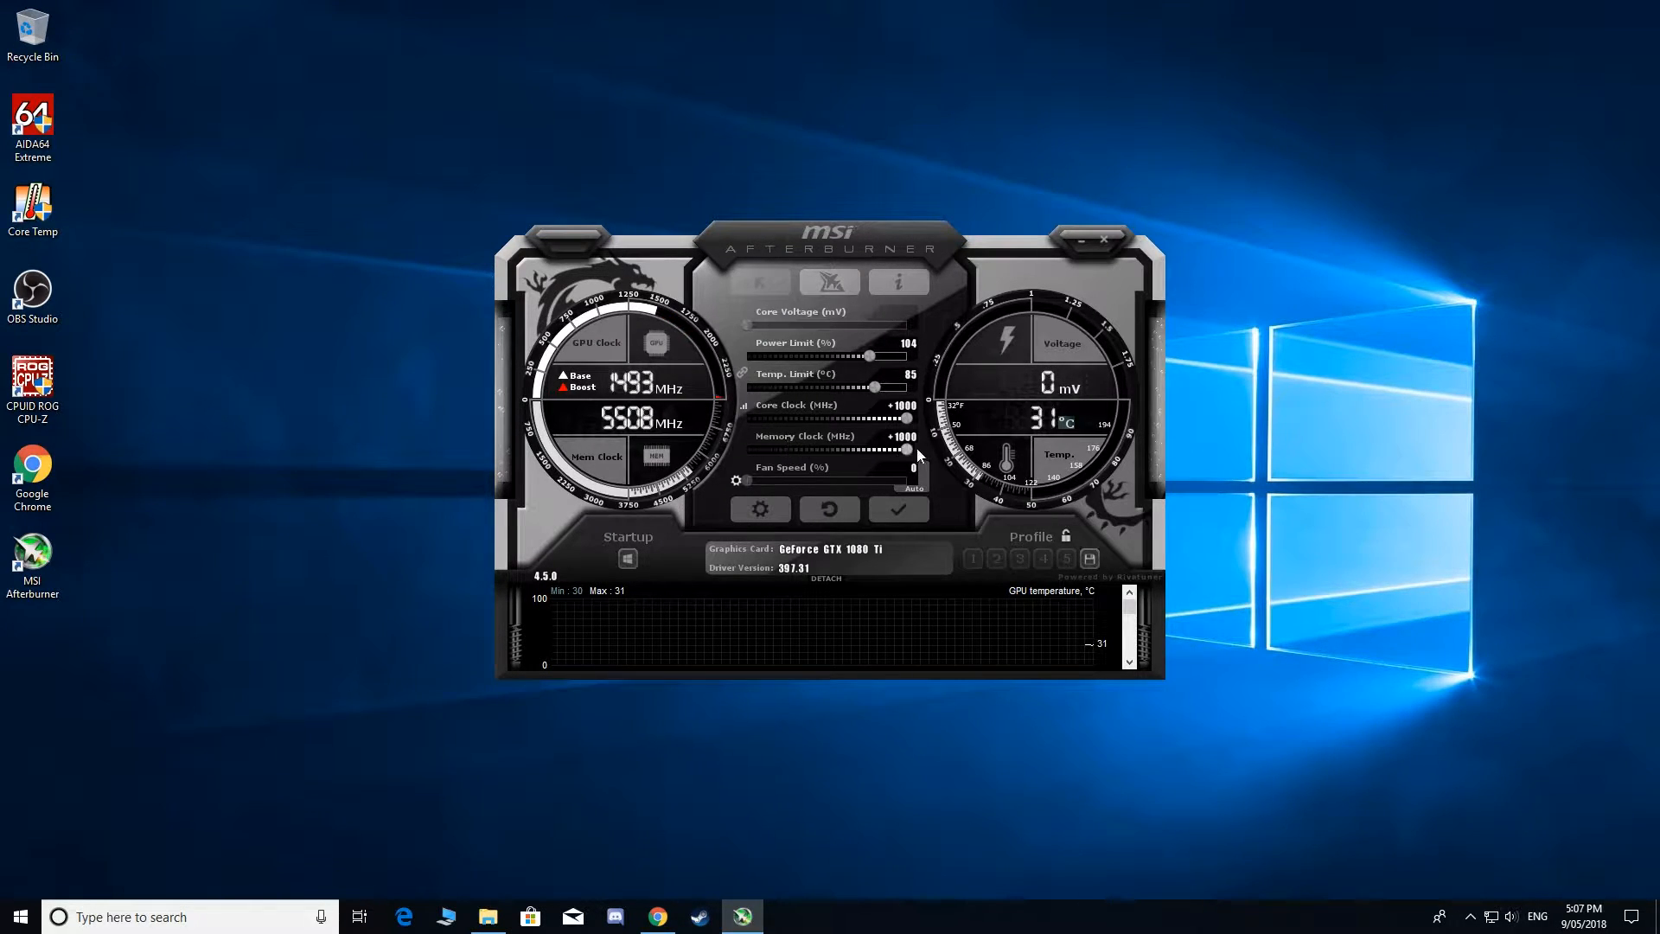
pyautogui.click(831, 509)
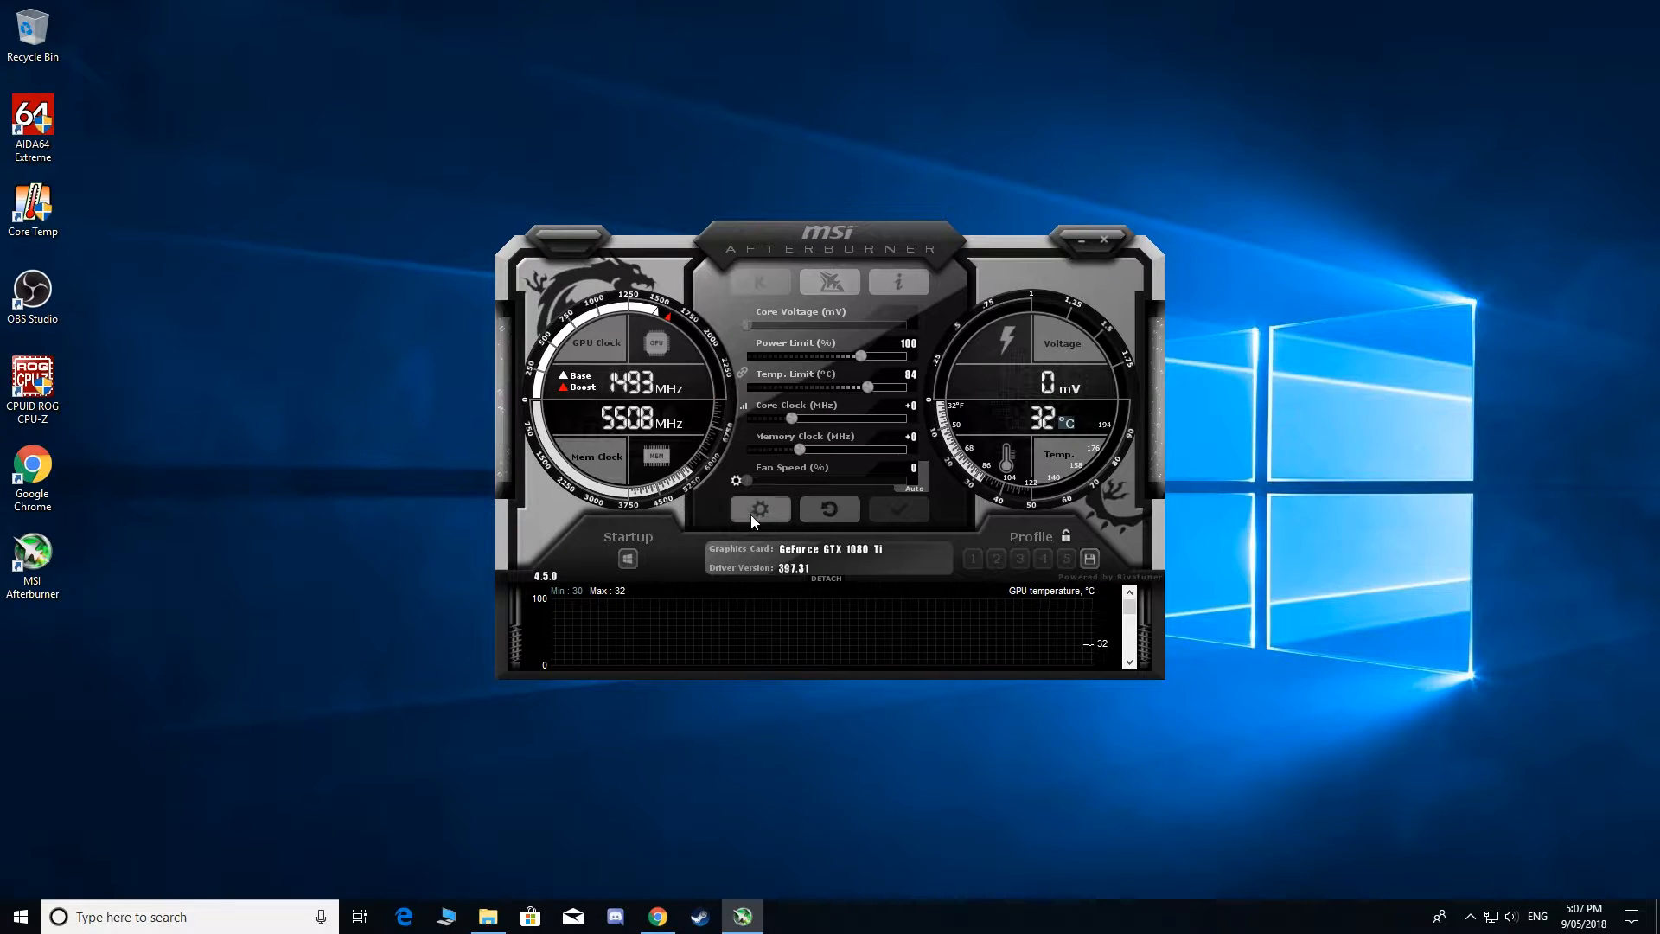
pyautogui.click(757, 509)
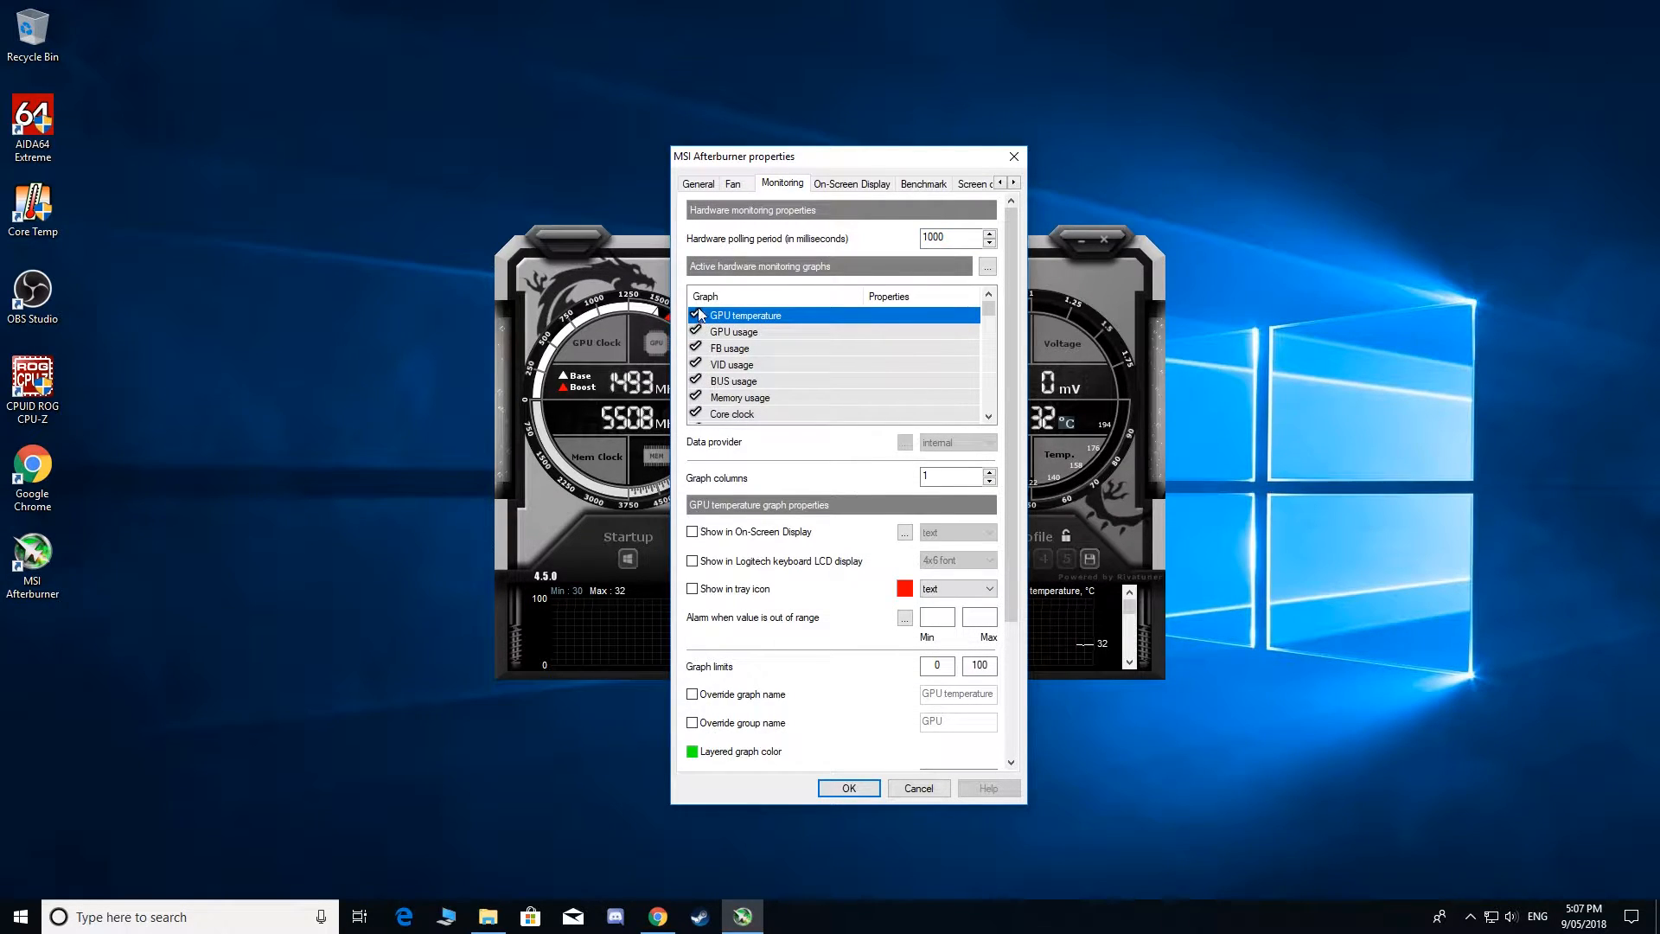
# - Mark GPU temperature, Memory usage and Core clock for the on-screen display
pyautogui.click(692, 531)
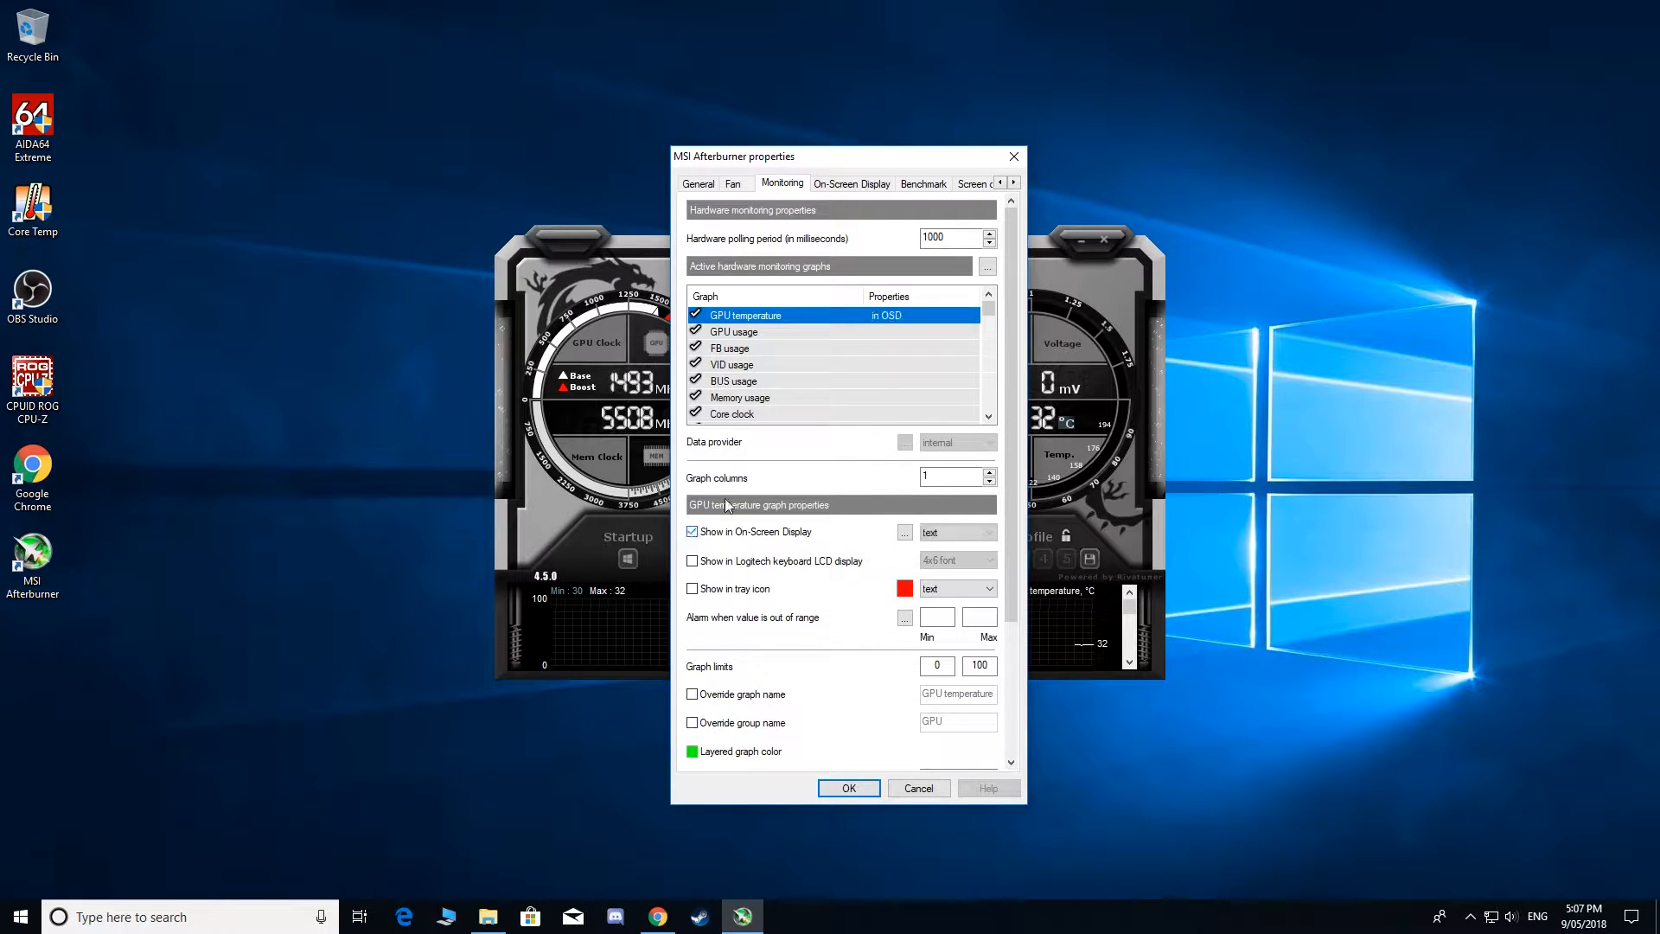
pyautogui.click(730, 347)
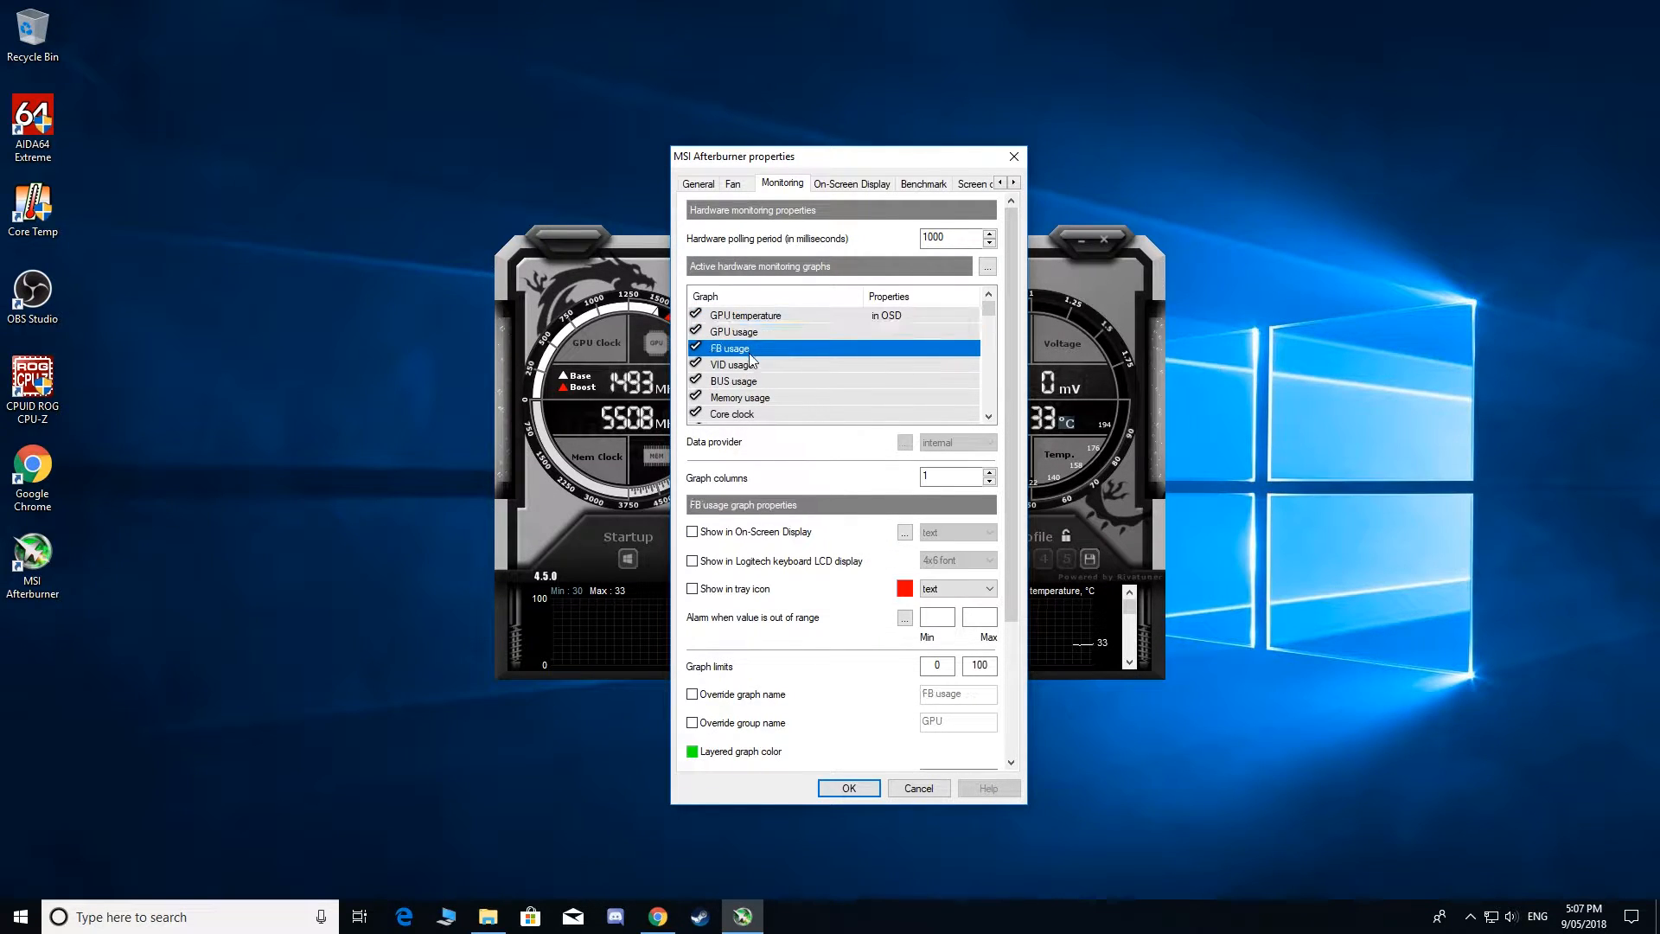
pyautogui.click(733, 381)
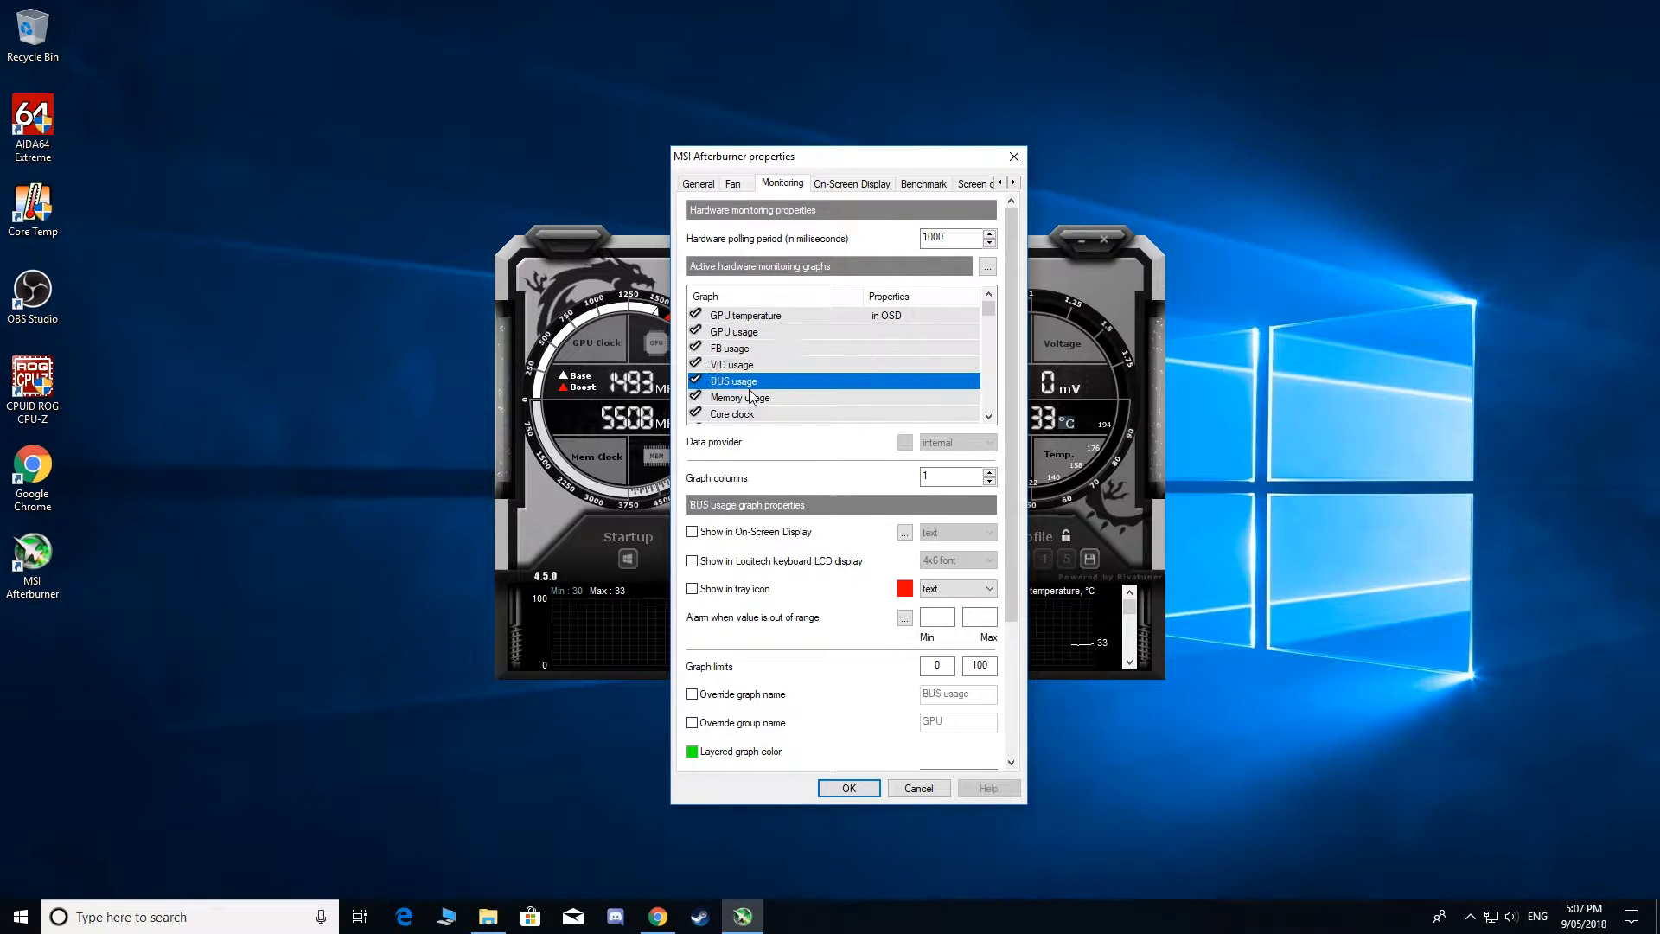
pyautogui.click(742, 398)
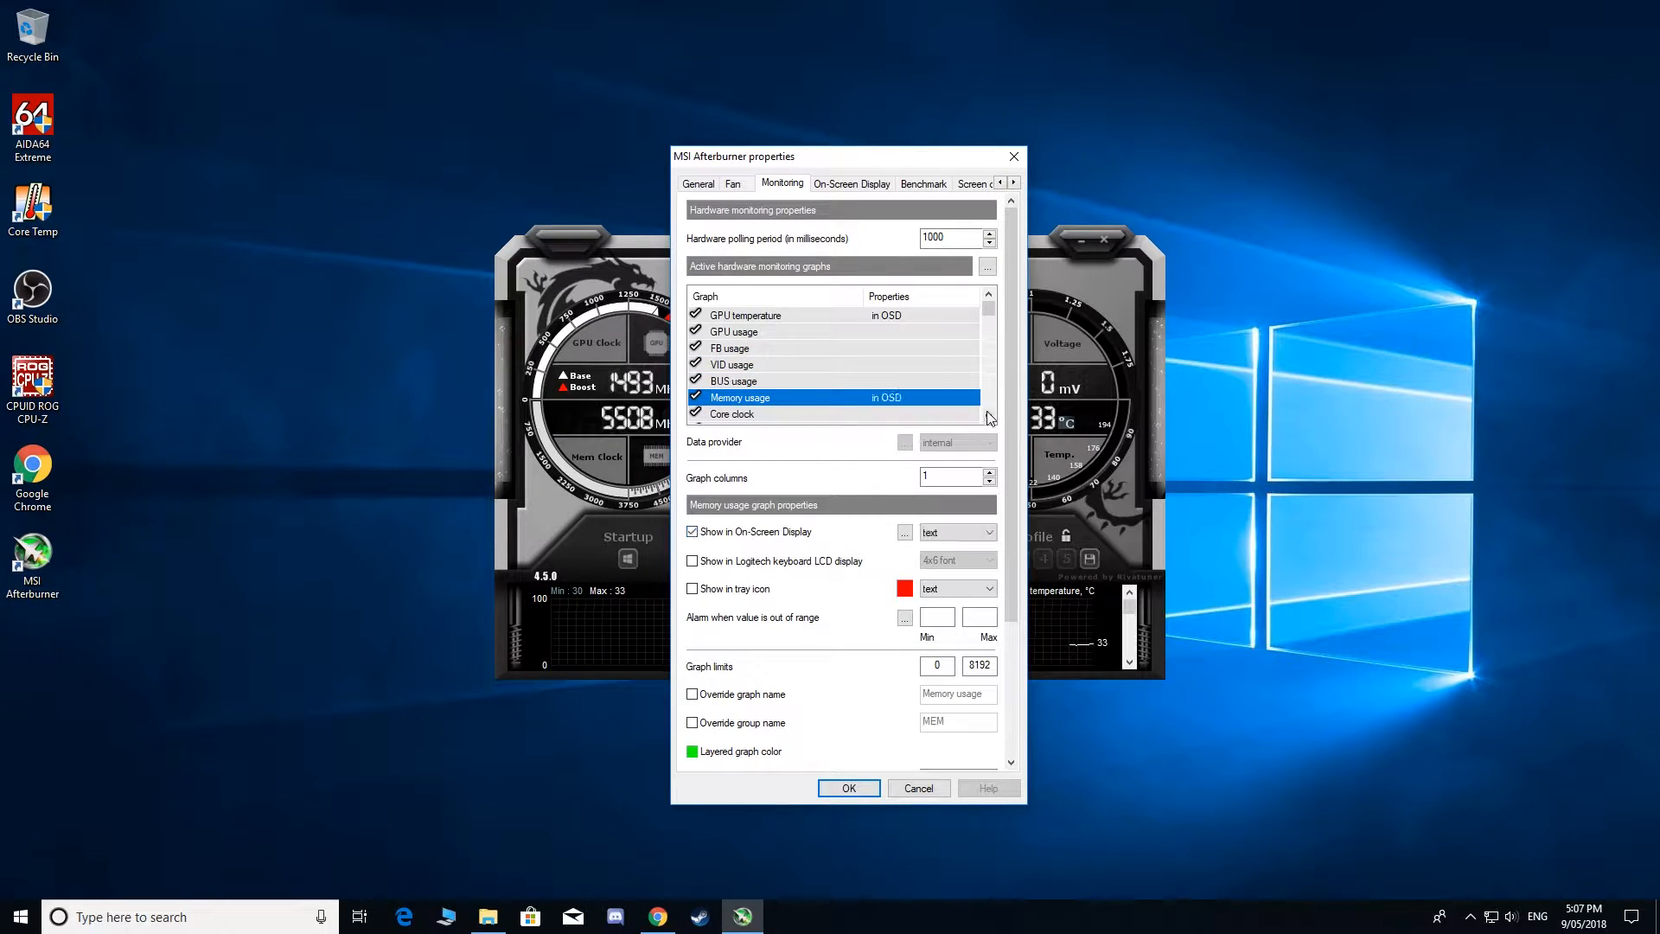
pyautogui.scroll(-3)
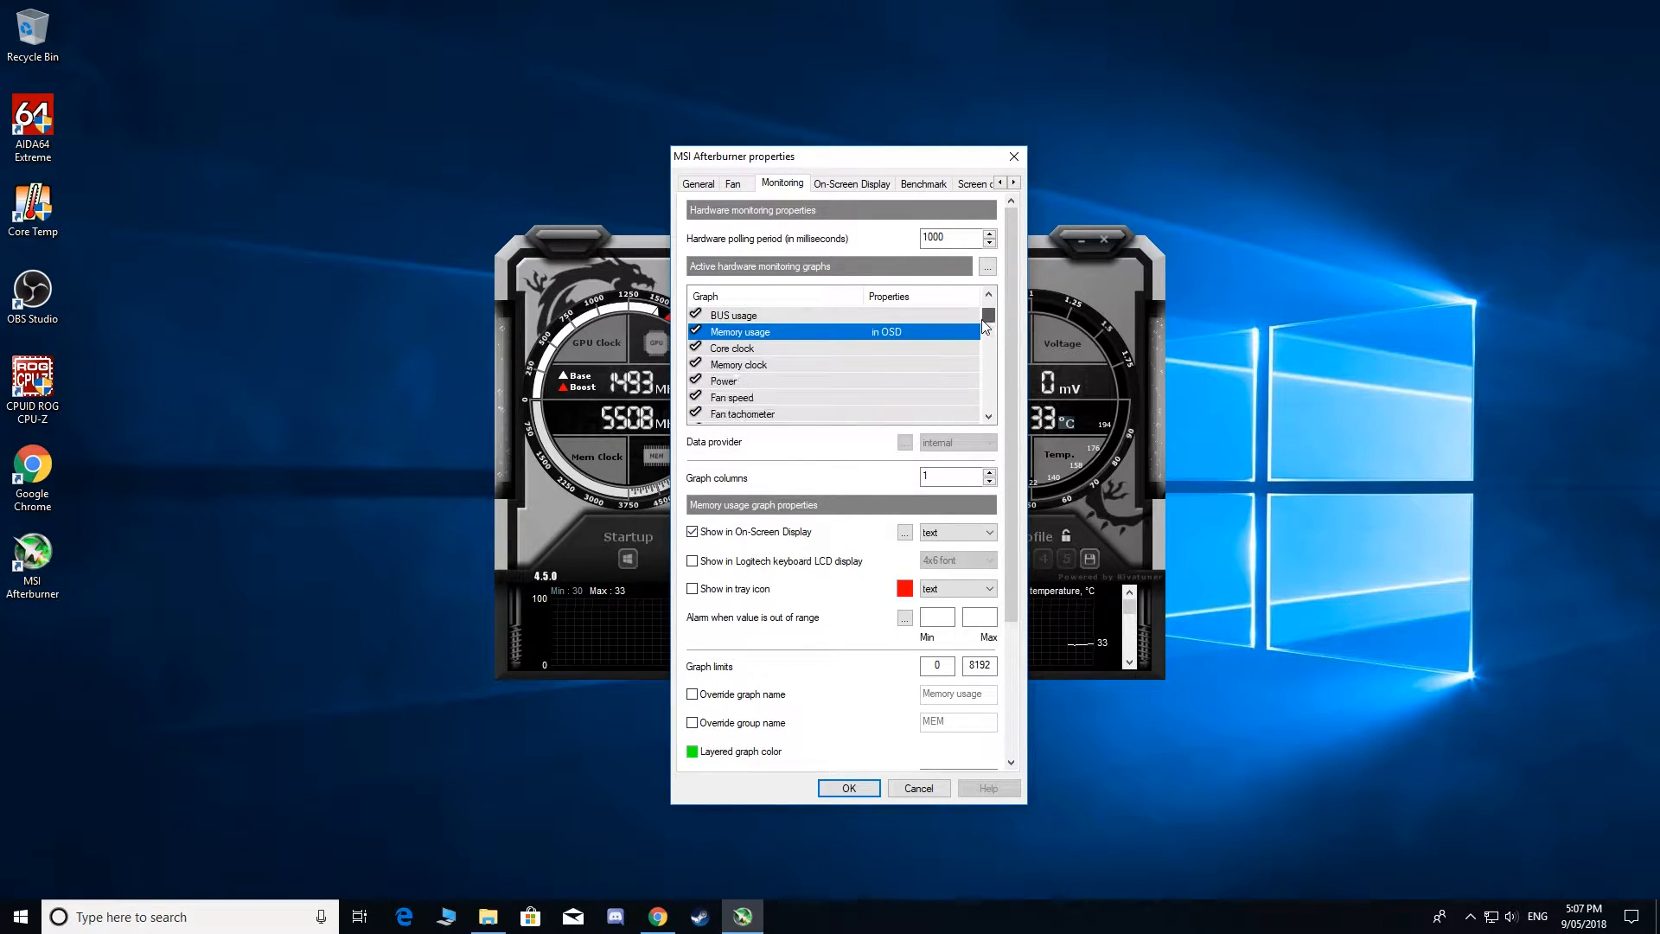
pyautogui.click(734, 348)
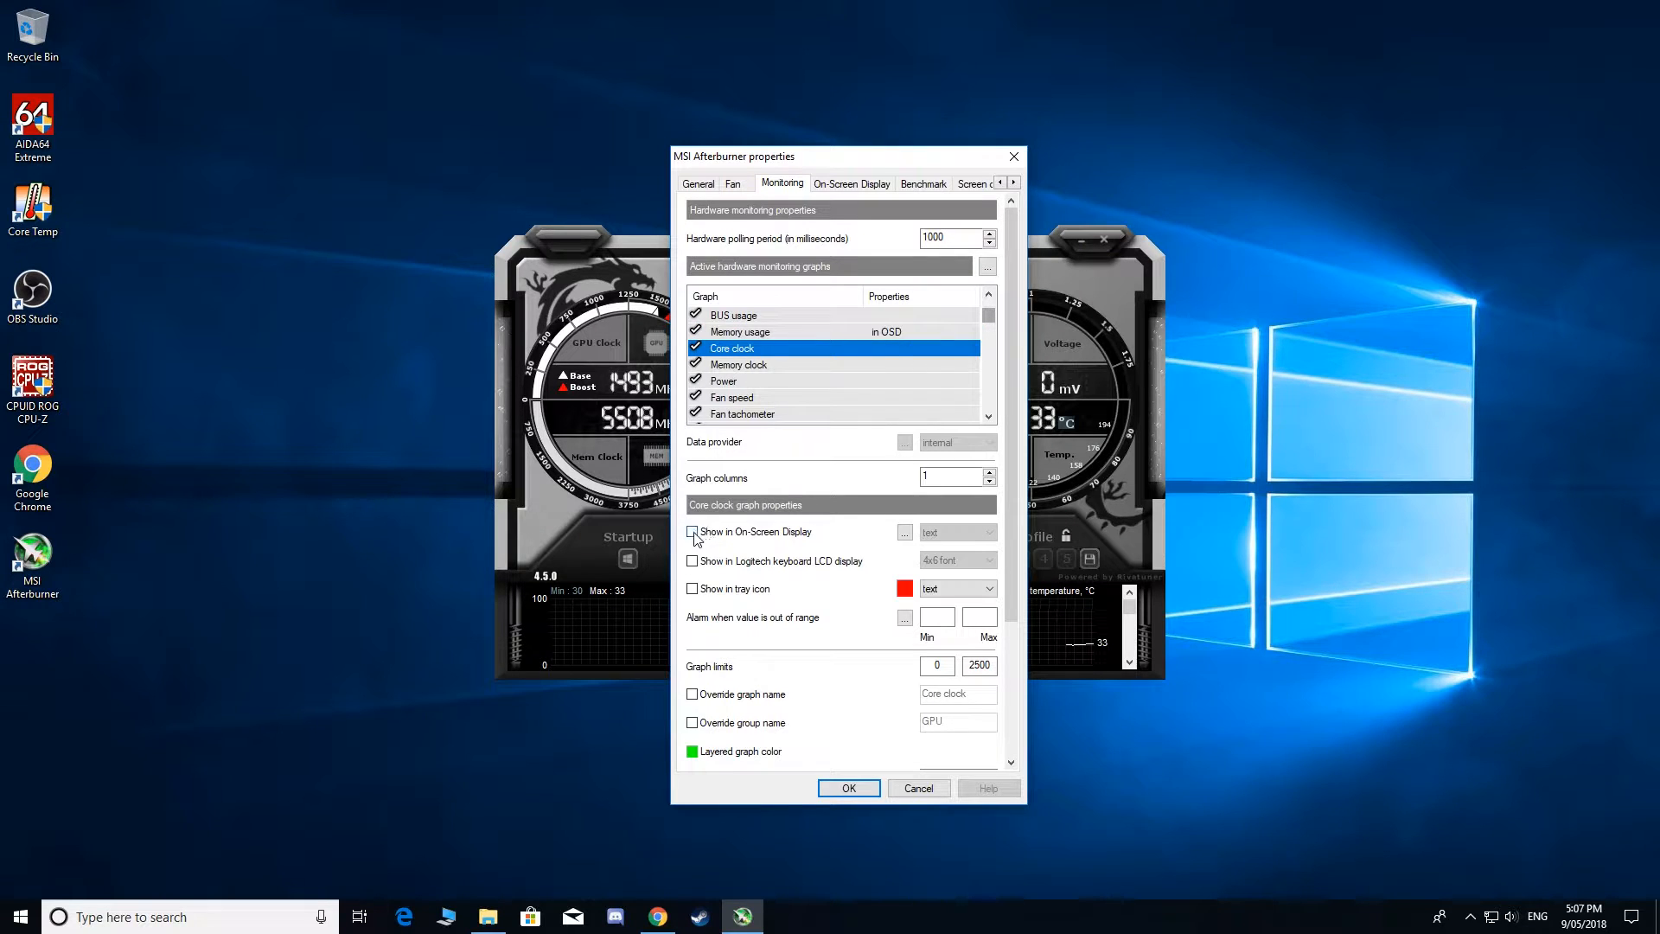
pyautogui.click(692, 531)
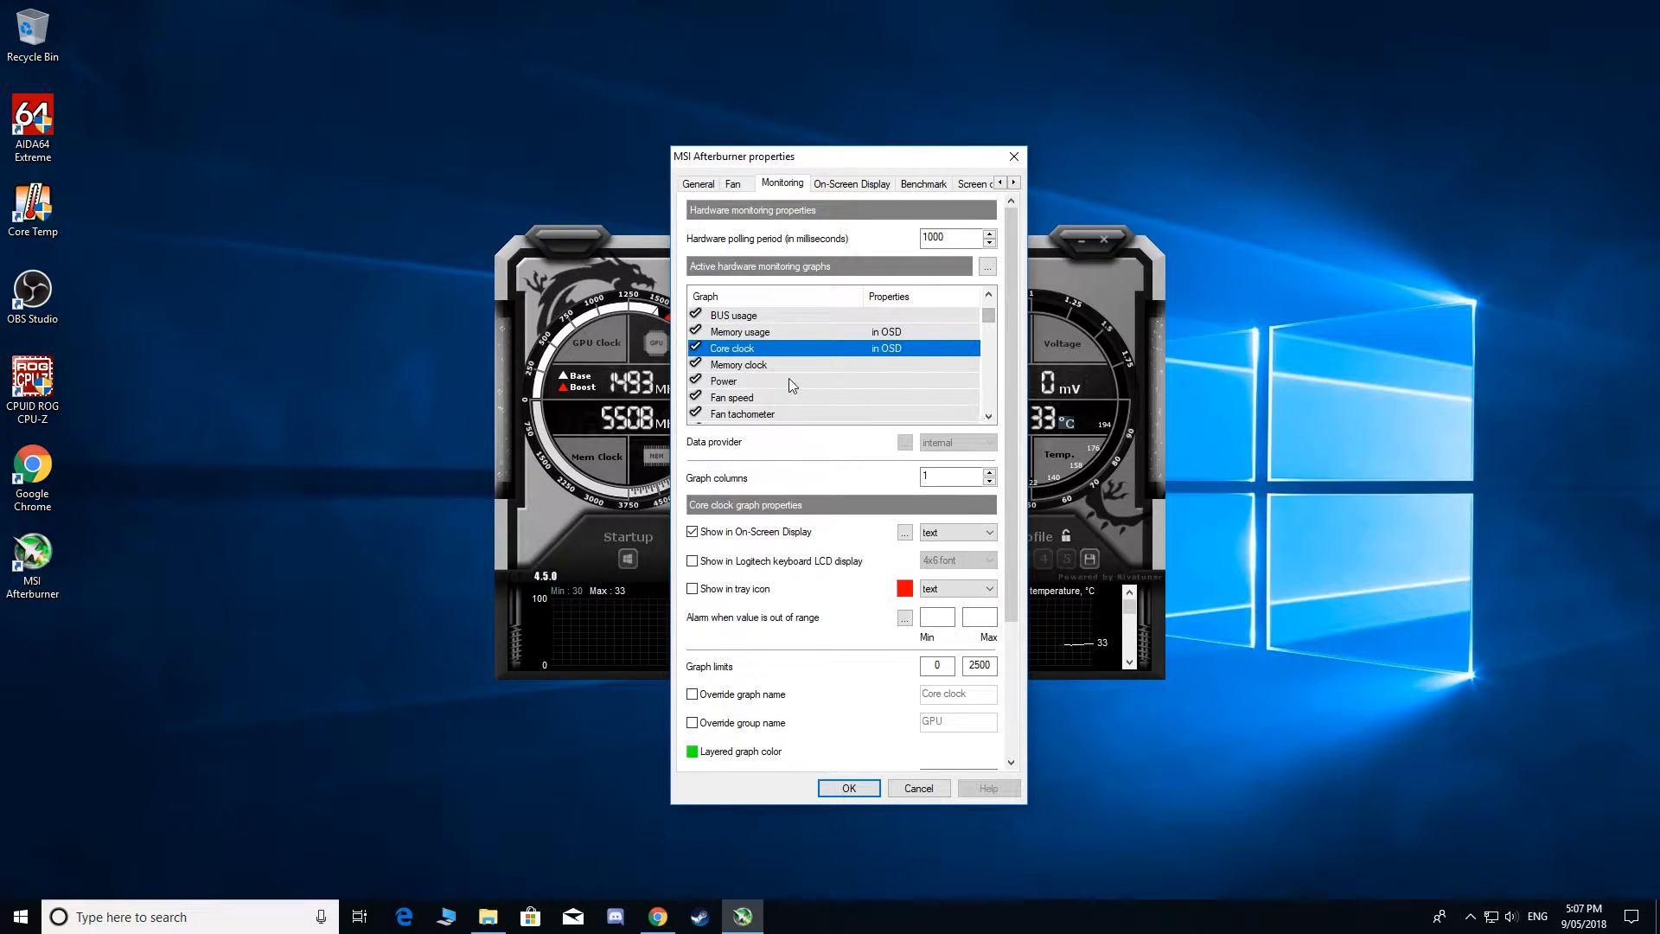
# - Mark CPU temperature, CPU usage and CPU clock for the on-screen display and select RAM usage
pyautogui.click(733, 398)
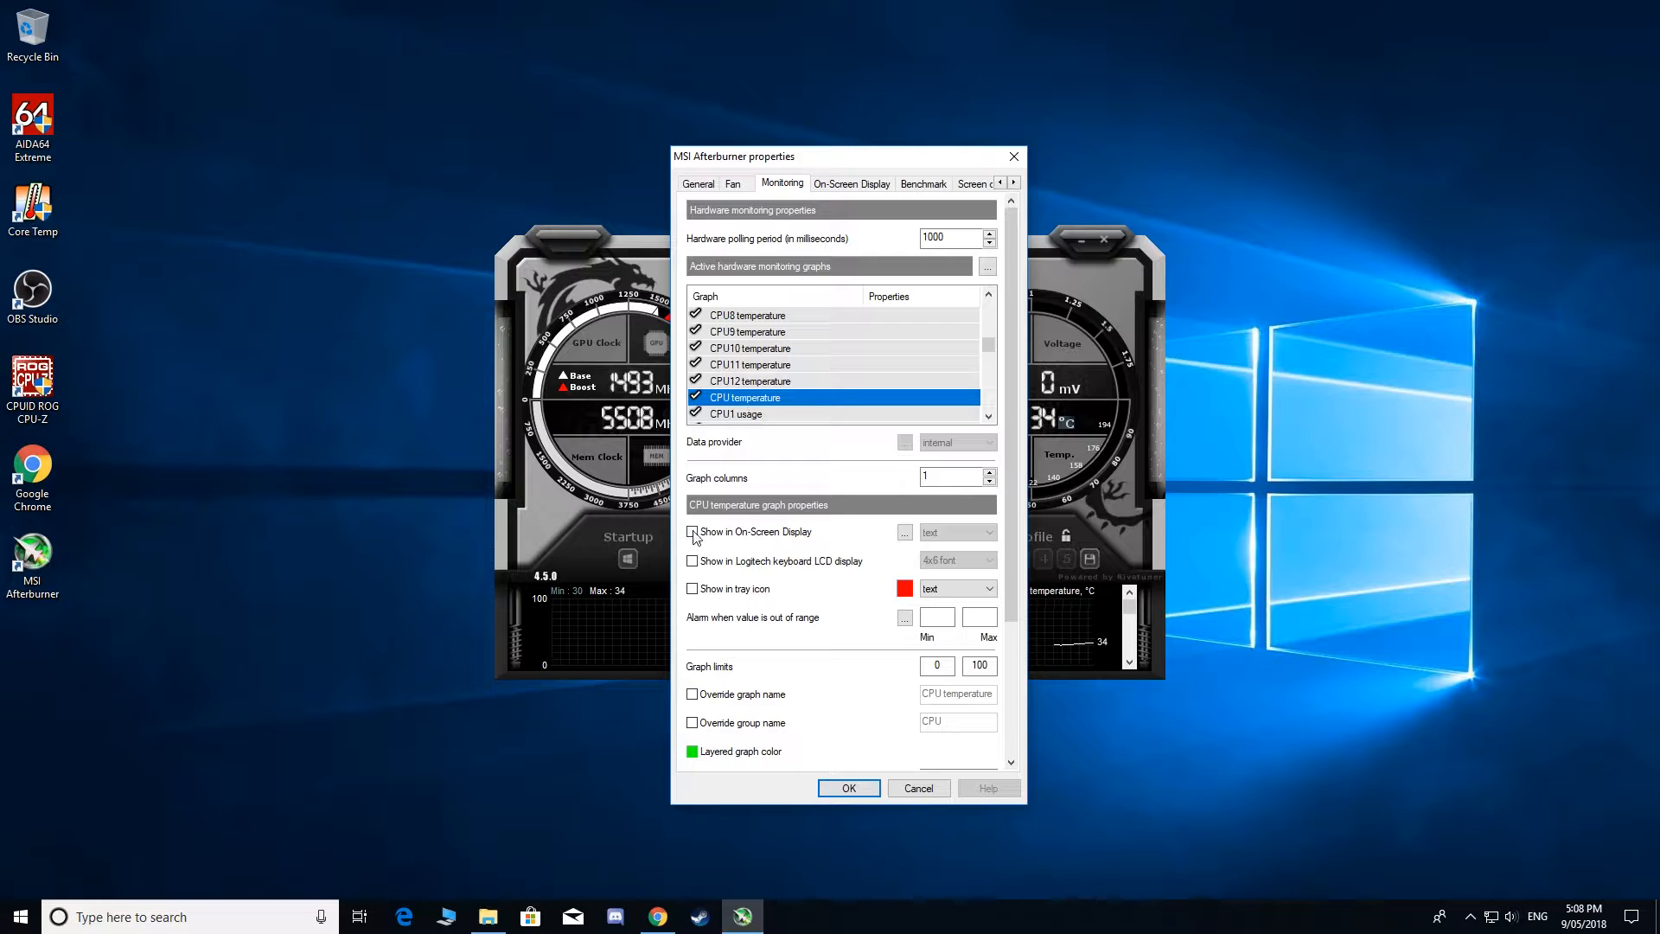
pyautogui.click(692, 530)
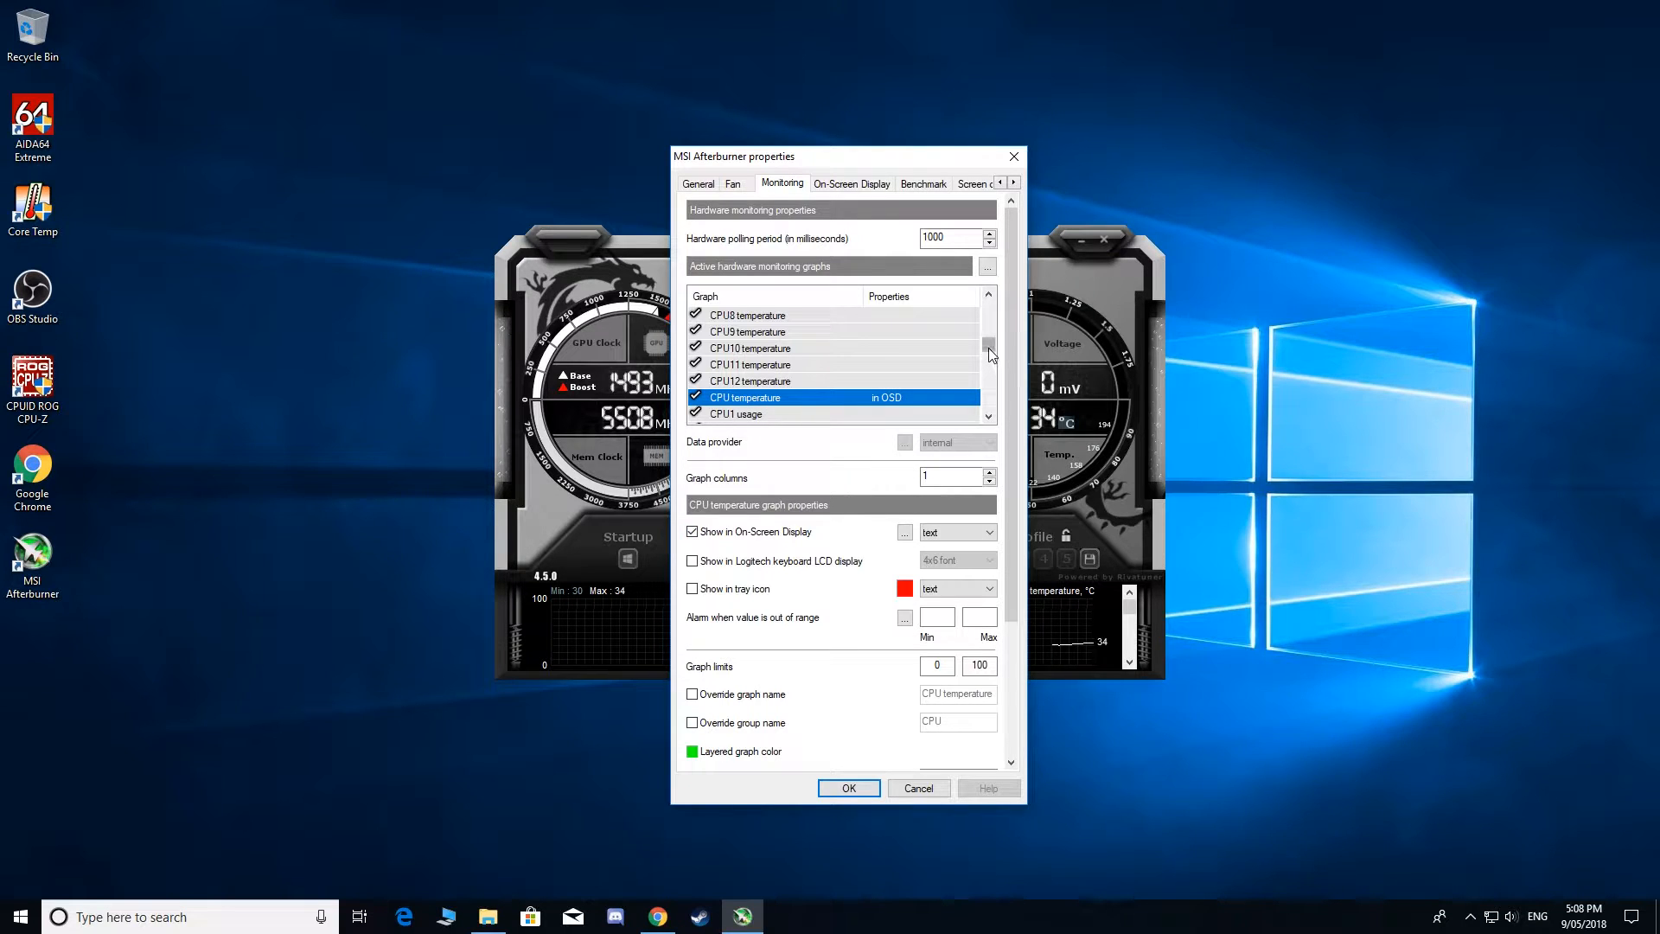
pyautogui.scroll(-3)
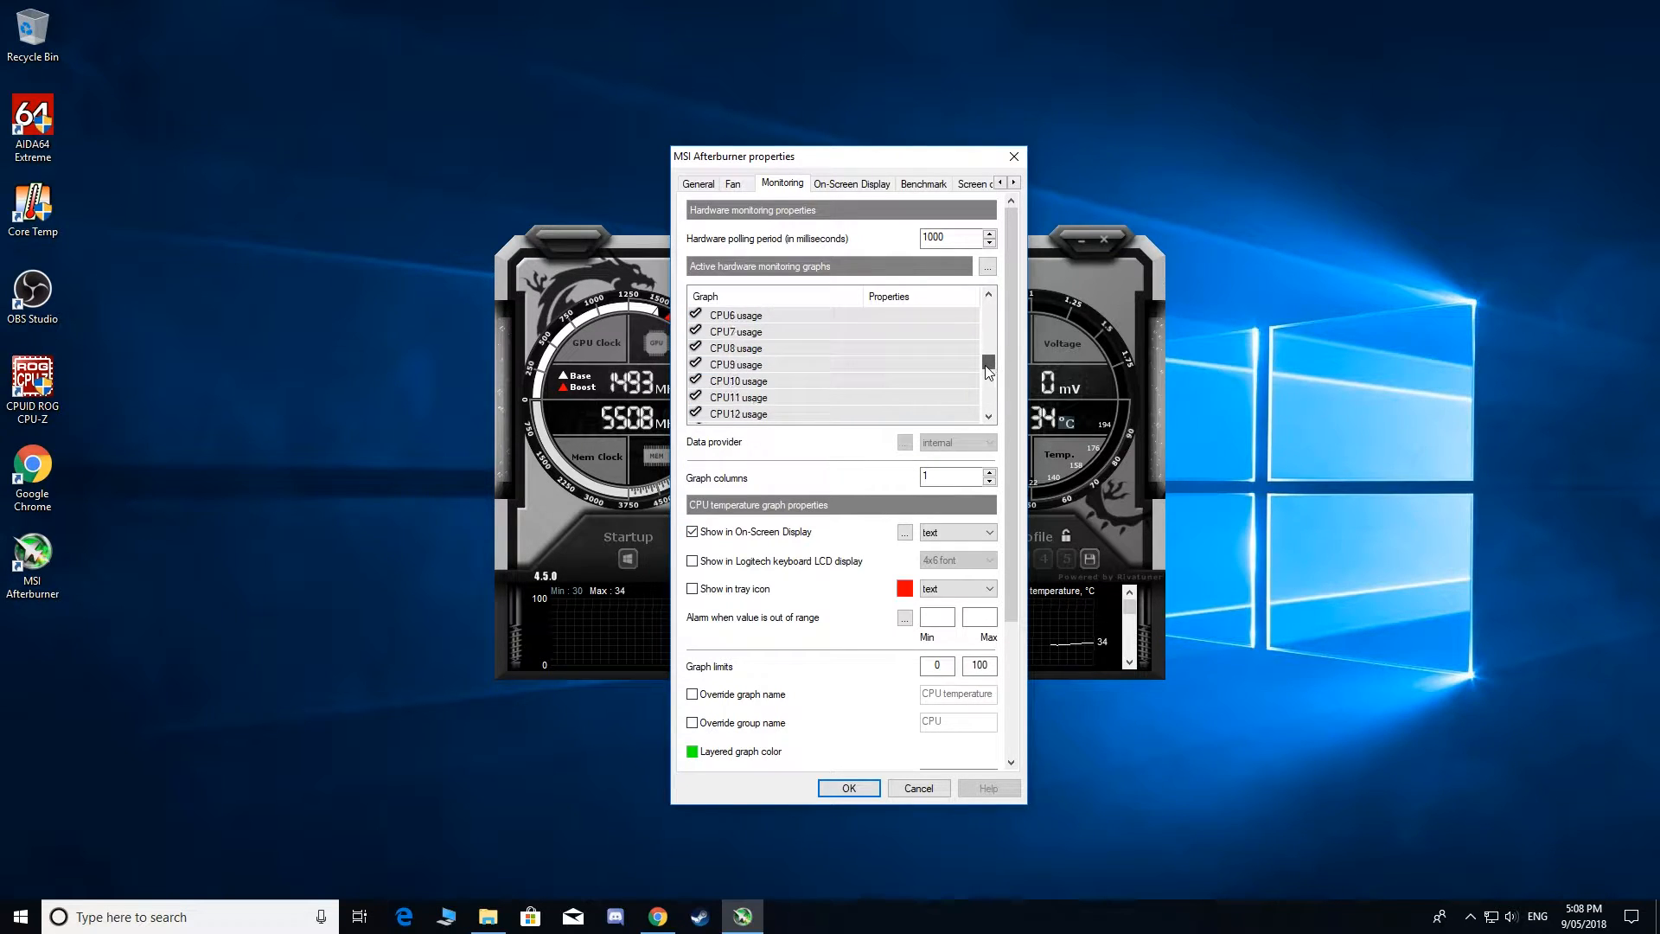
pyautogui.scroll(-3)
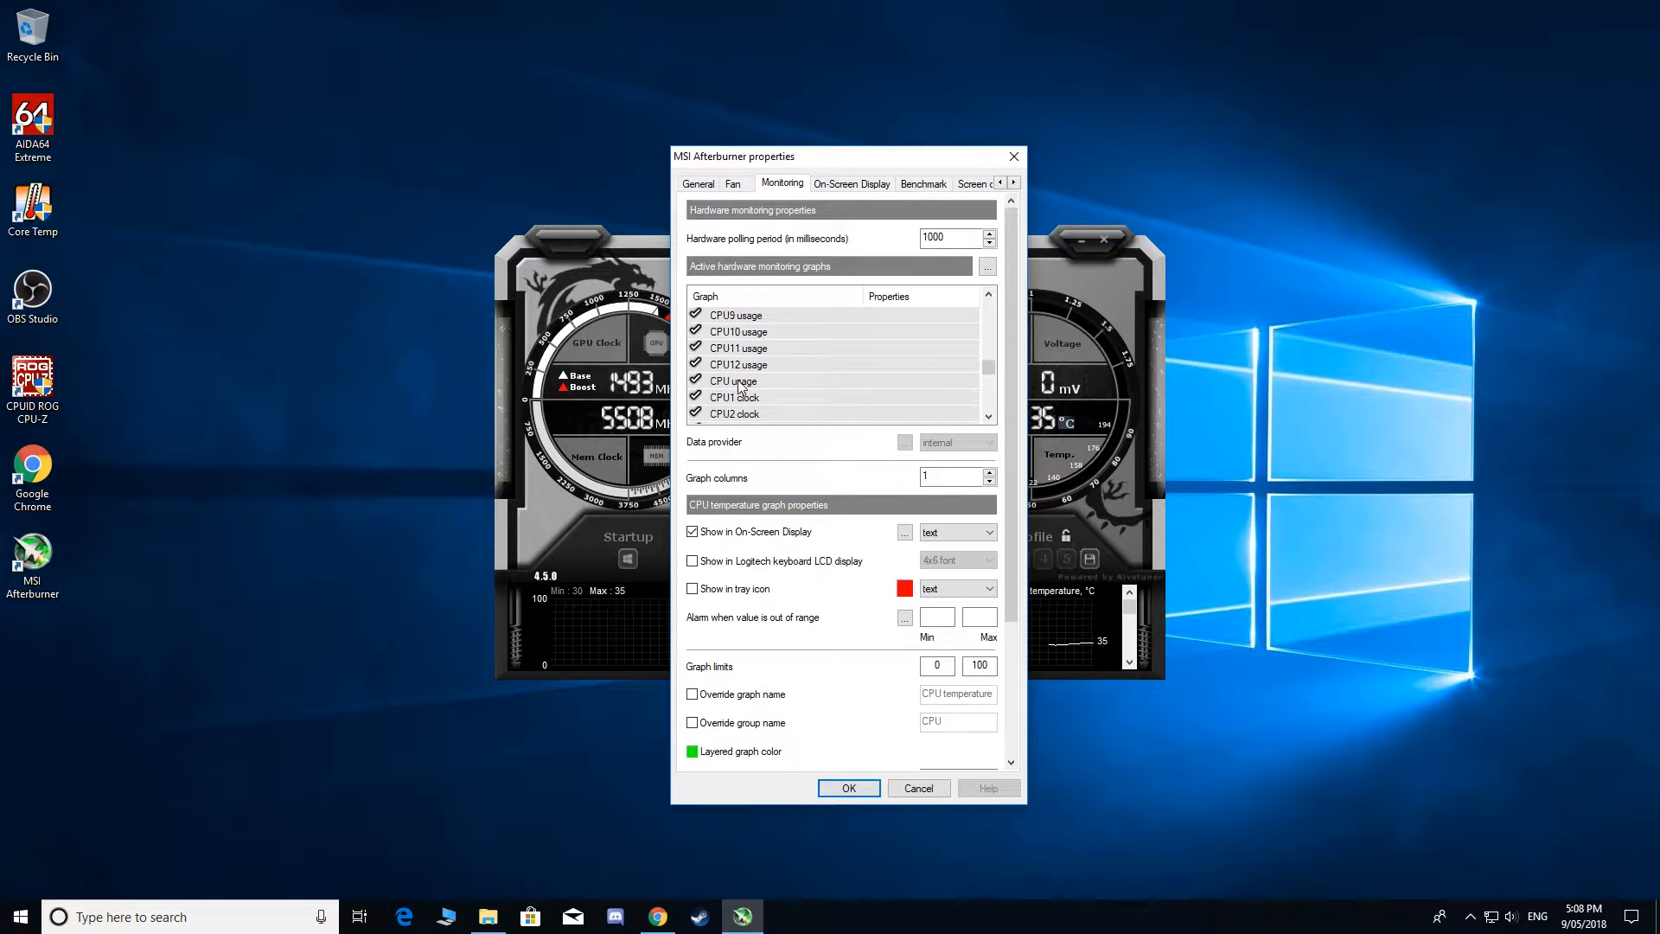
pyautogui.click(733, 380)
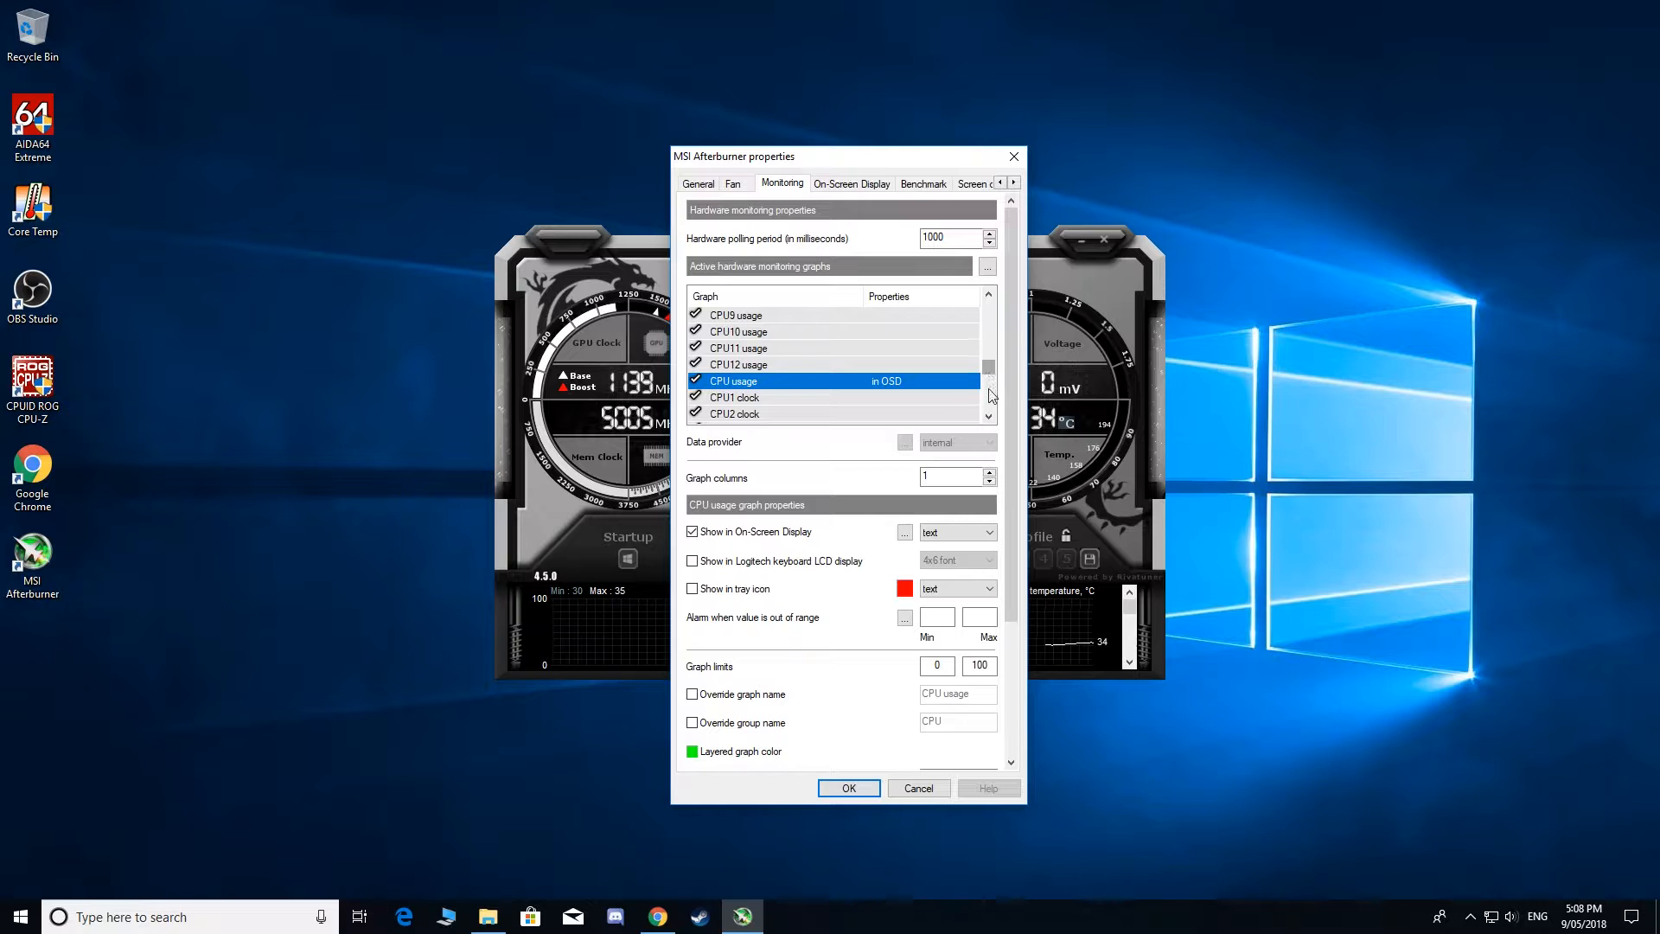
pyautogui.scroll(-3)
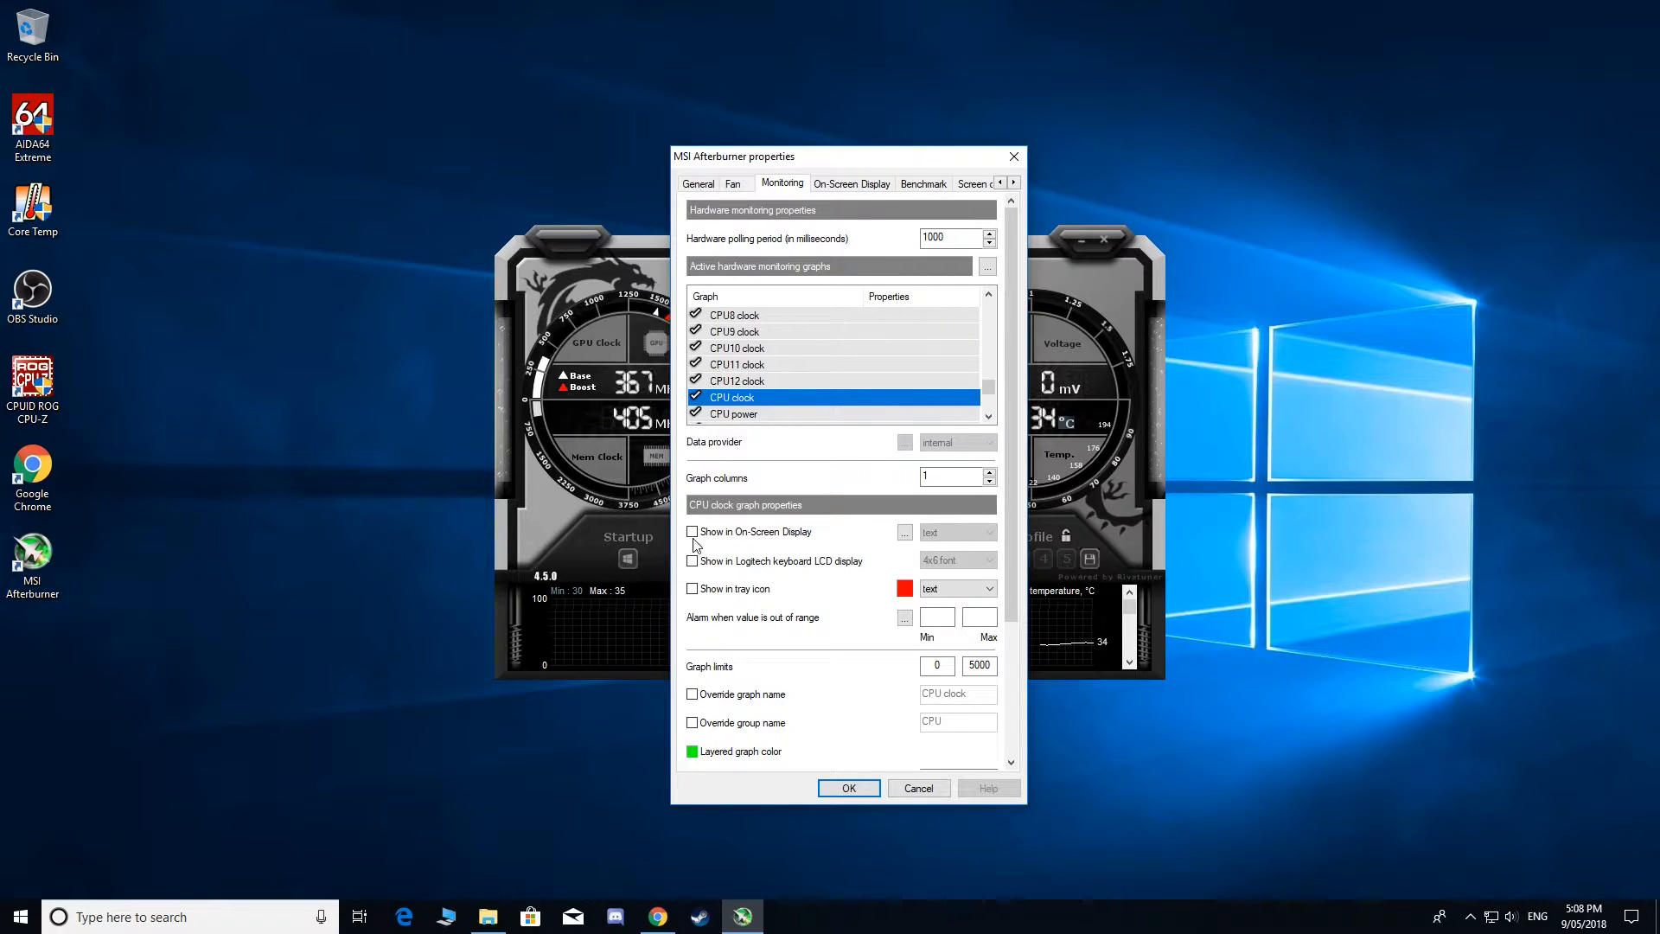
pyautogui.click(692, 531)
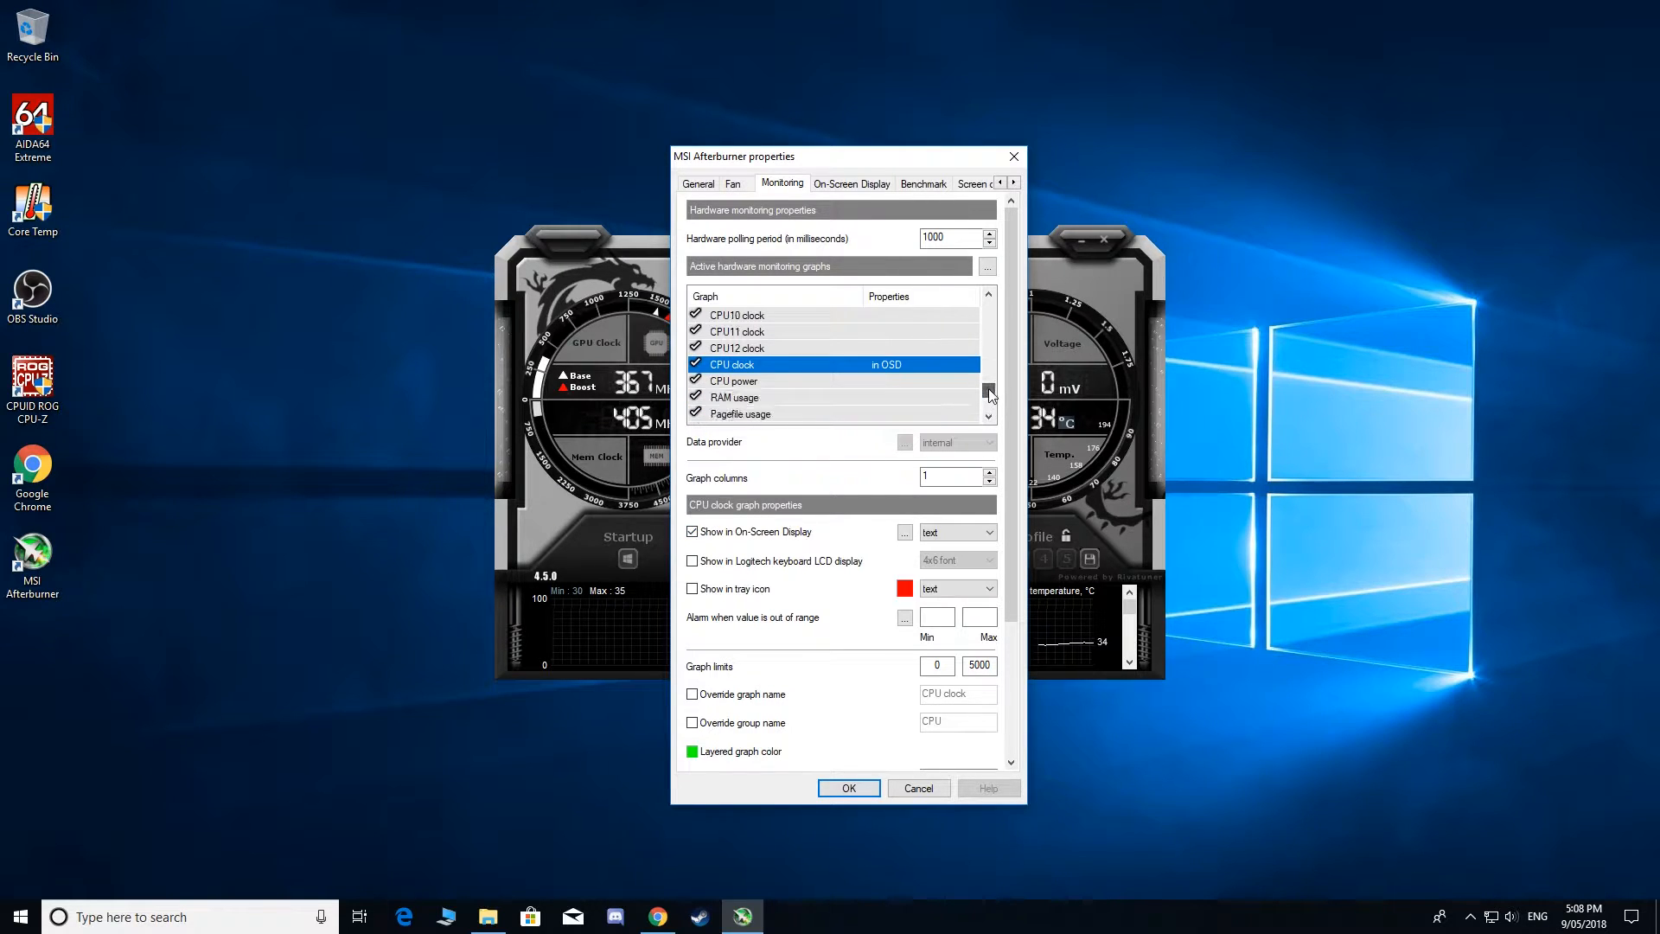
pyautogui.click(734, 398)
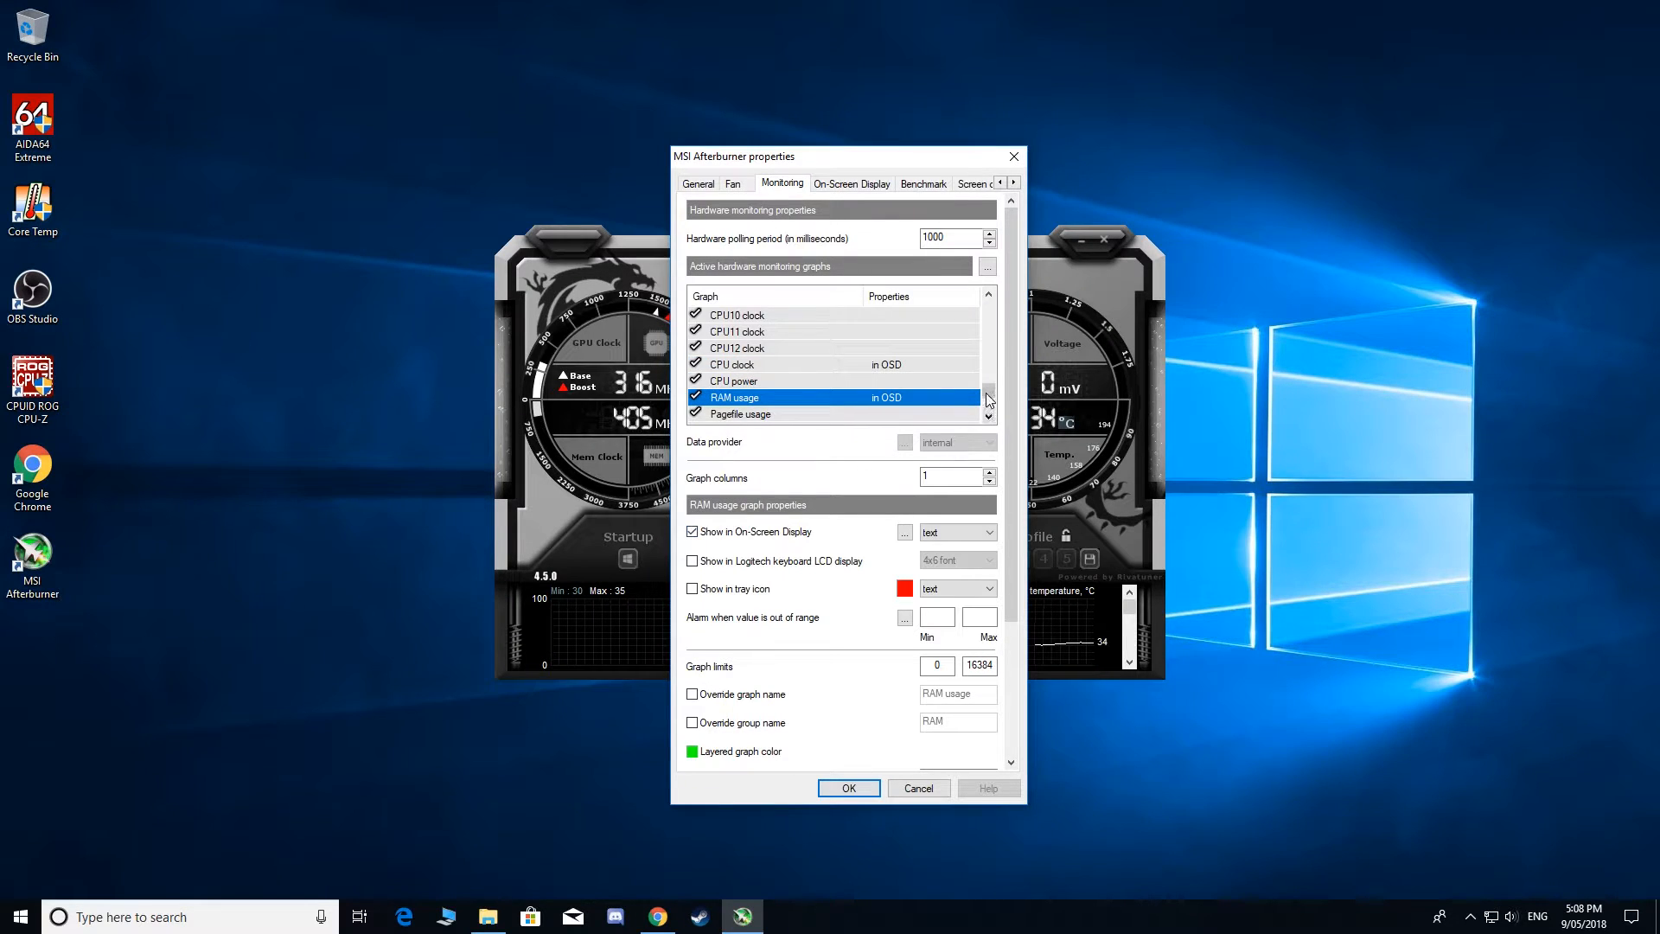
pyautogui.scroll(-3)
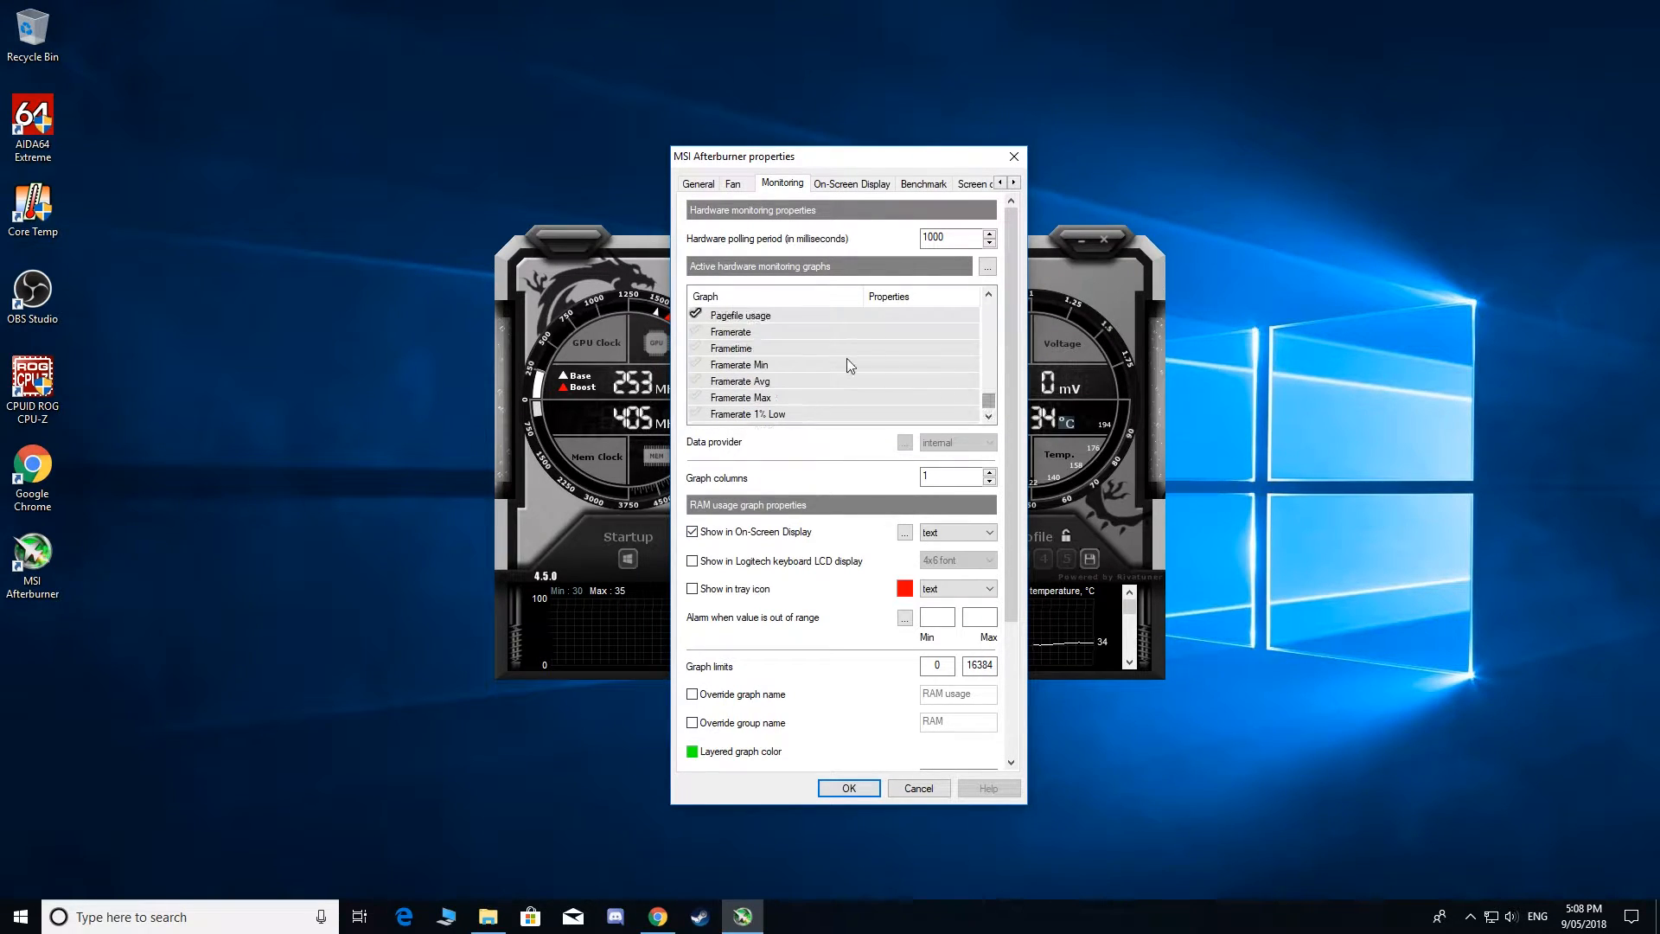
# - Enable the Framerate graph (leaving Frametime off) and show framerate in the on-screen display
pyautogui.click(730, 333)
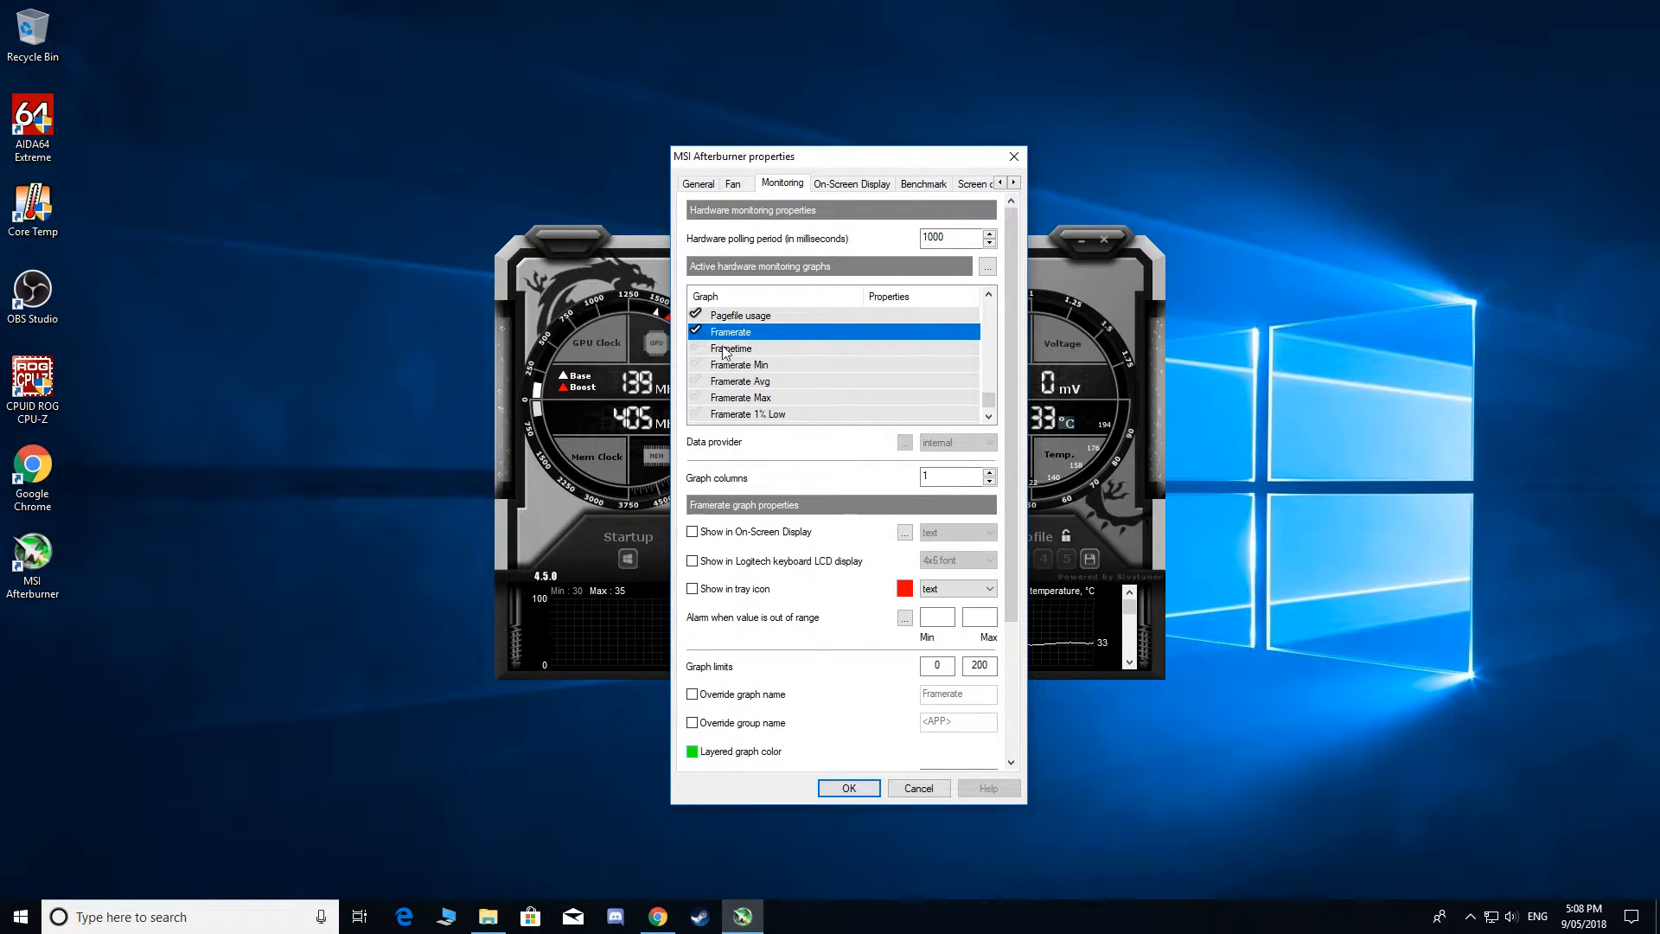
pyautogui.click(730, 348)
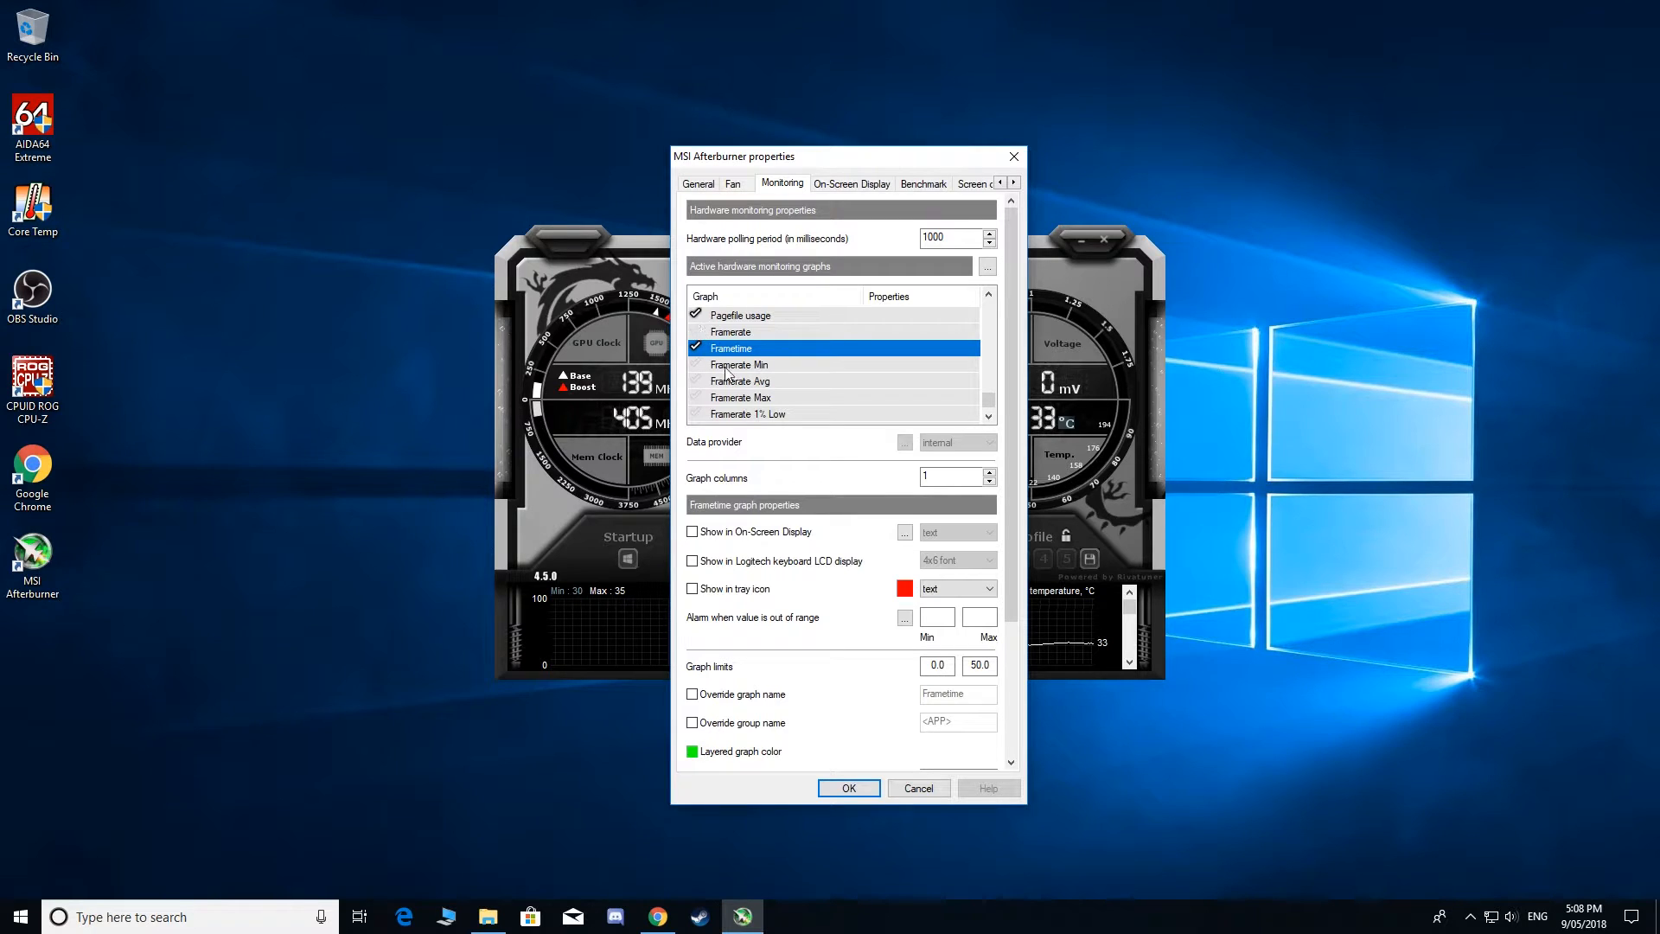
pyautogui.click(697, 348)
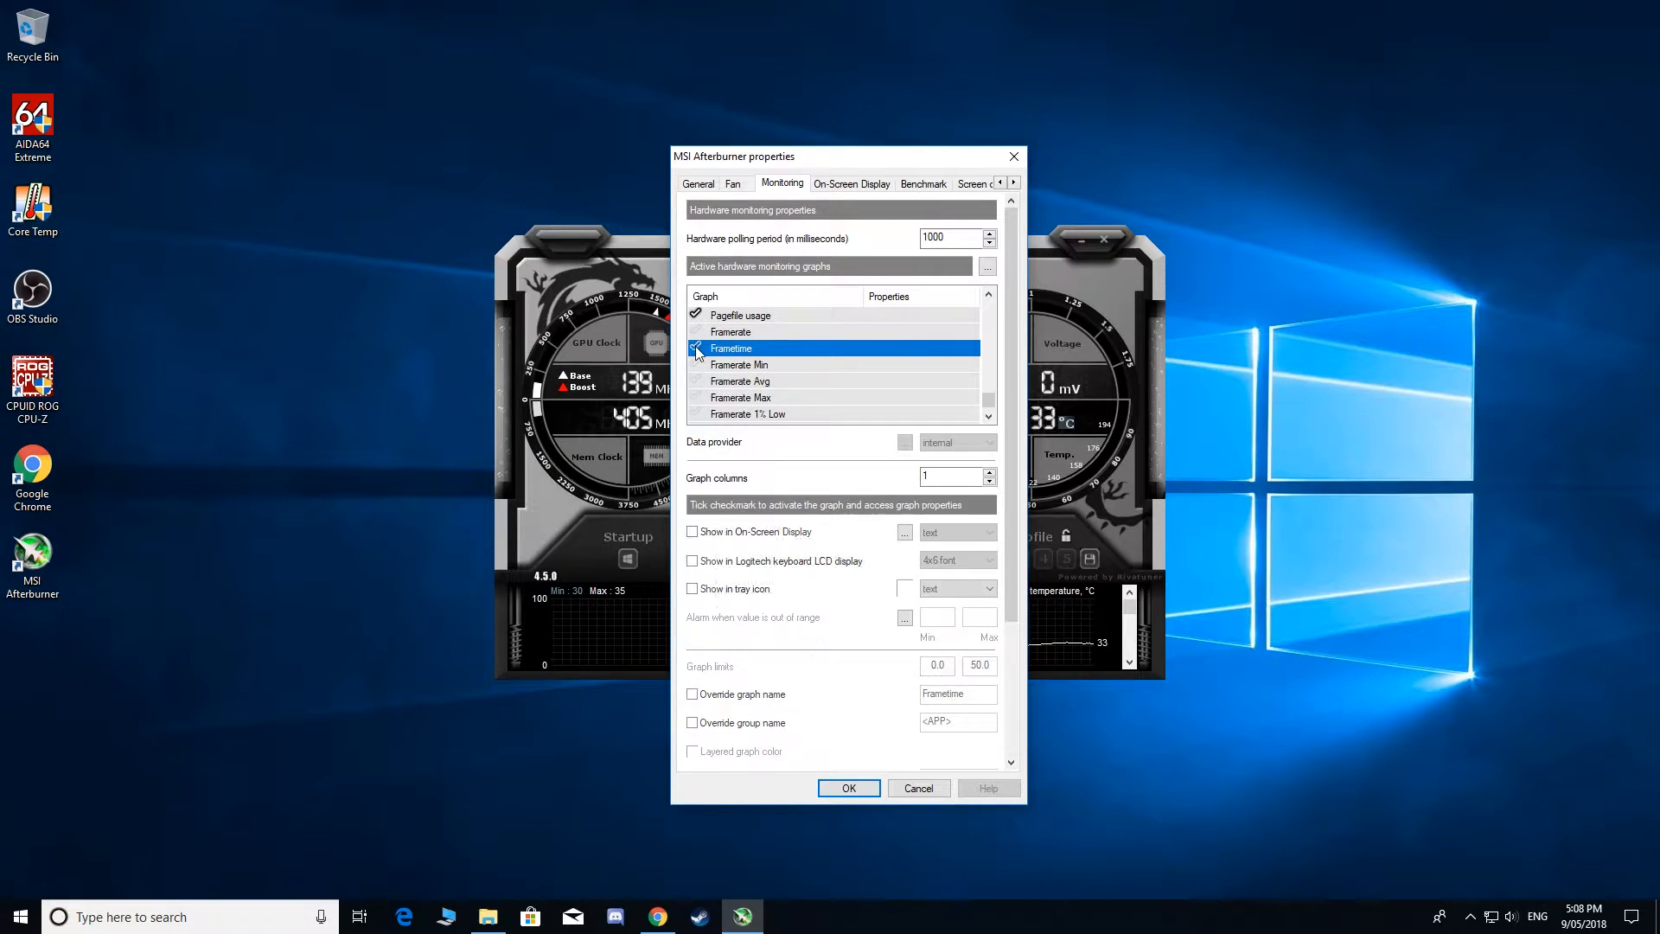
pyautogui.click(730, 332)
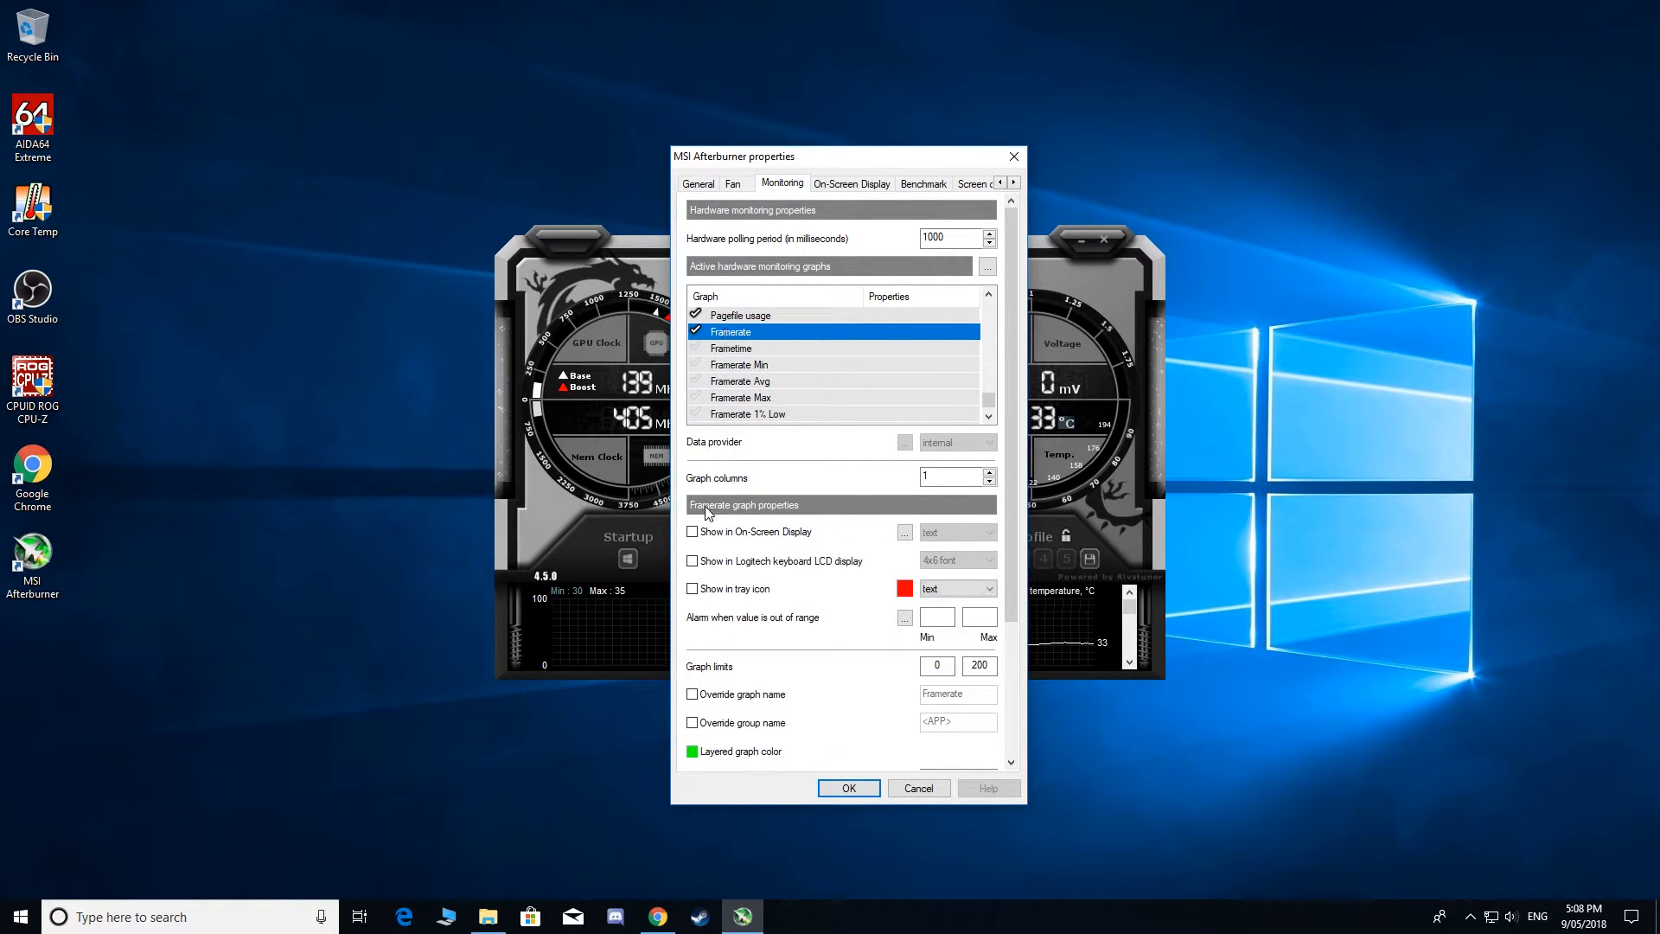
pyautogui.click(692, 531)
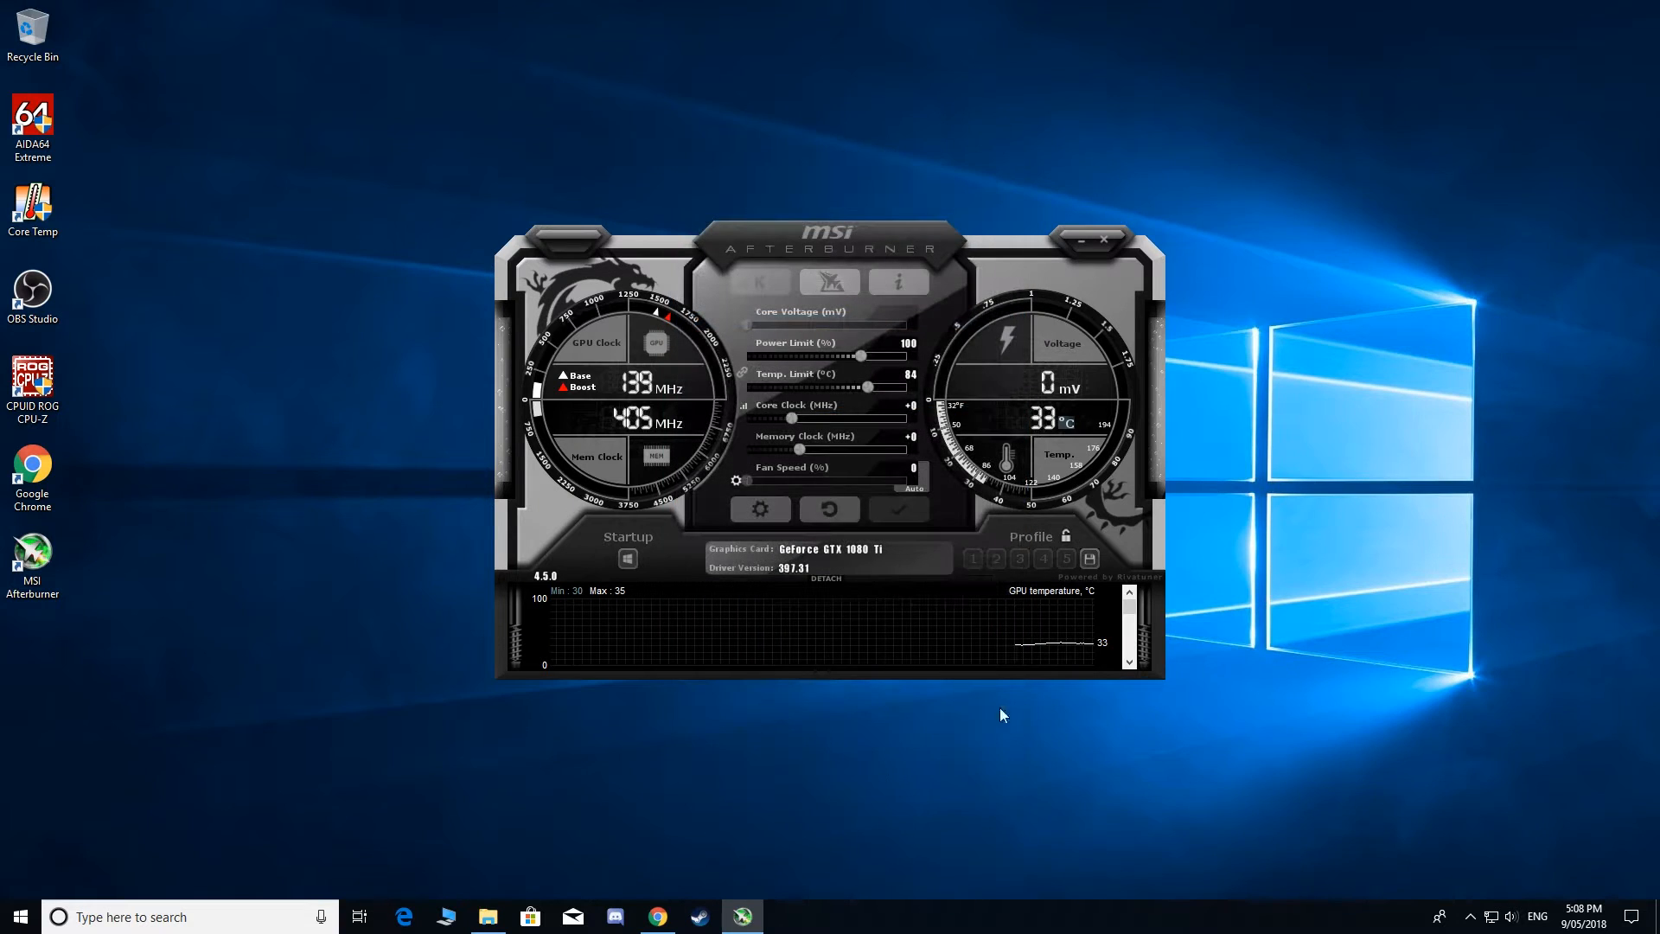
# - Search the Start menu for 'riva' and launch RivaTuner Statistics Server
pyautogui.click(1470, 916)
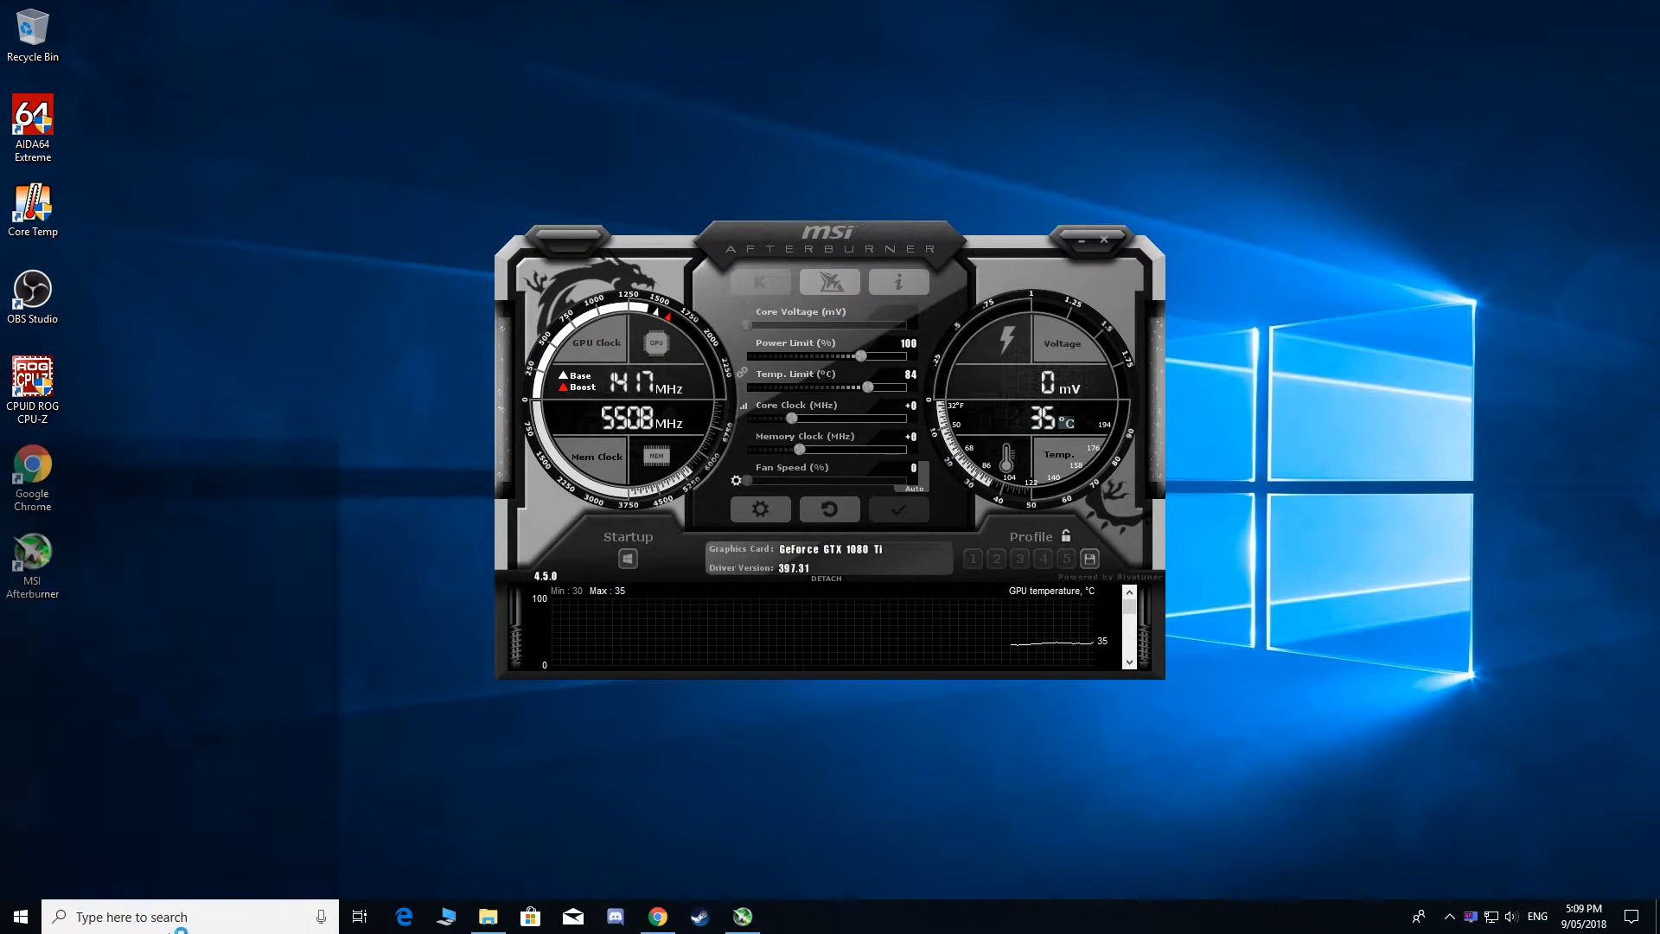
pyautogui.write('riva')
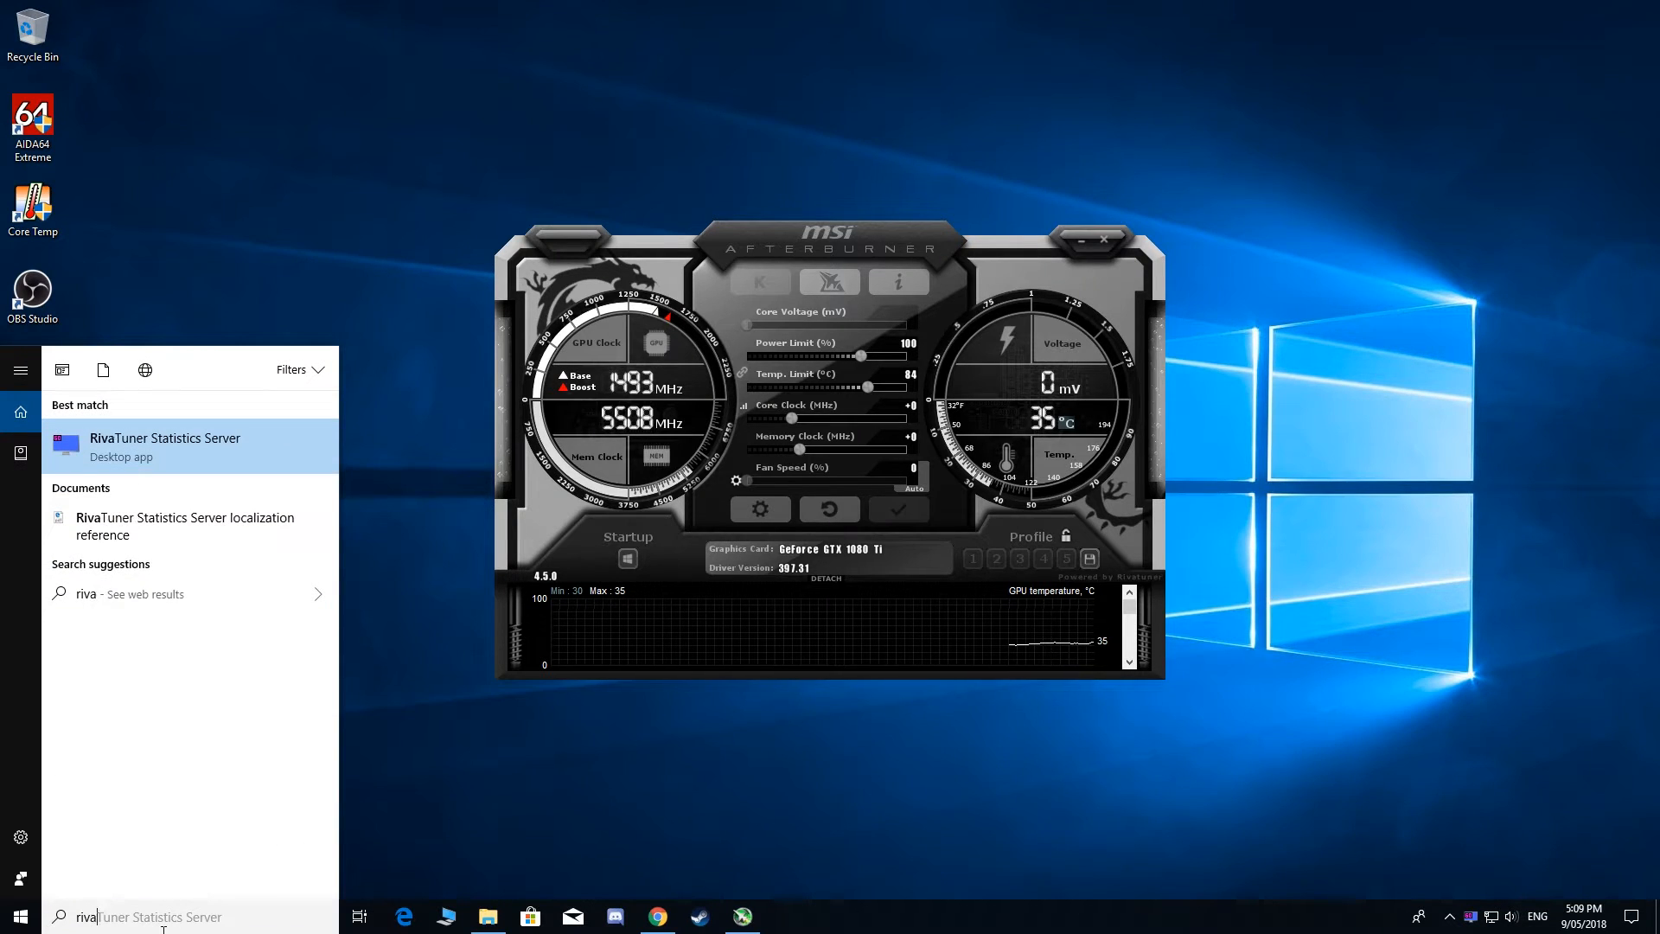
pyautogui.click(167, 445)
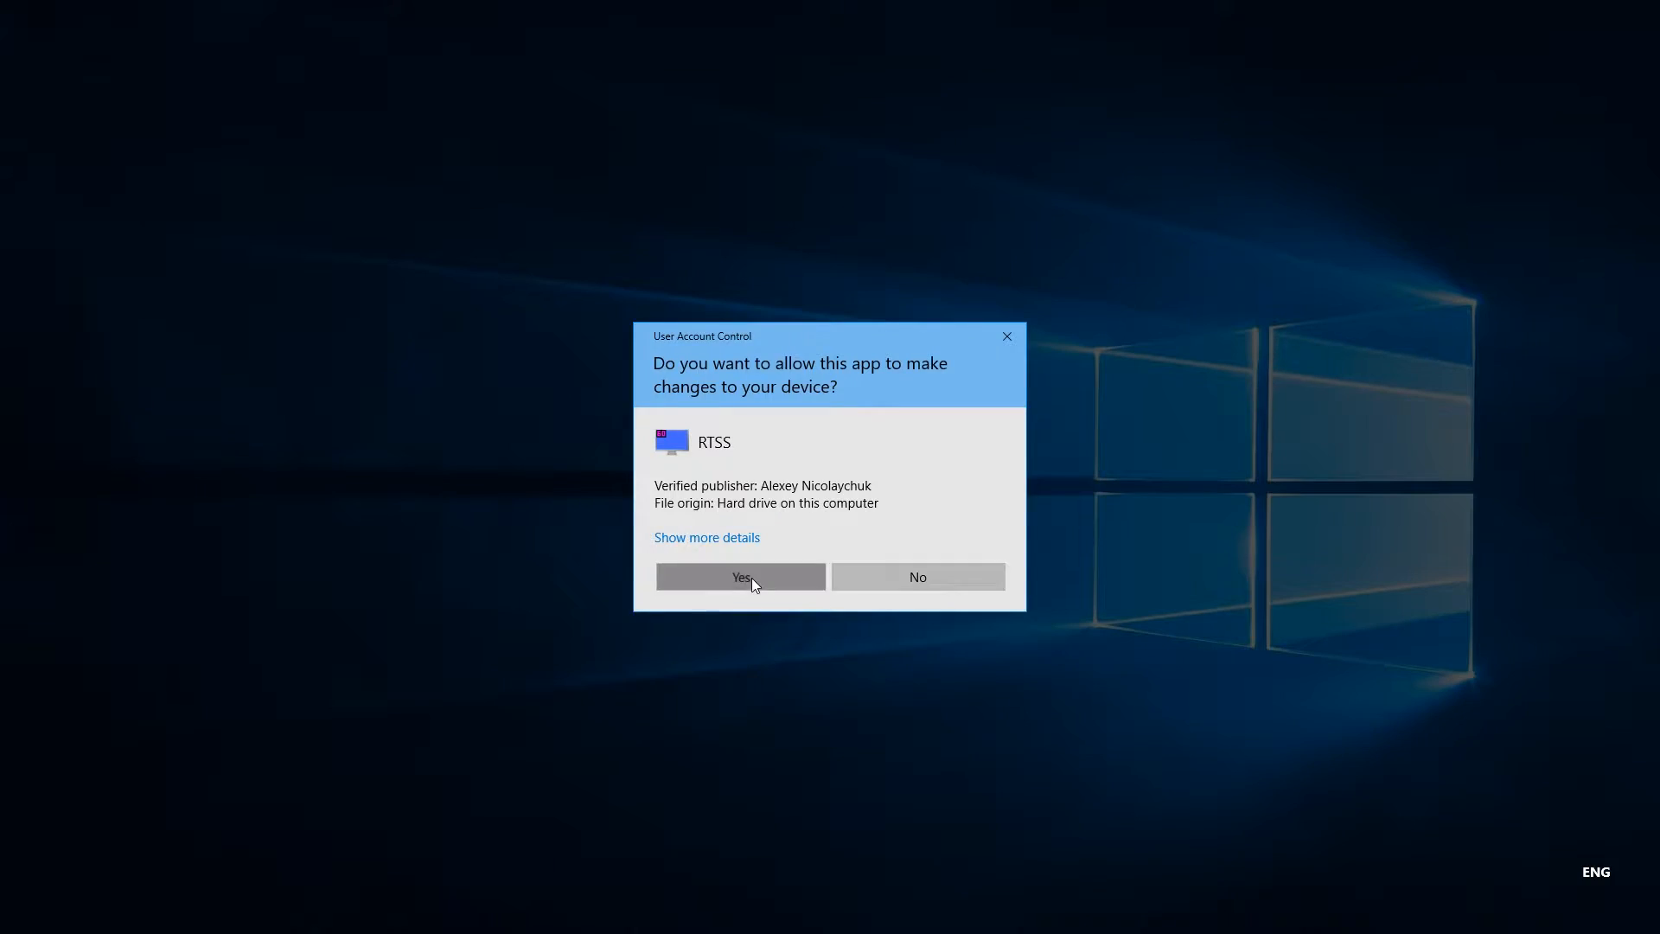
# - Allow RivaTuner to run and bring up the colour picker for the overlay text
pyautogui.click(741, 576)
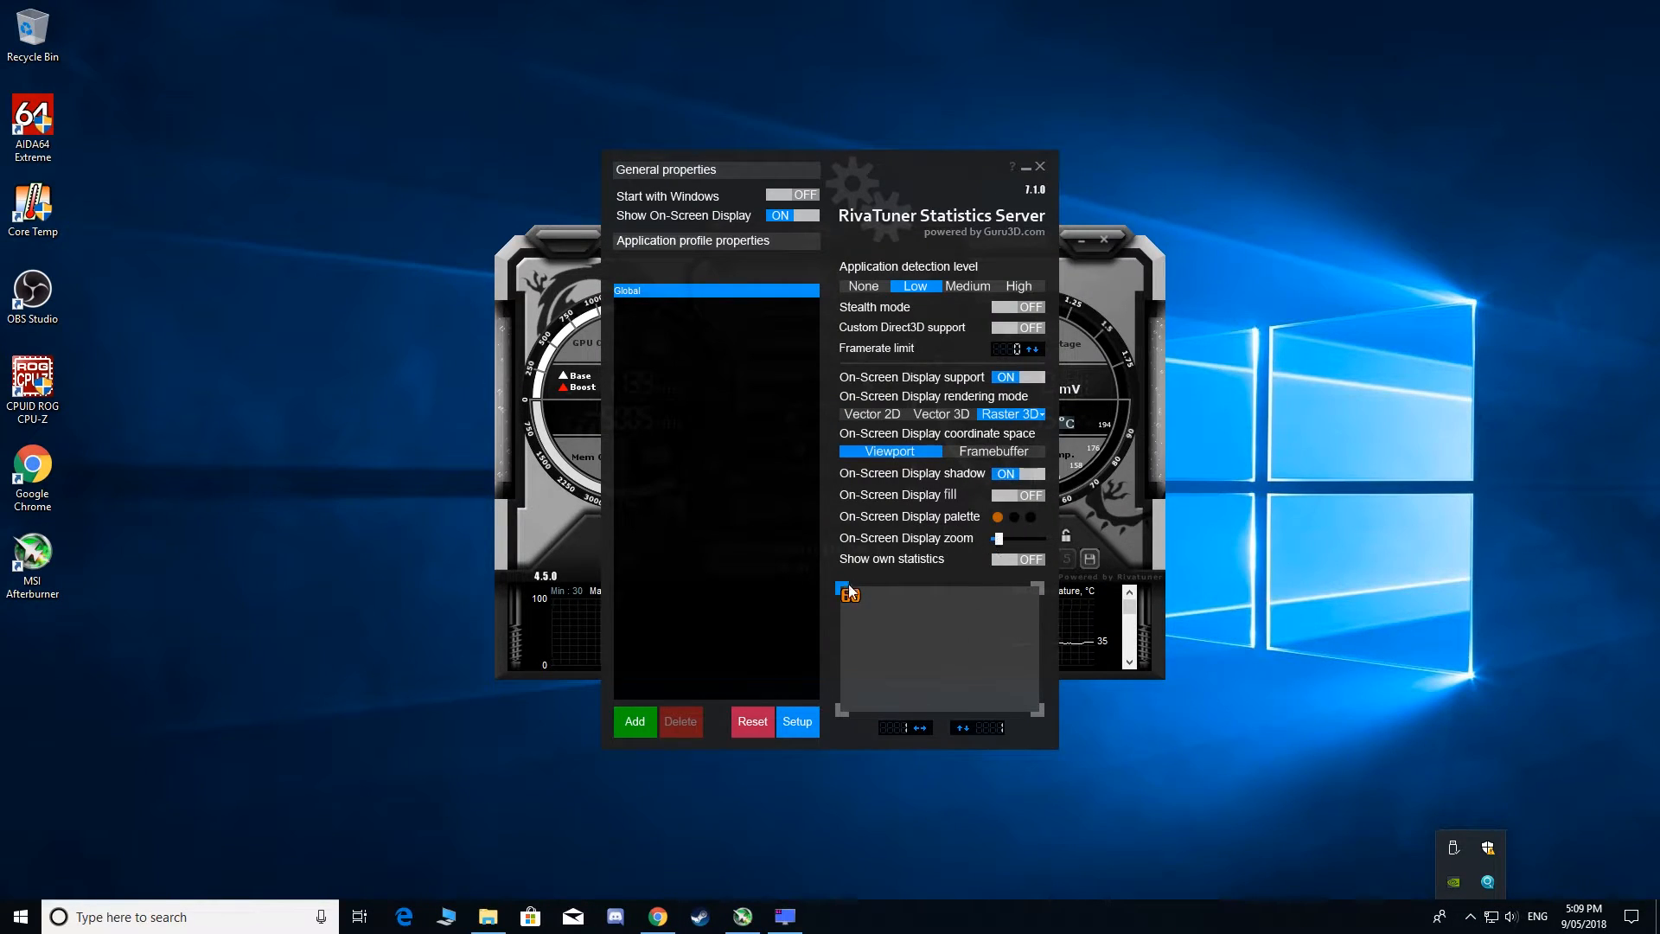
pyautogui.moveTo(998, 542)
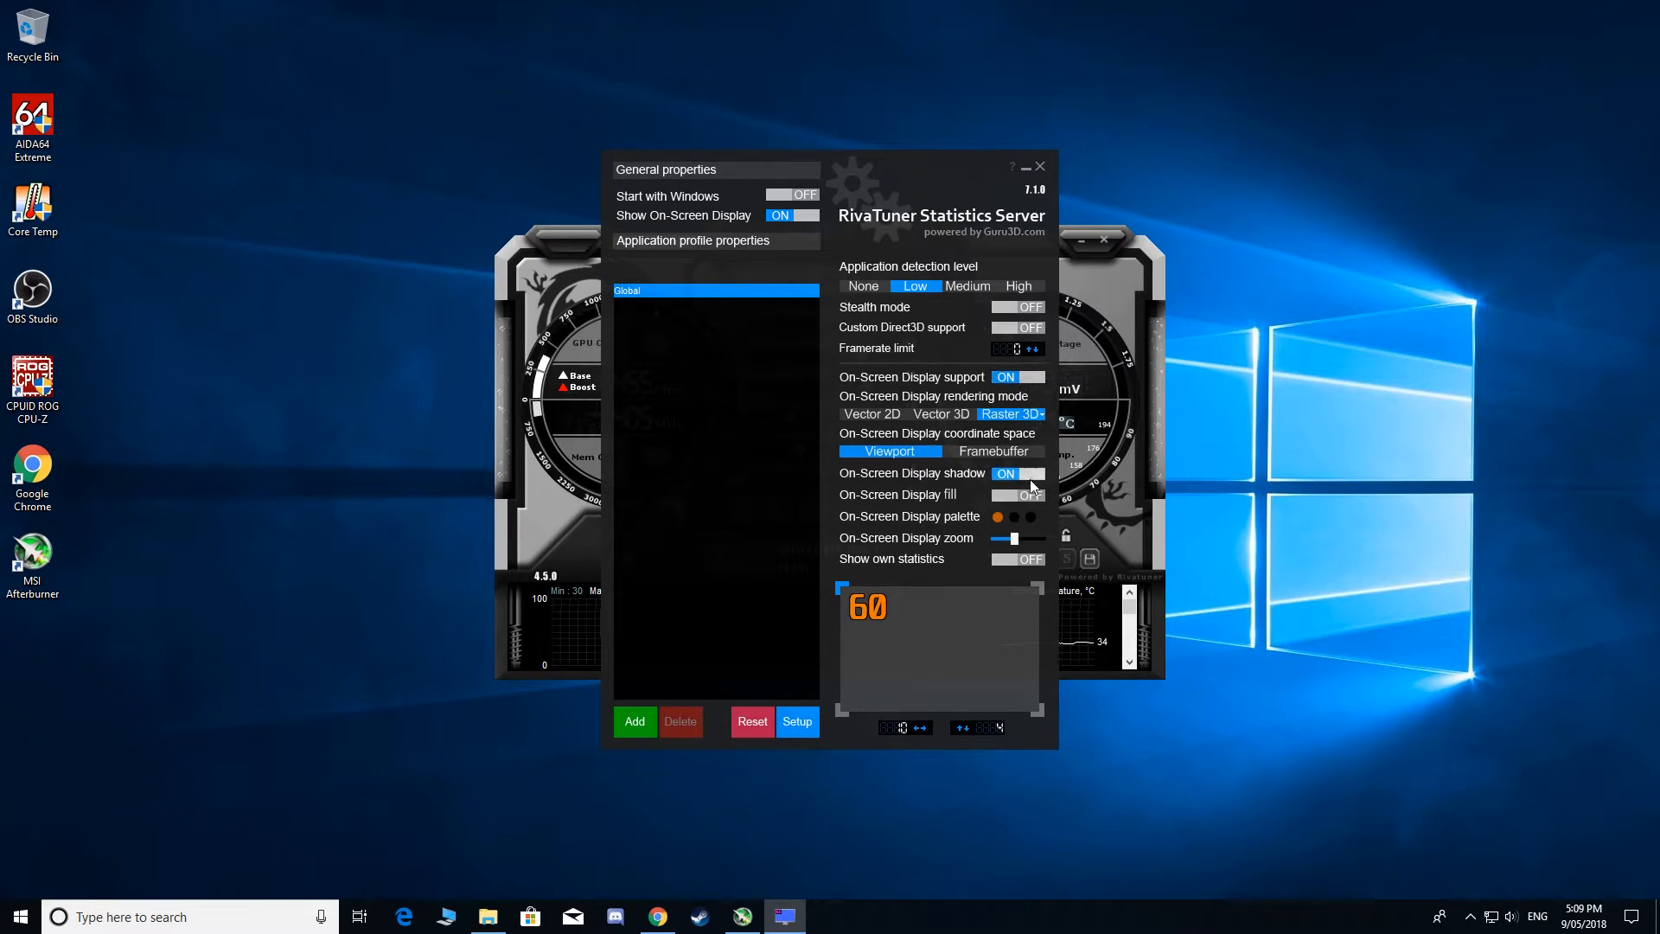
pyautogui.click(996, 518)
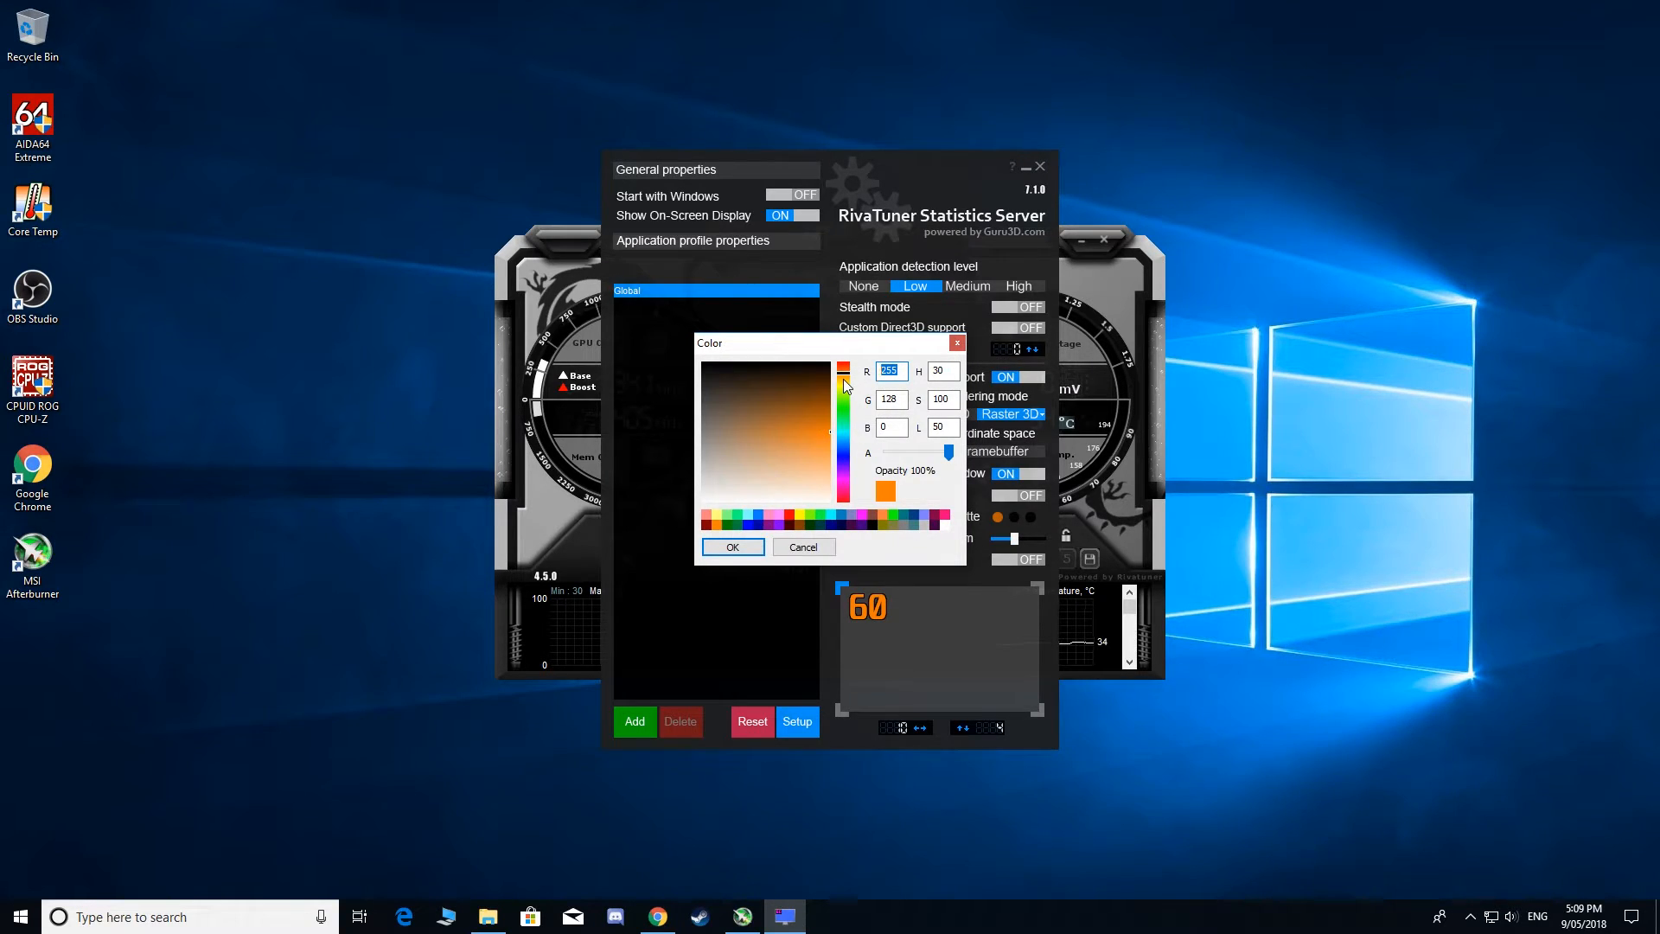
# - Set the overlay text hue to 317 so it shows in pink and confirm the colour
pyautogui.click(941, 370)
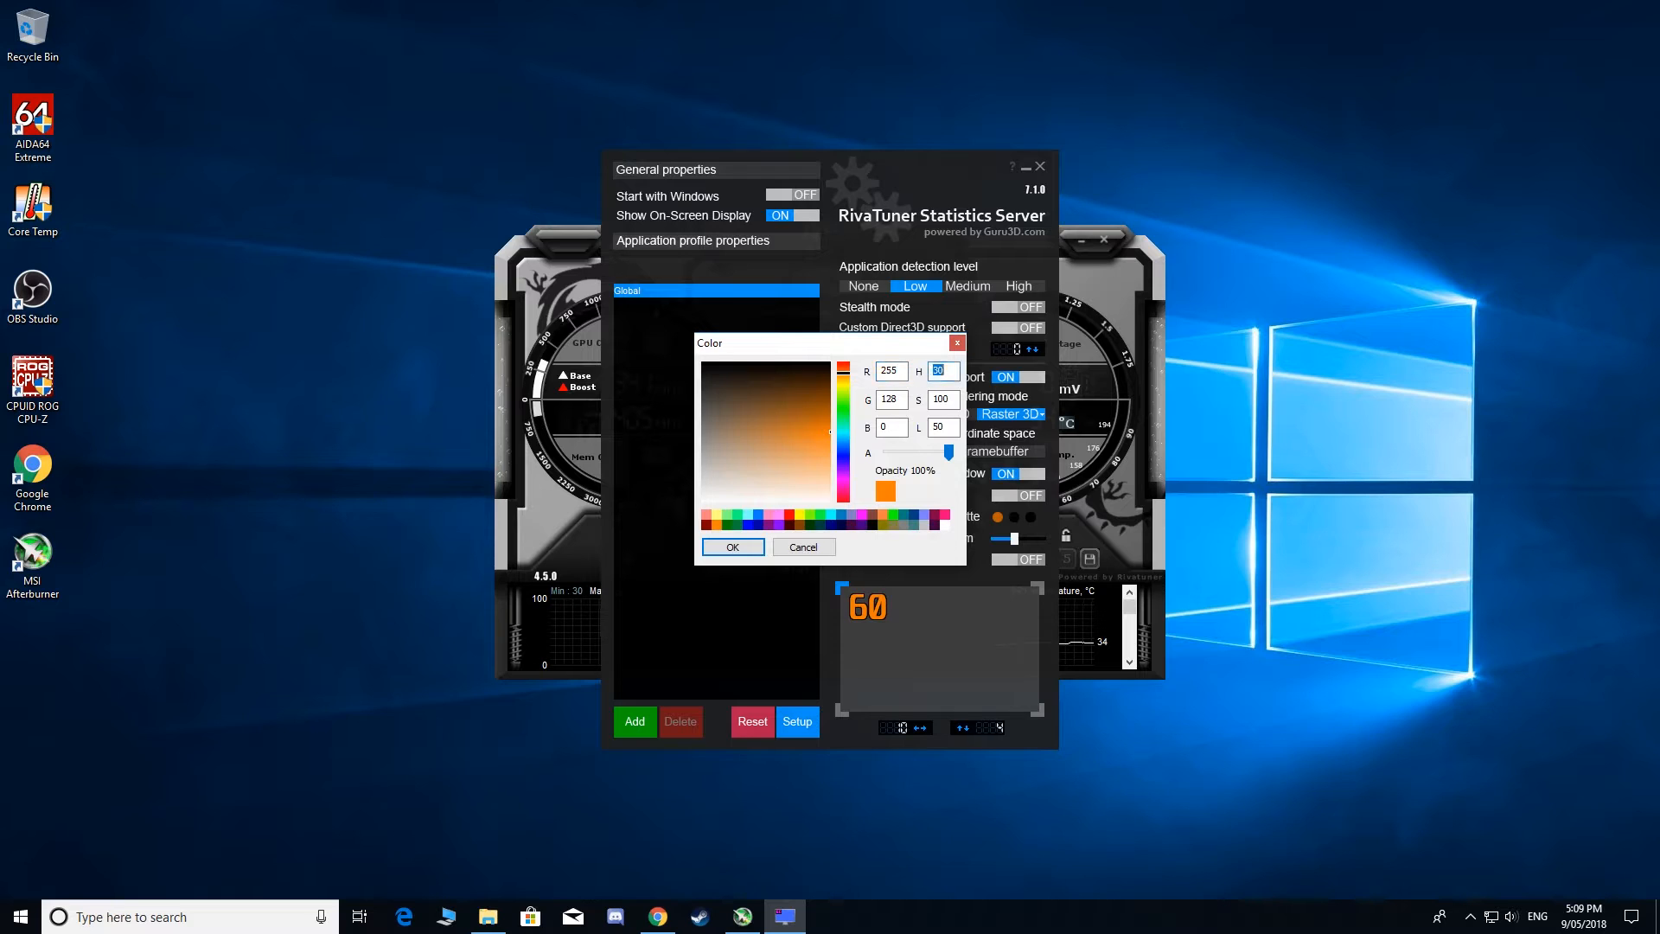
pyautogui.tripleClick(890, 400)
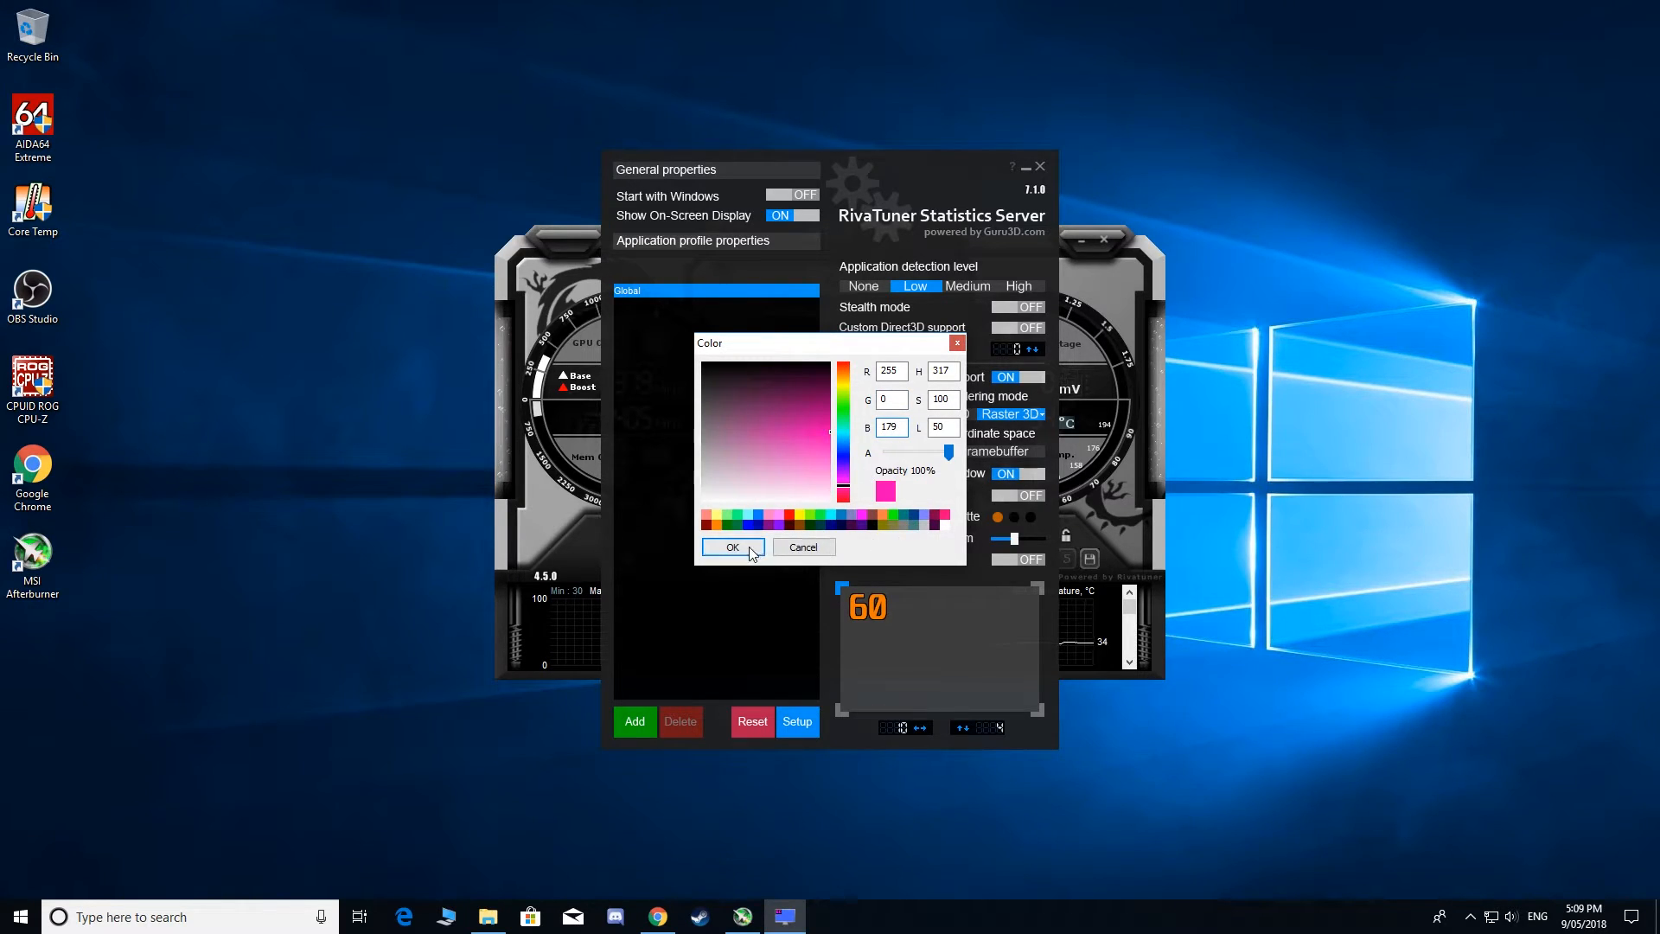
pyautogui.click(732, 548)
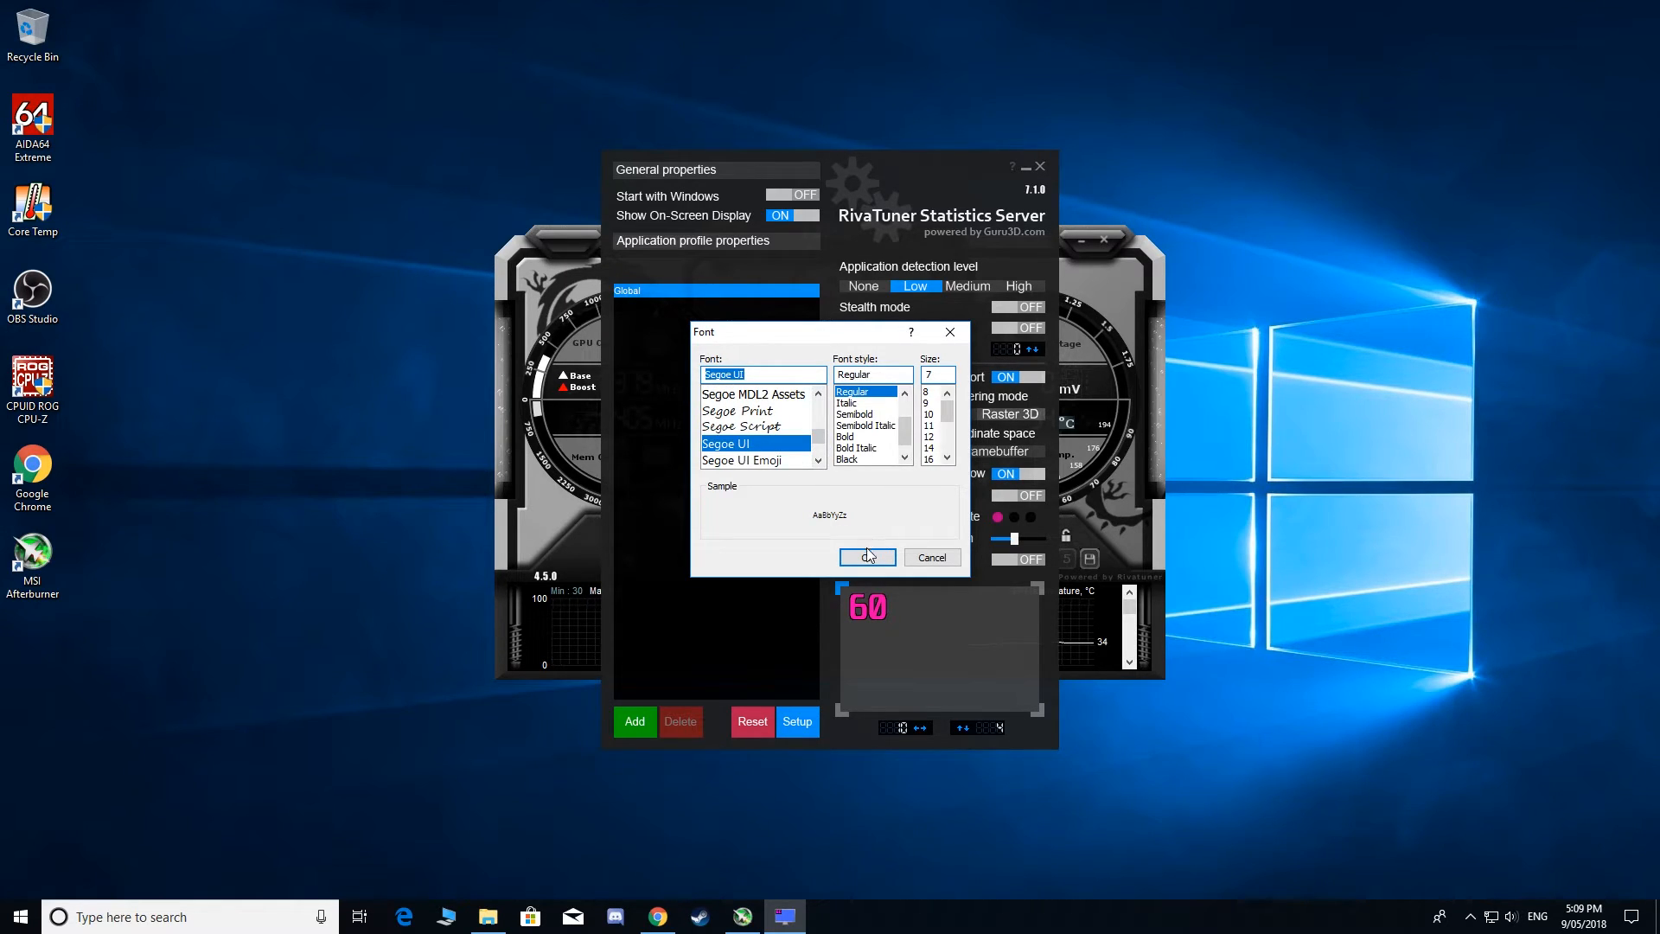
# - Confirm Segoe UI as the overlay font and close the RivaTuner window to the tray
pyautogui.click(867, 557)
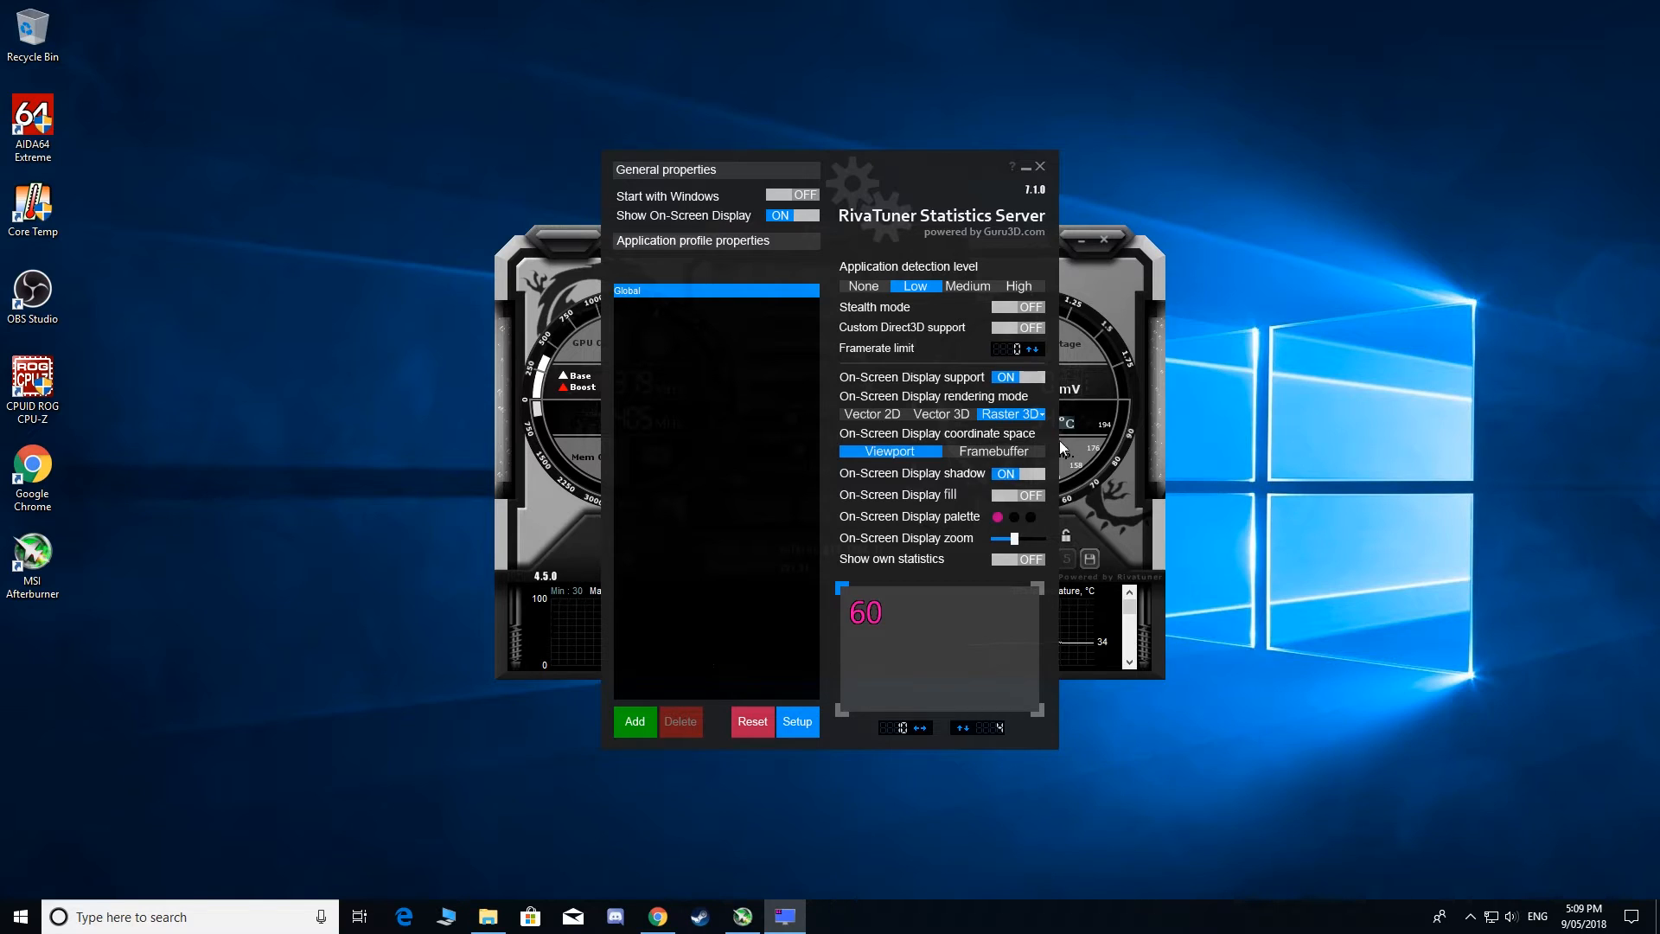
pyautogui.moveTo(885, 590)
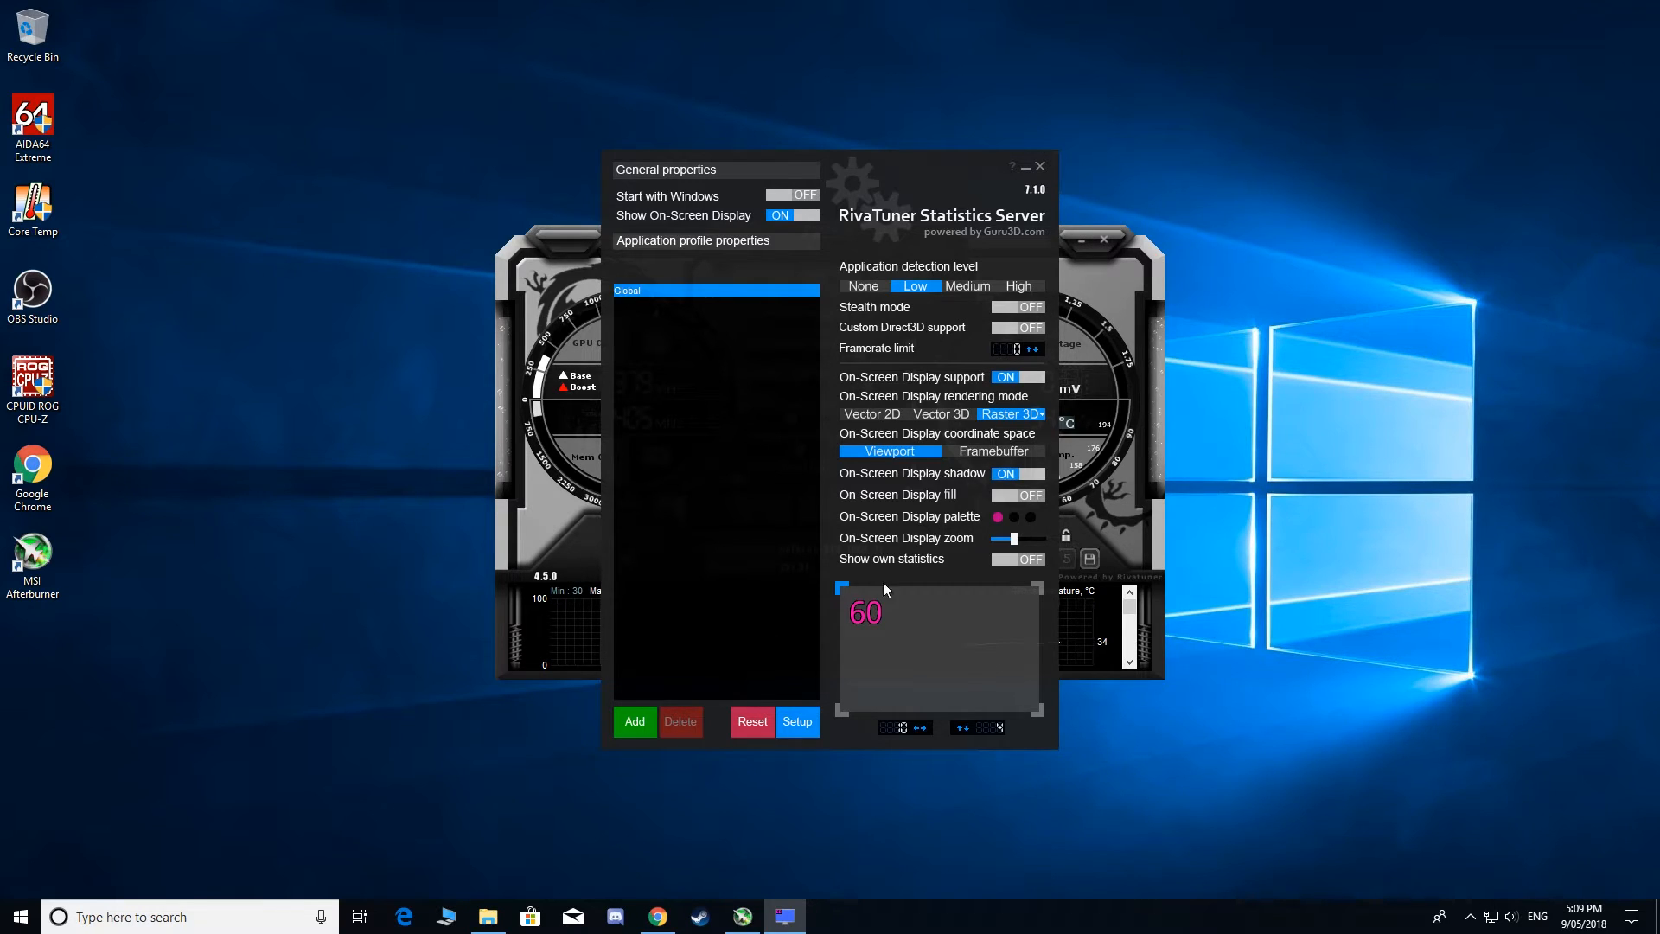
pyautogui.click(1040, 166)
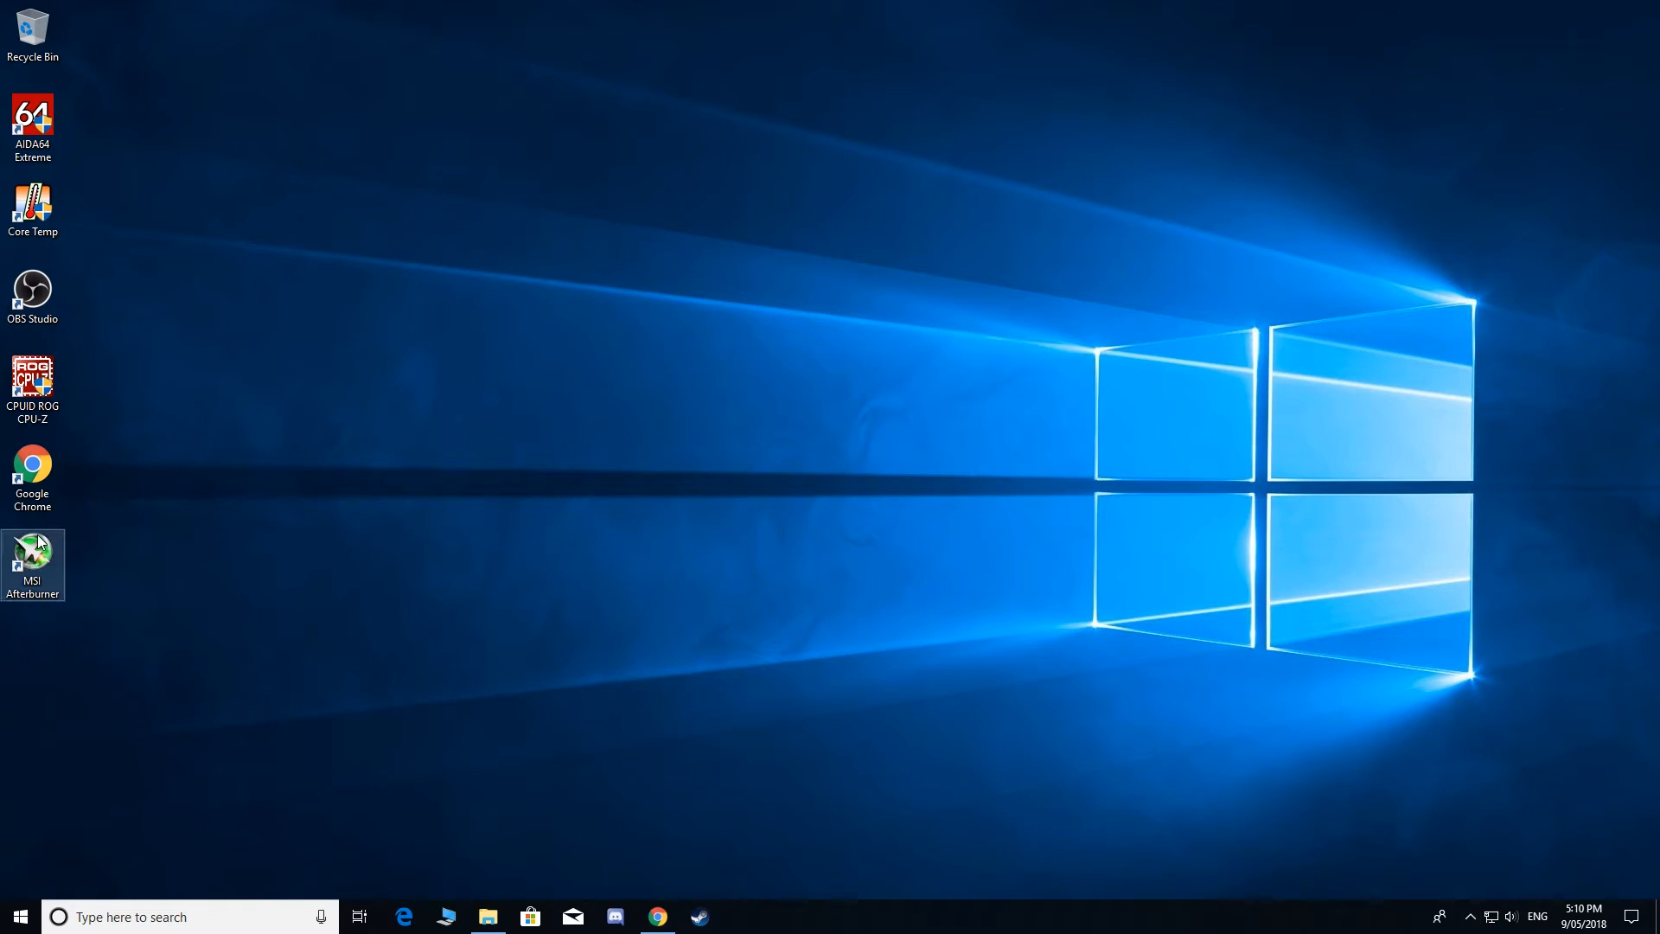
# - Reopen MSI Afterburner from its desktop shortcut and bring up the Steam library
pyautogui.doubleClick(31, 564)
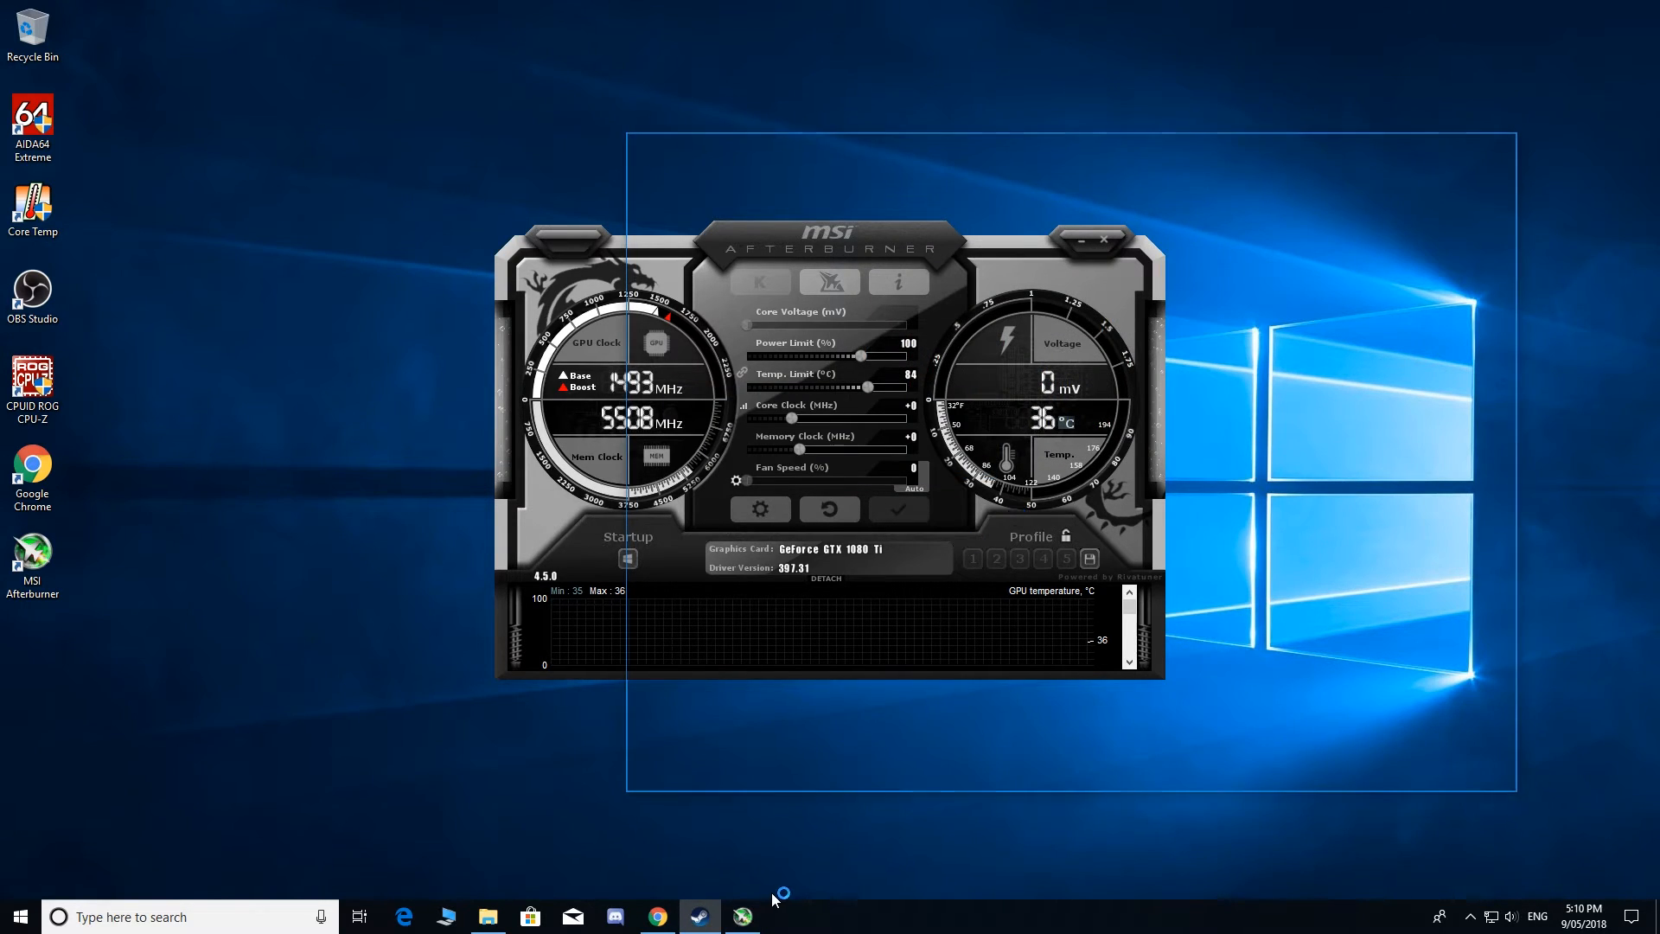
pyautogui.click(697, 917)
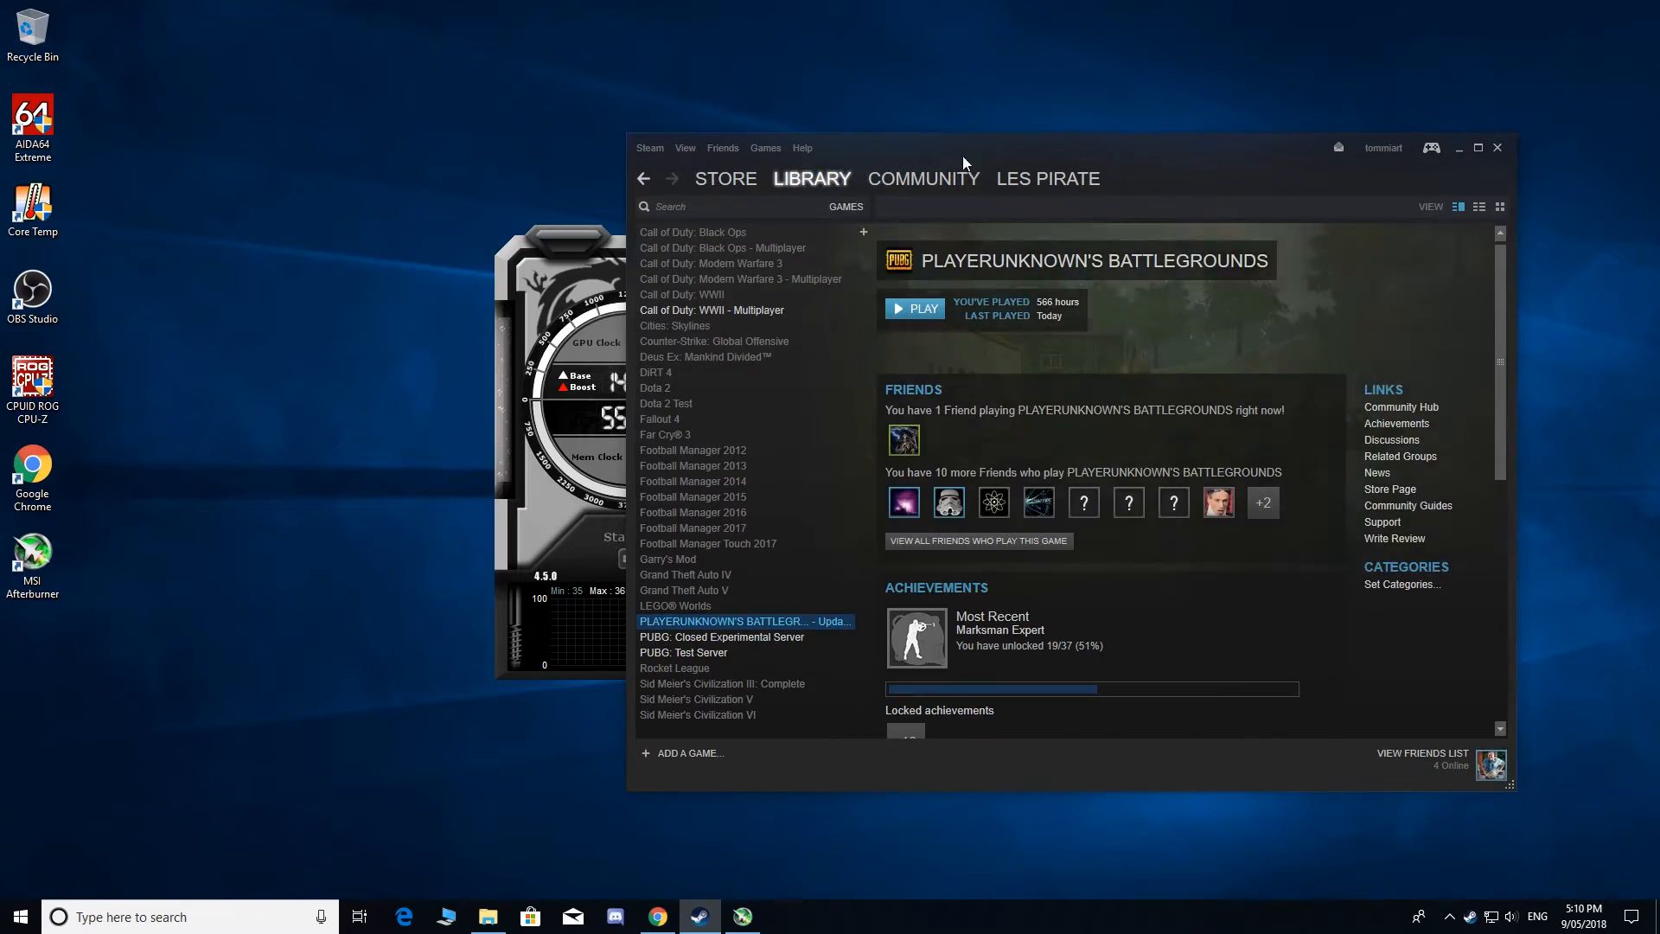
# - Launch PLAYERUNKNOWN'S BATTLEGROUNDS from its Steam library page
pyautogui.click(915, 308)
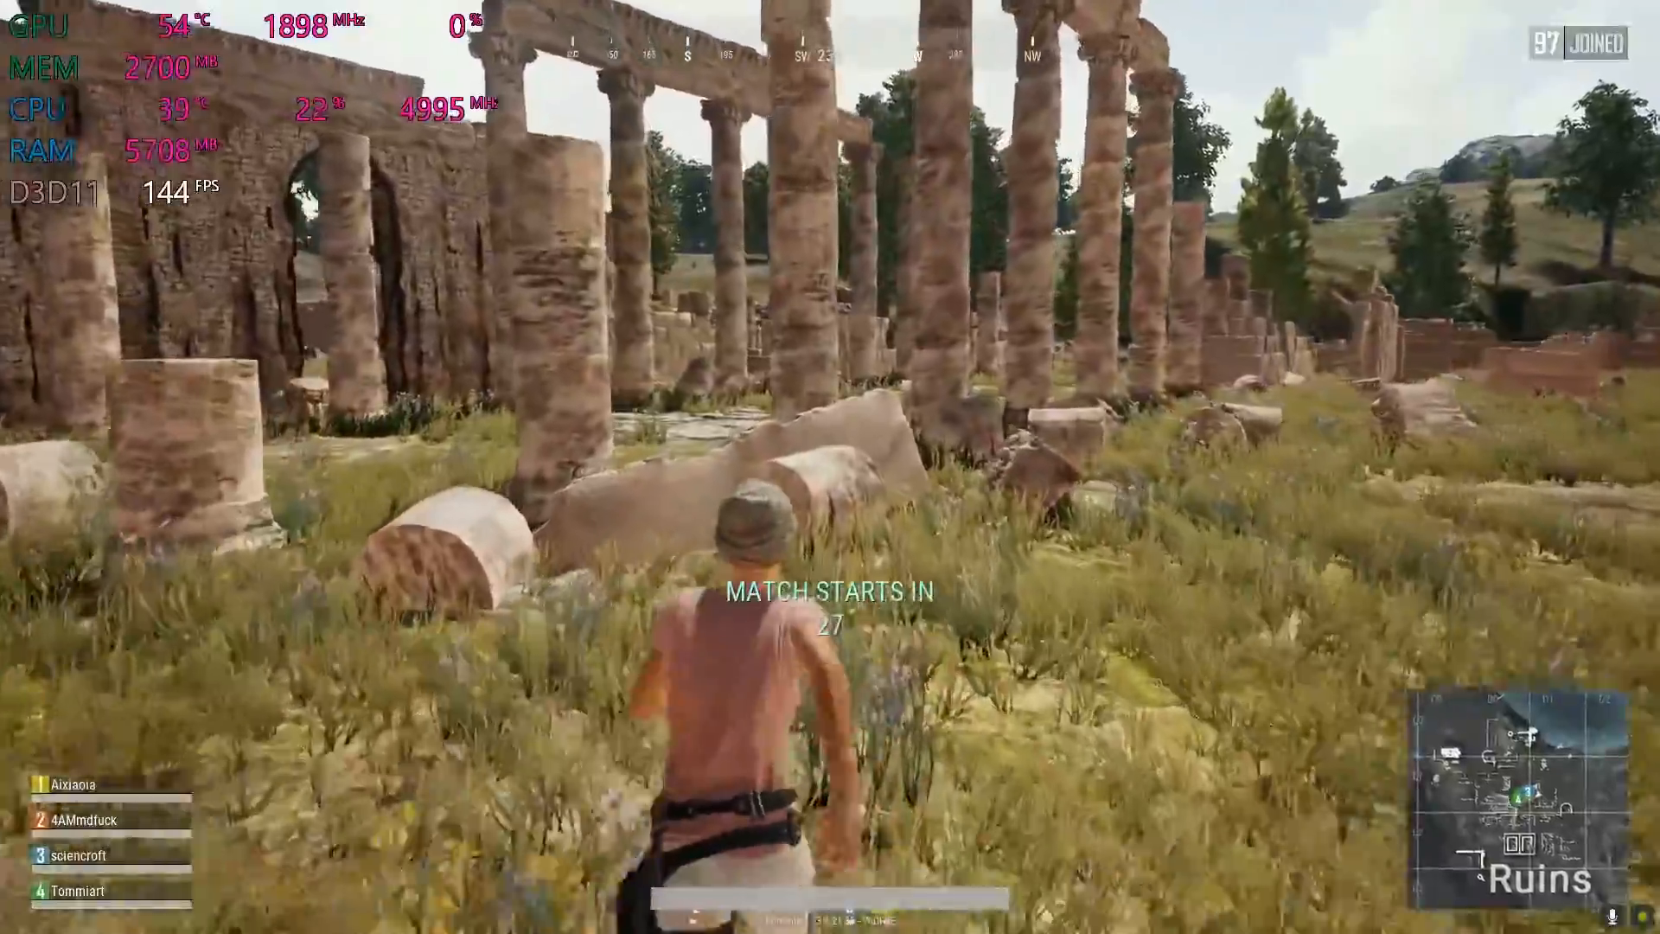
pyautogui.moveTo(830, 467)
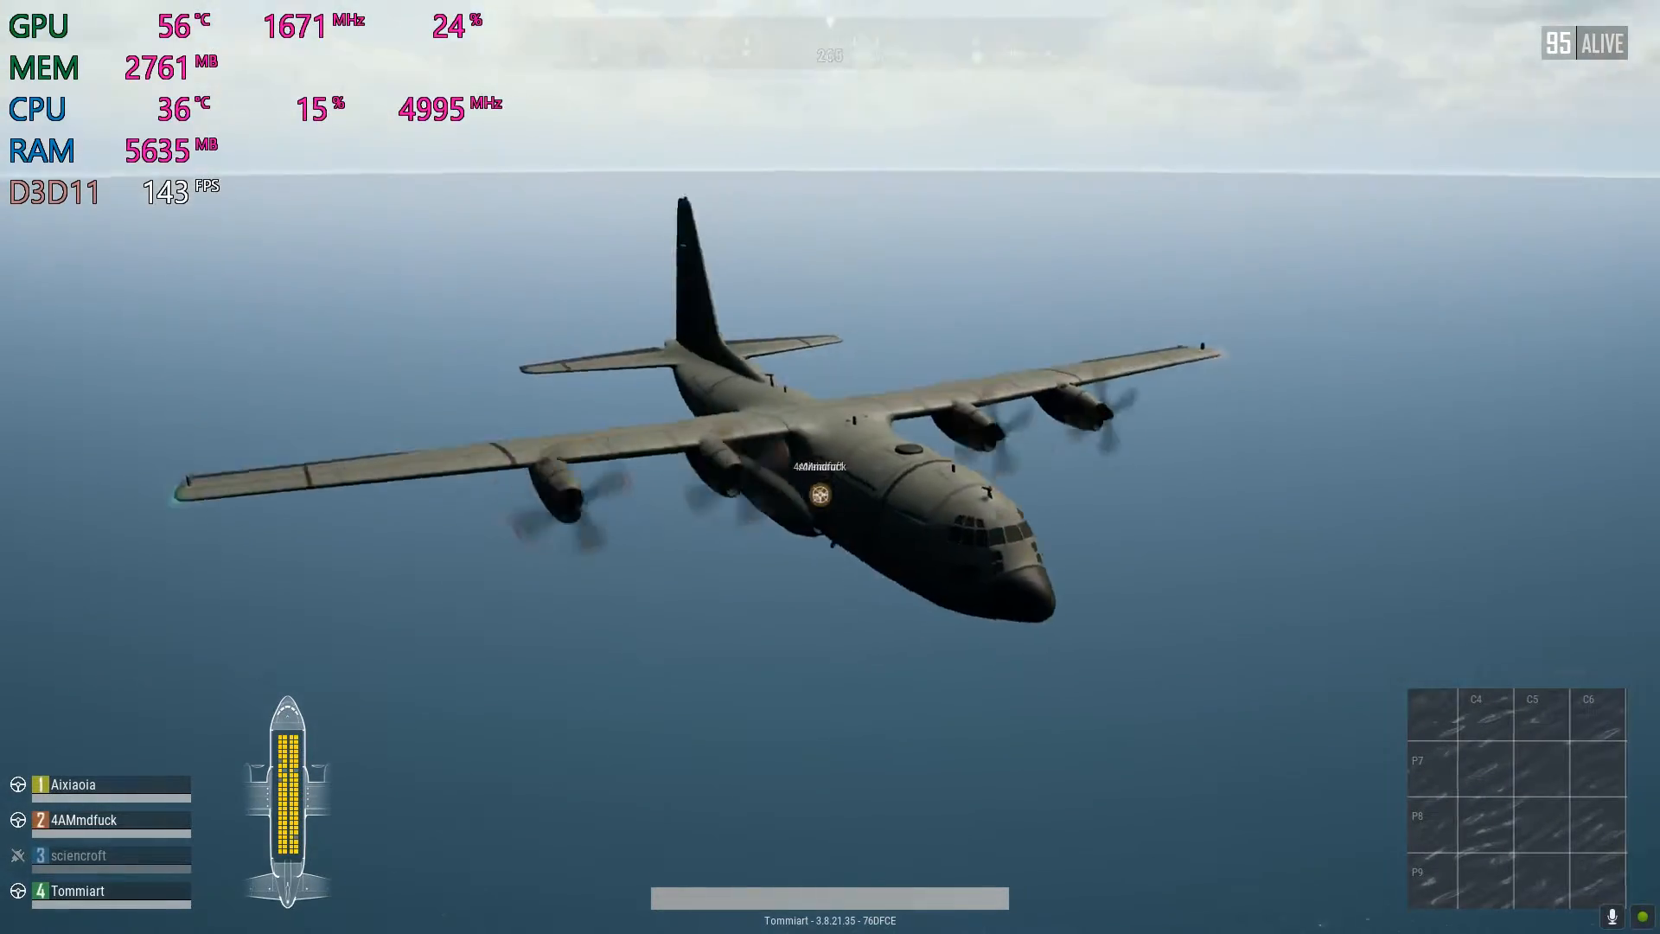
# - Bring up the island map once the match starts with the pink stats overlay running
pyautogui.press('m')
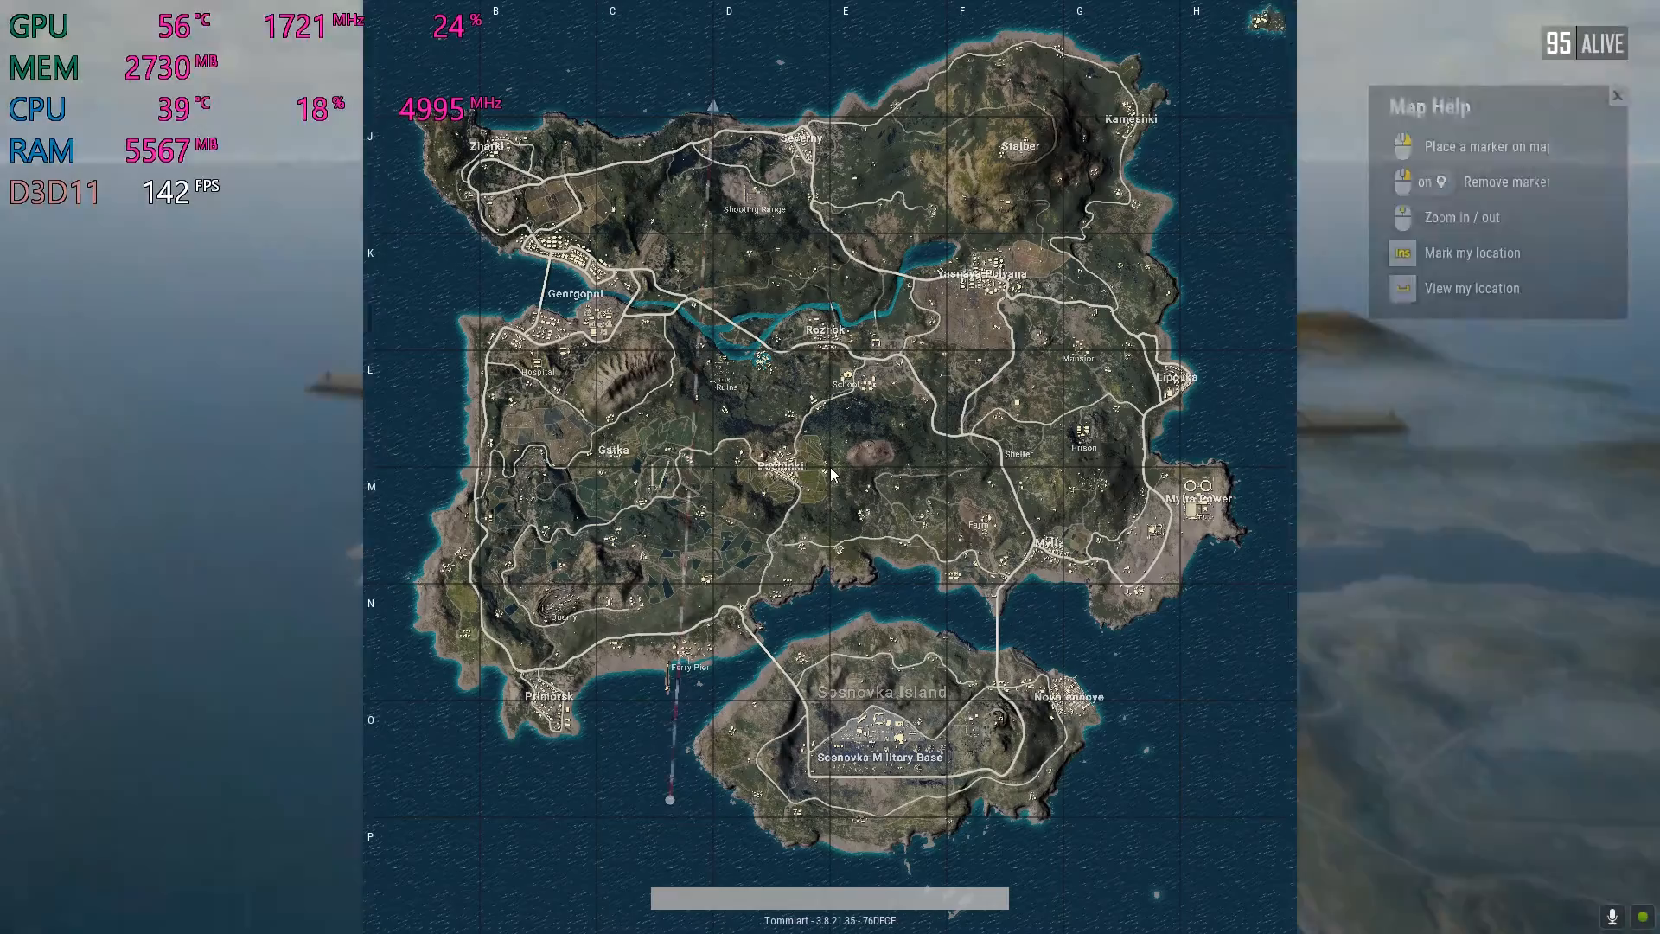